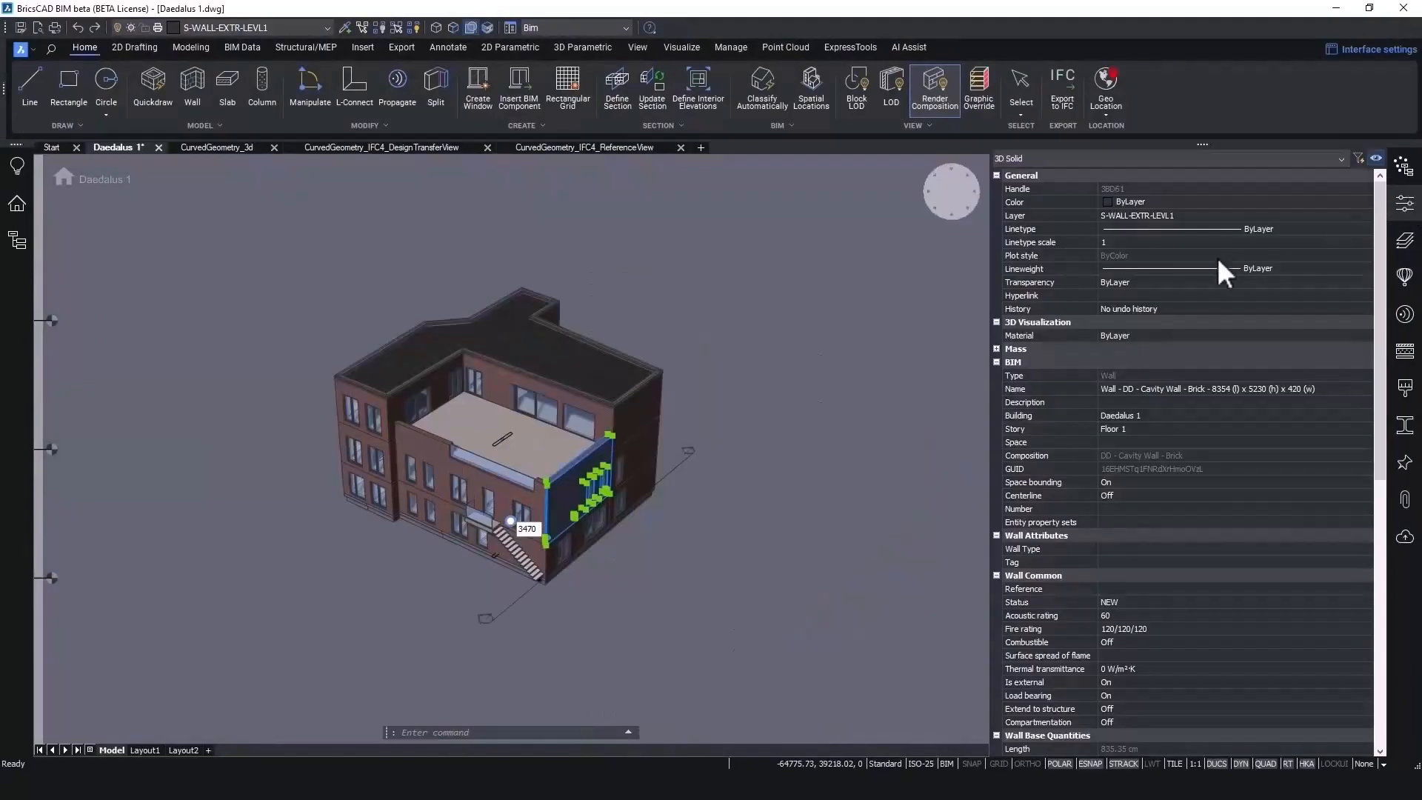
mouse_move(1161, 611)
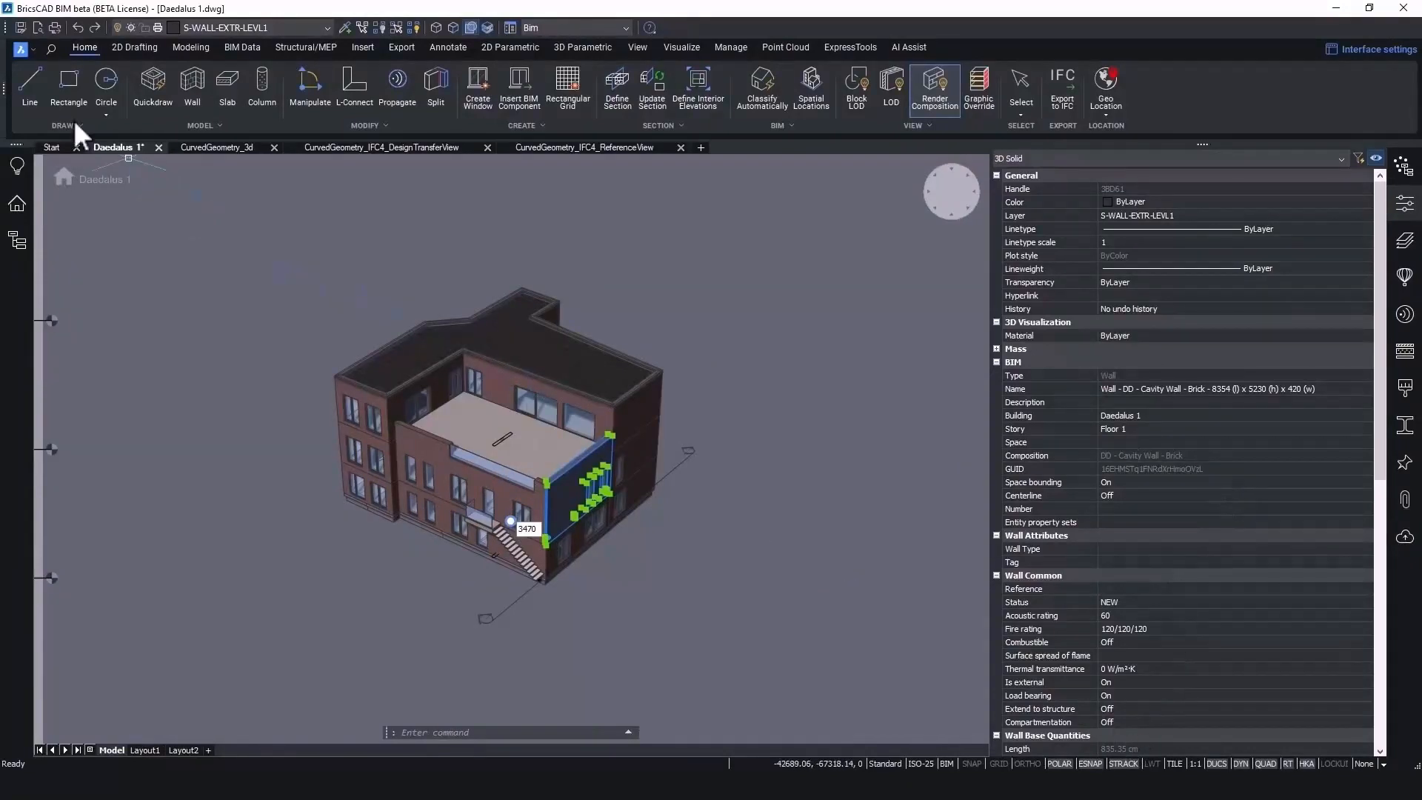
Step: Export Daedalus 1 as IFC4 Reference View named Daedalus 1_IFC4_ReferenceView.ifc
click(17, 49)
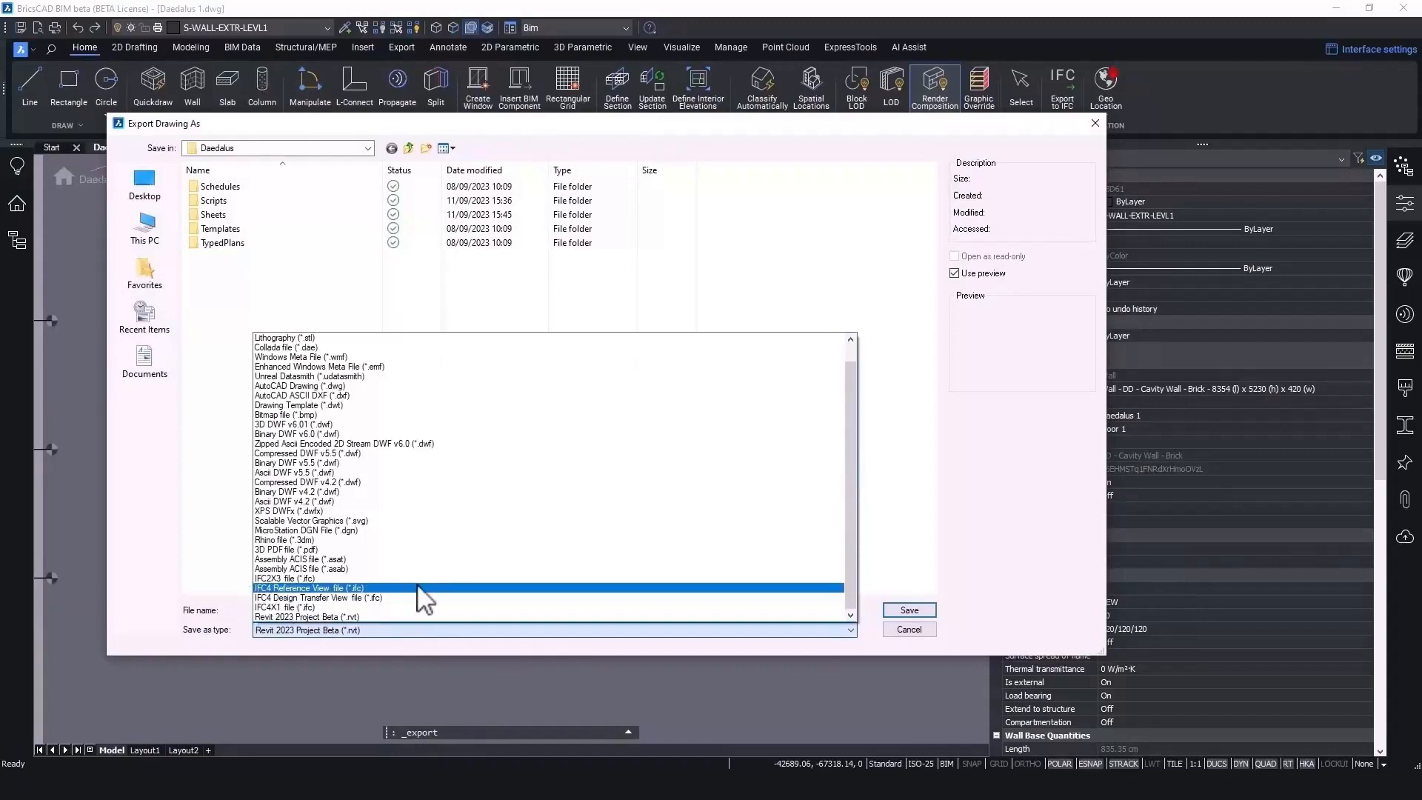
click(308, 588)
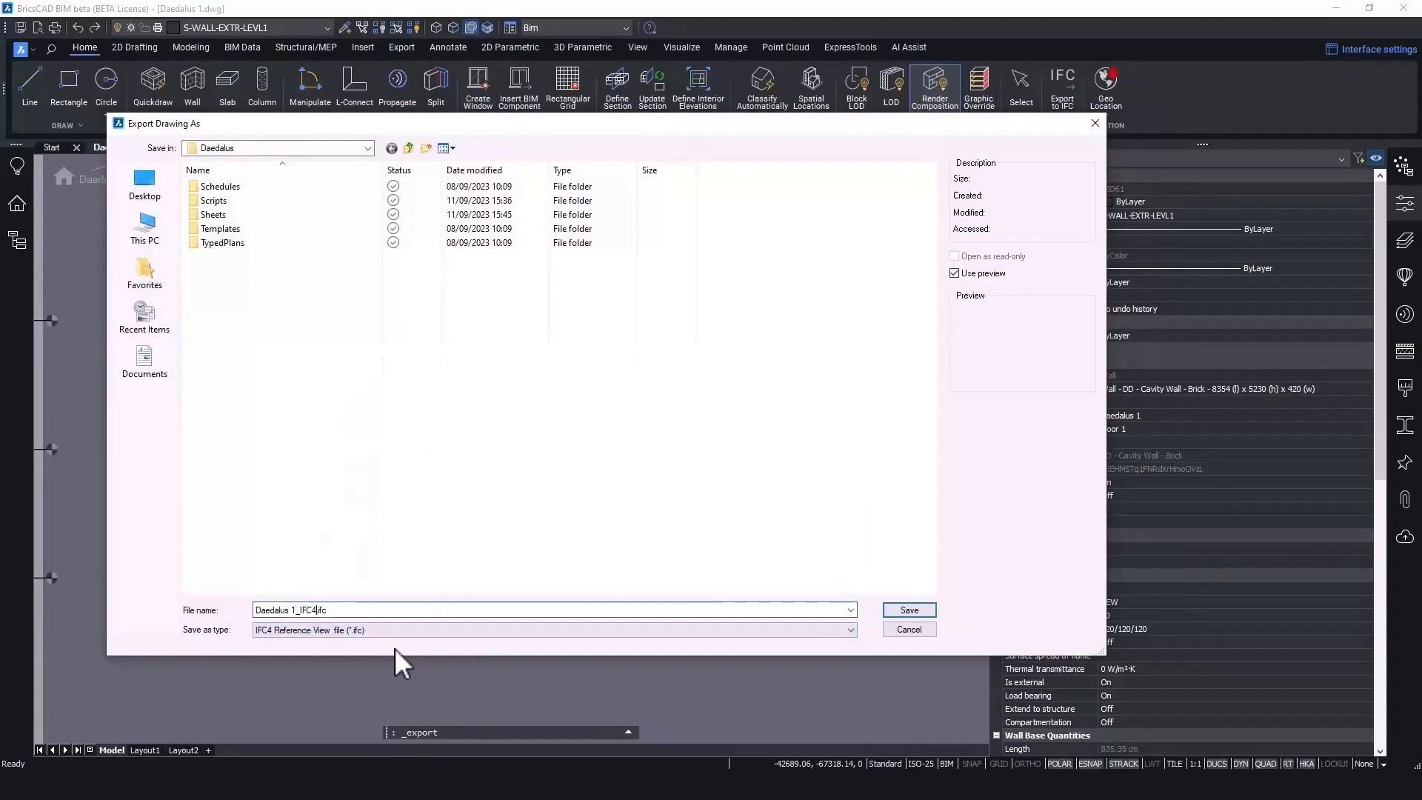
text(_ReferenceView)
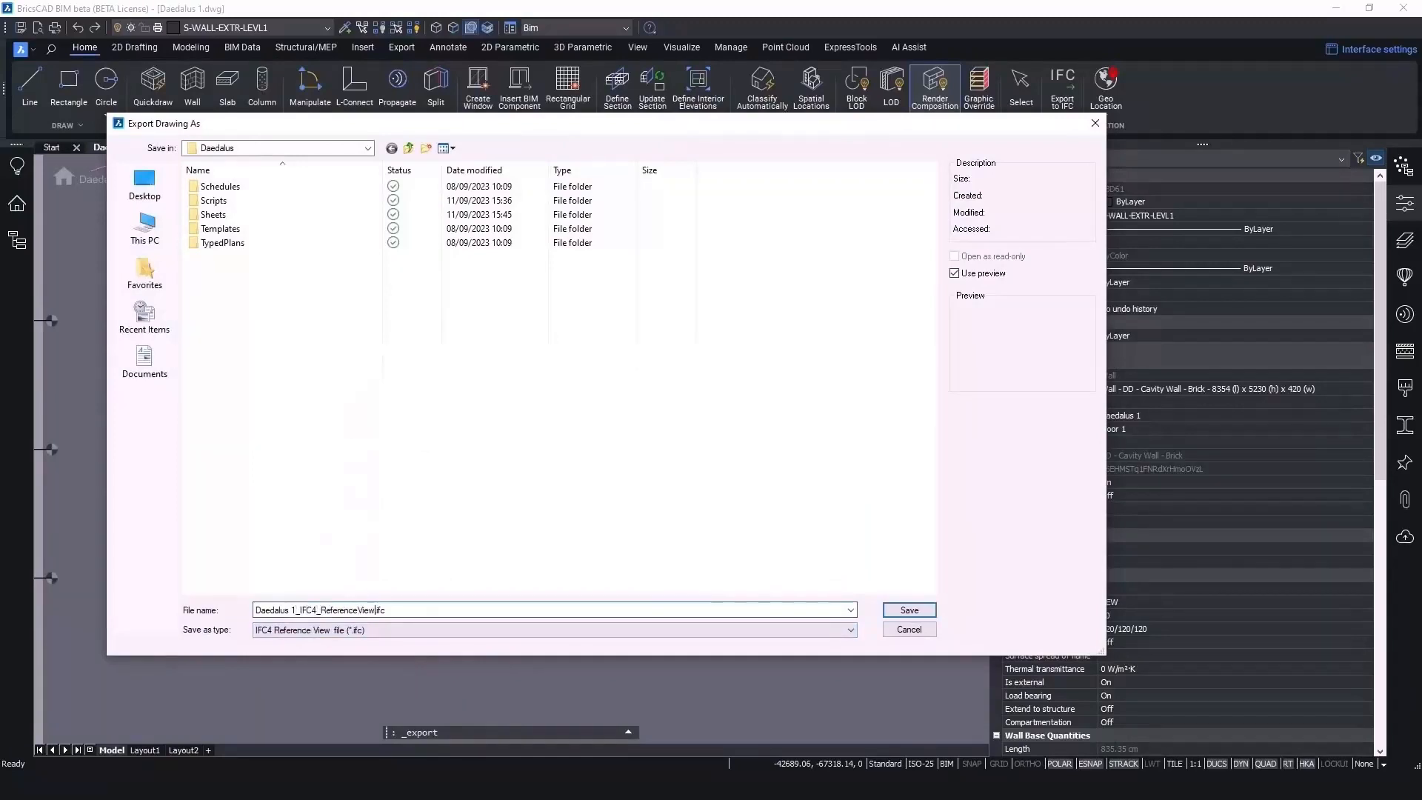
click(908, 608)
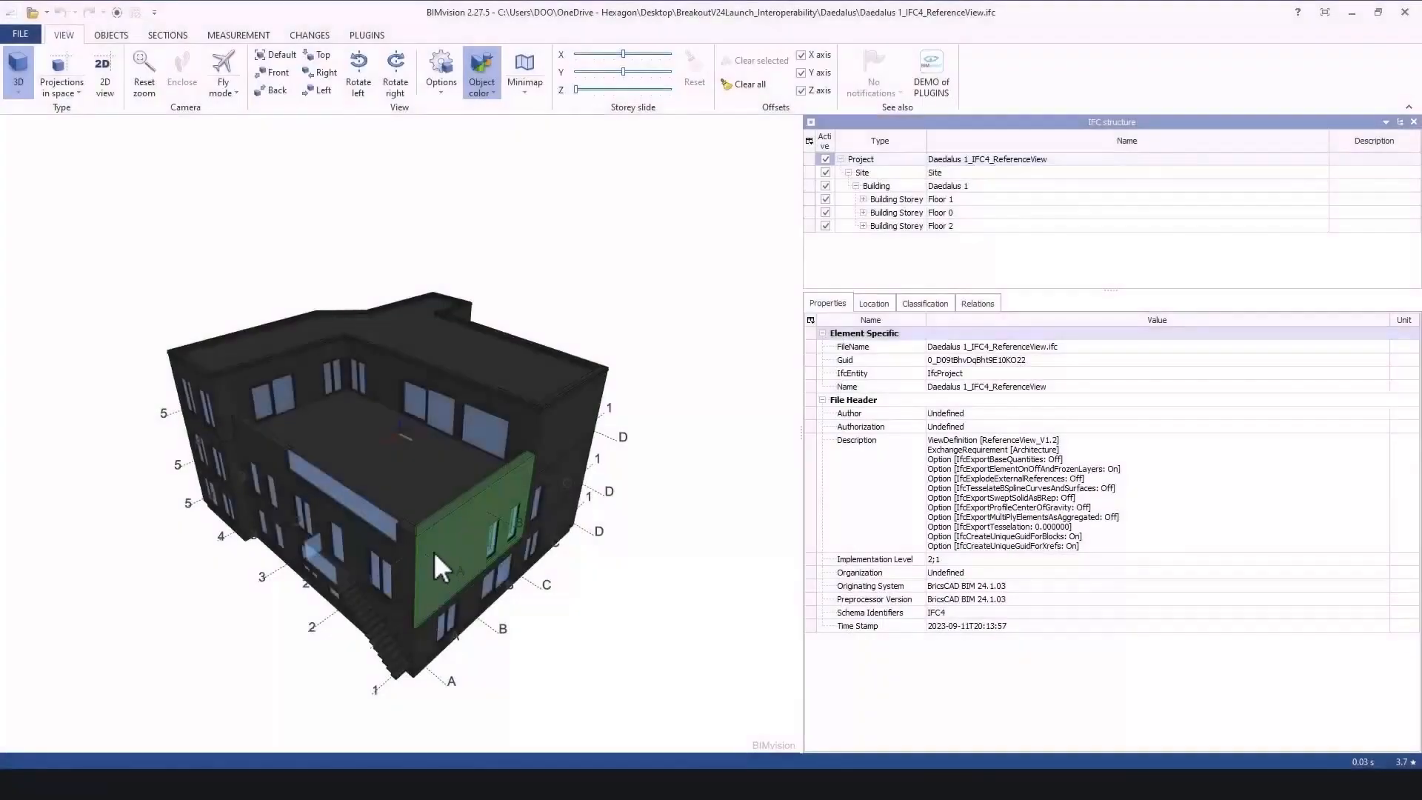
click(471, 552)
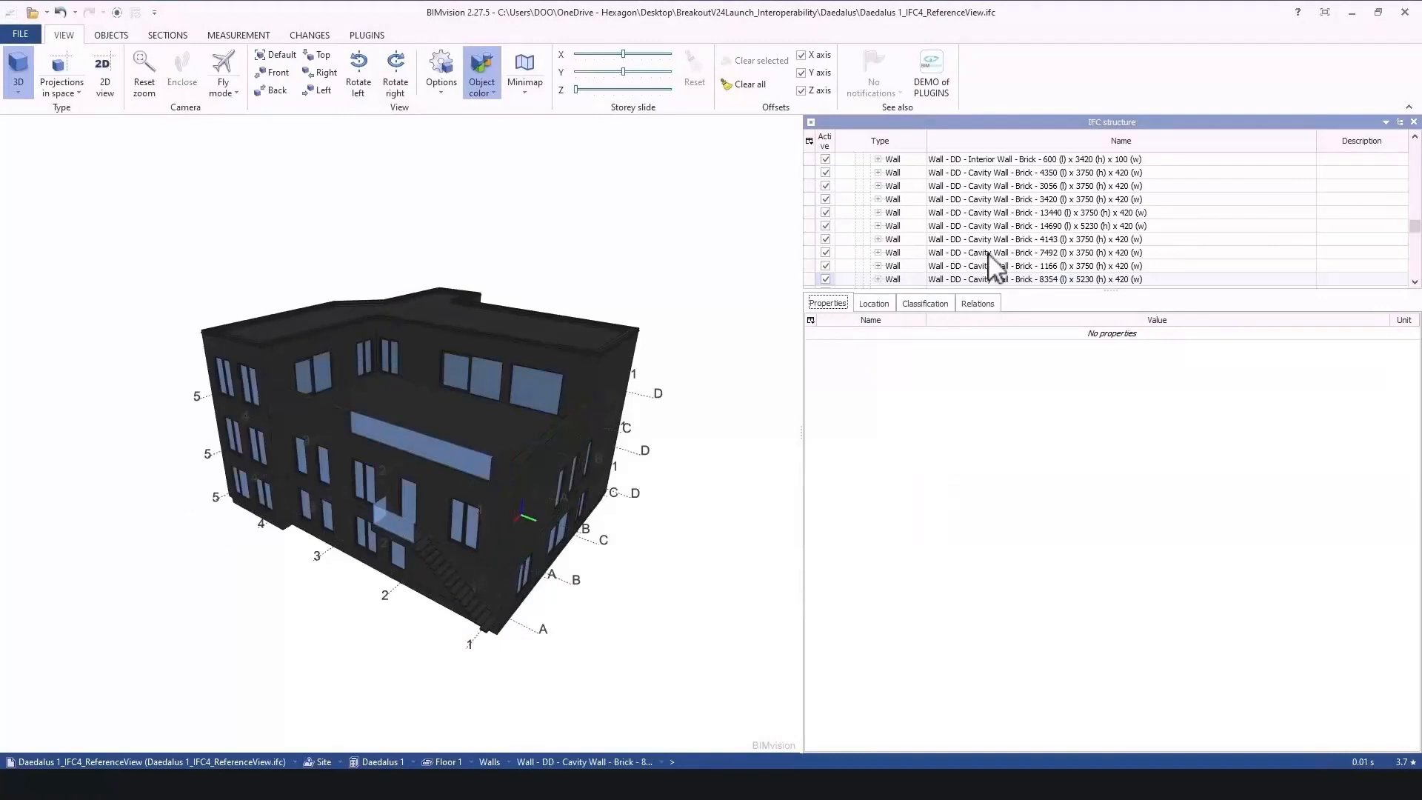
scroll(down, 3)
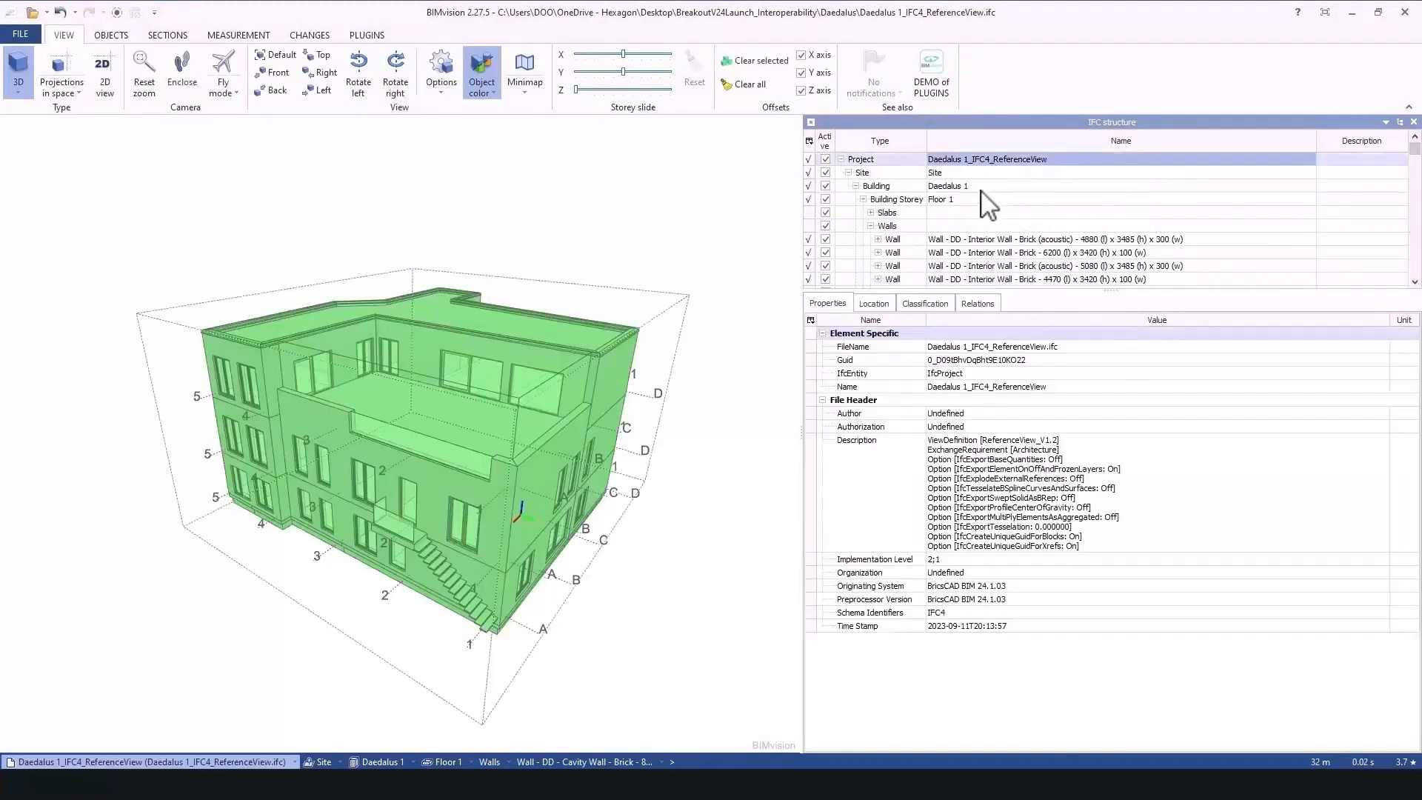
click(986, 387)
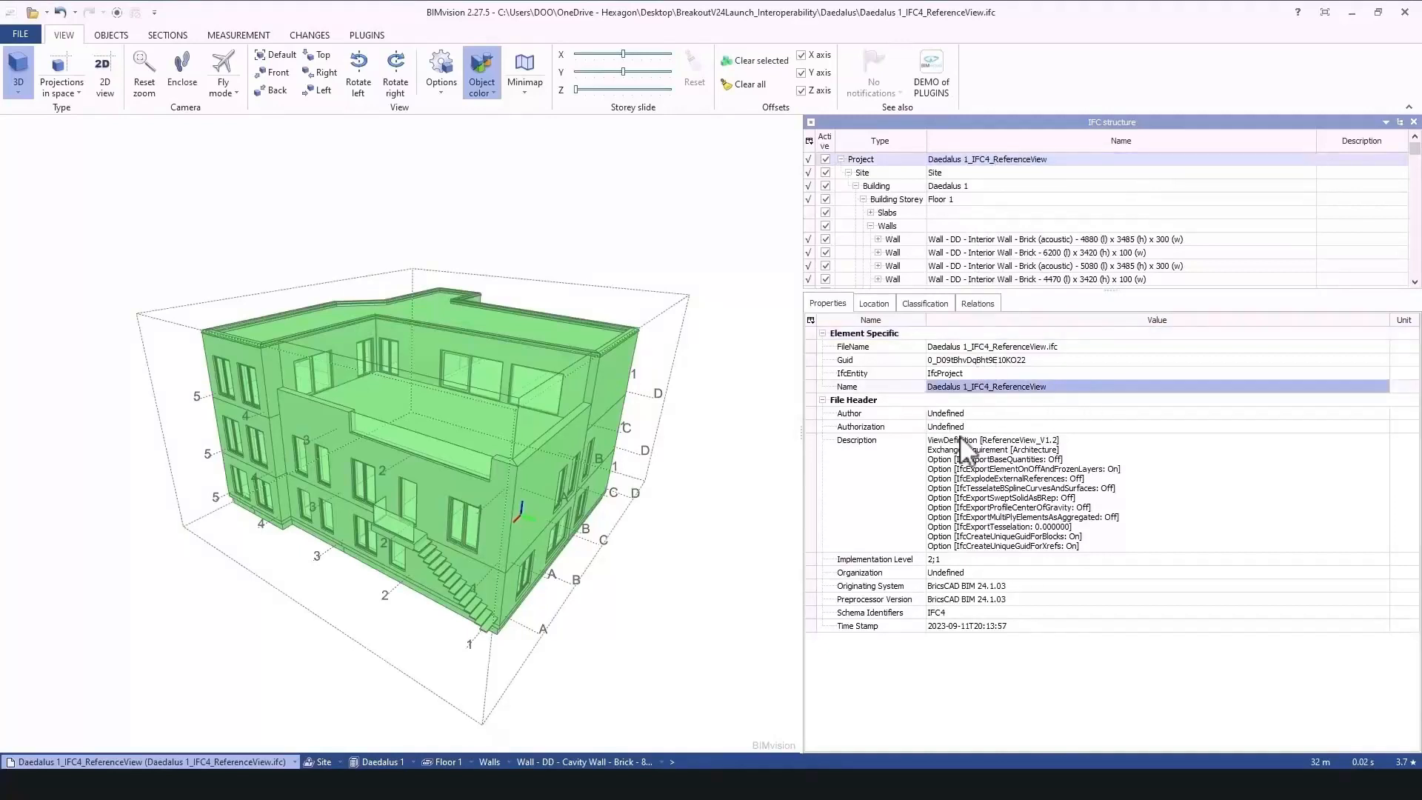
mouse_move(1056, 462)
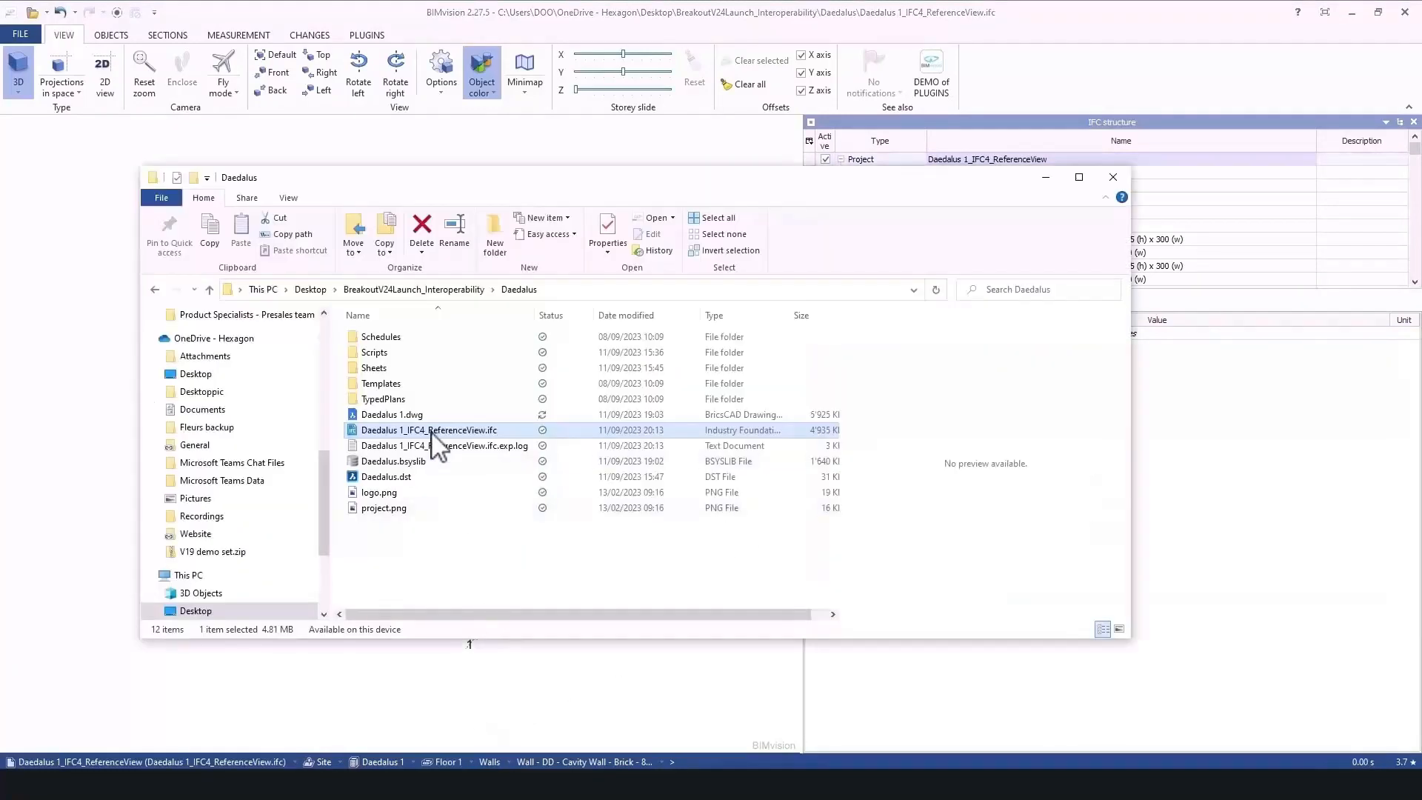
Step: Open Daedalus 1_IFC4_ReferenceView.ifc from File Explorer with another application
right_click(430, 430)
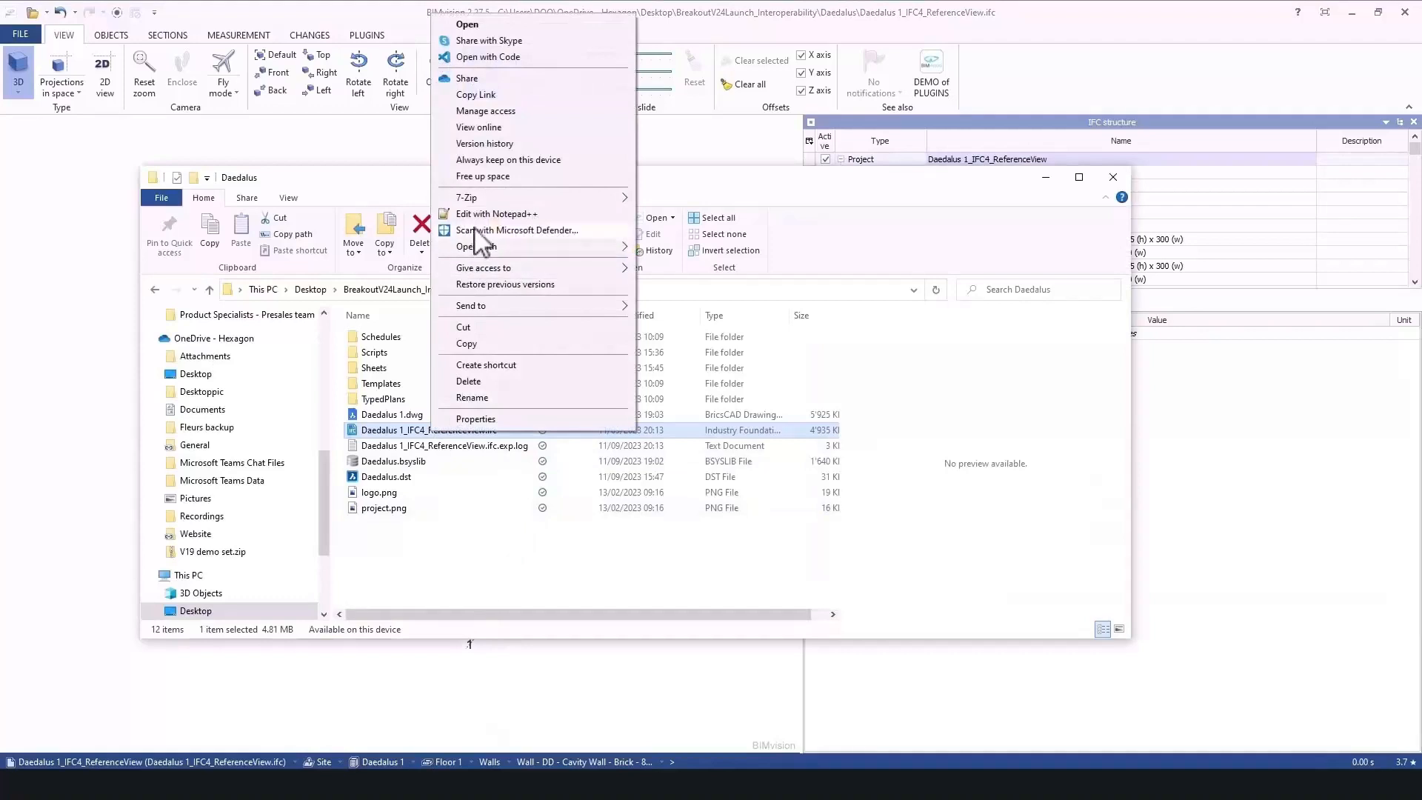
click(498, 213)
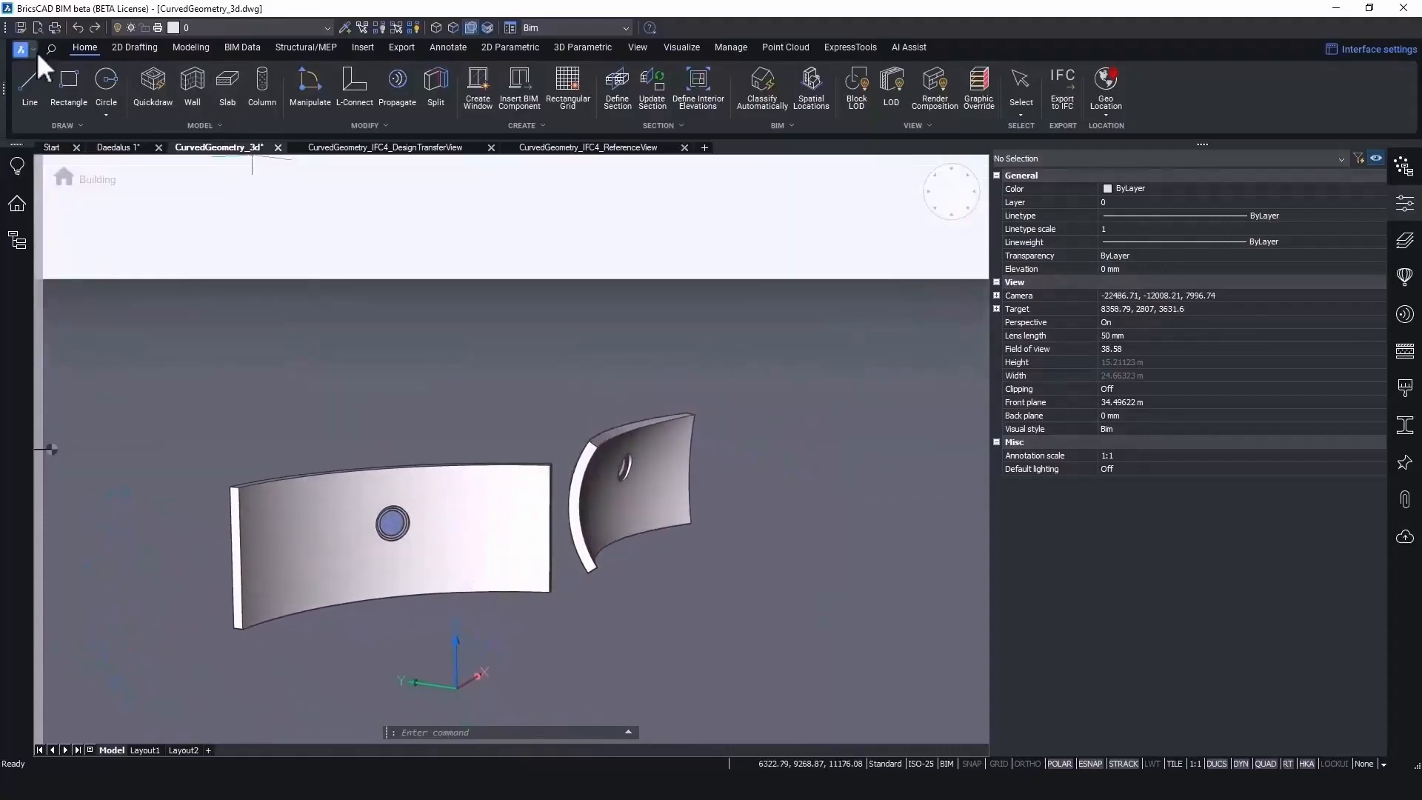
Step: Export CurvedGeometry_3d as an IFC4 Reference View file with the _ReferenceView suffix
click(19, 49)
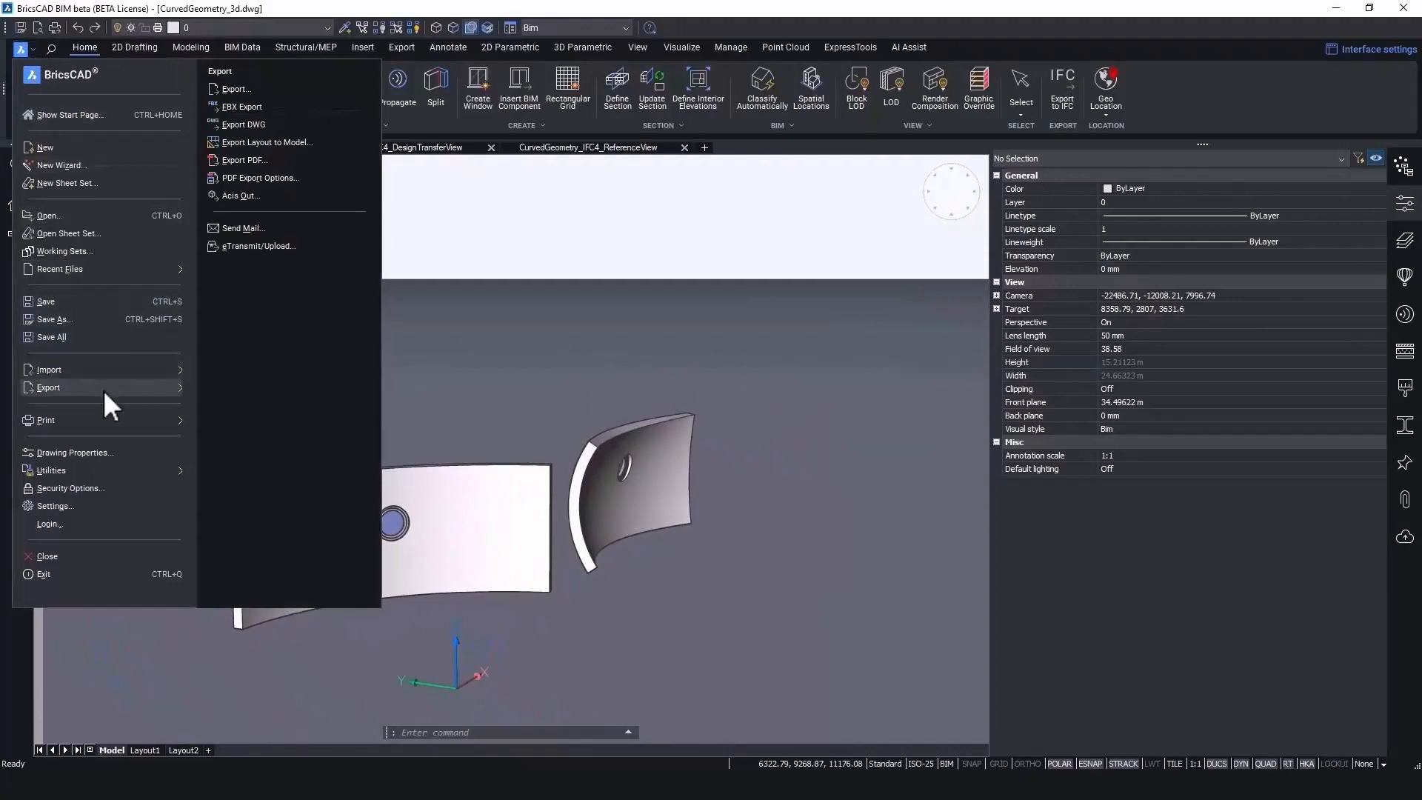
click(236, 89)
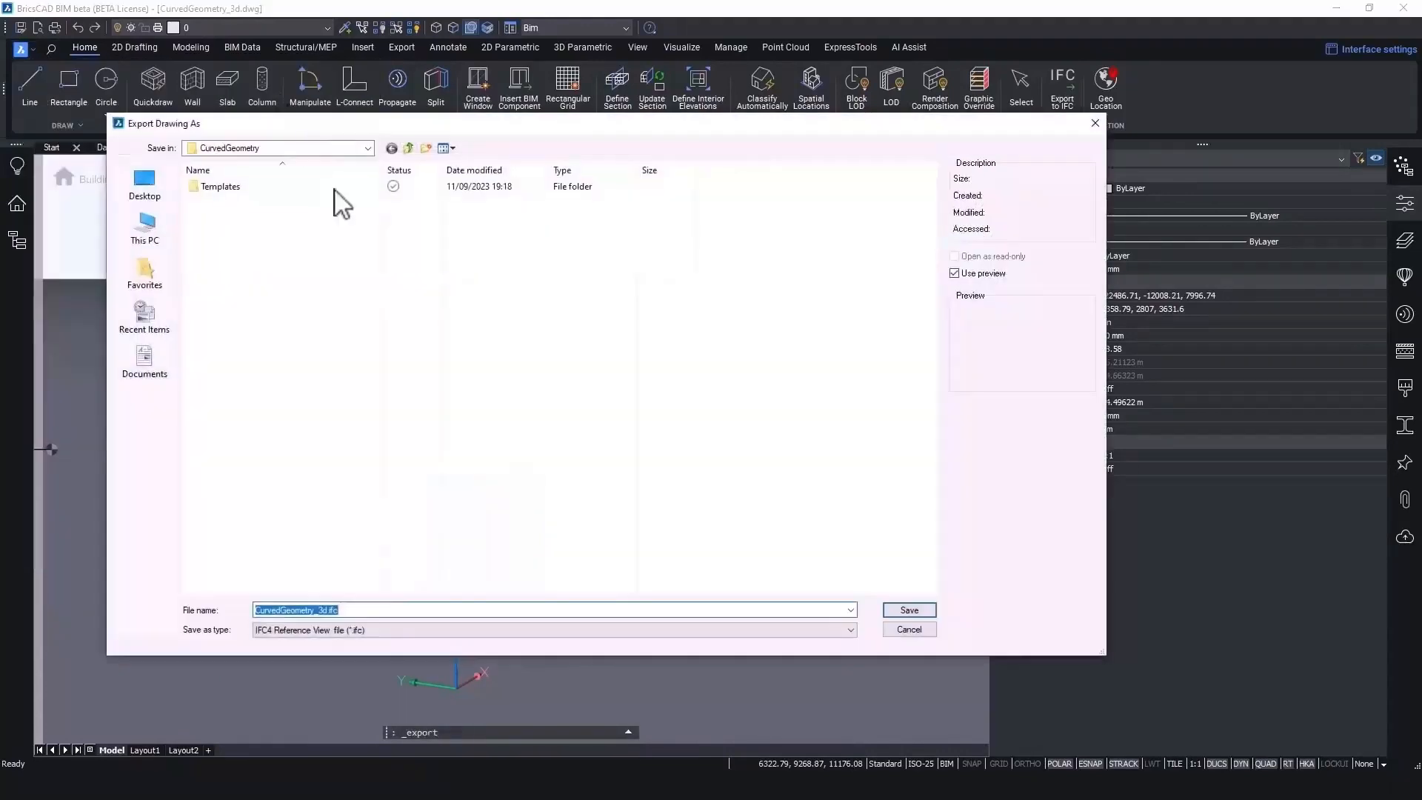
click(326, 608)
text(_ReferenceVie)
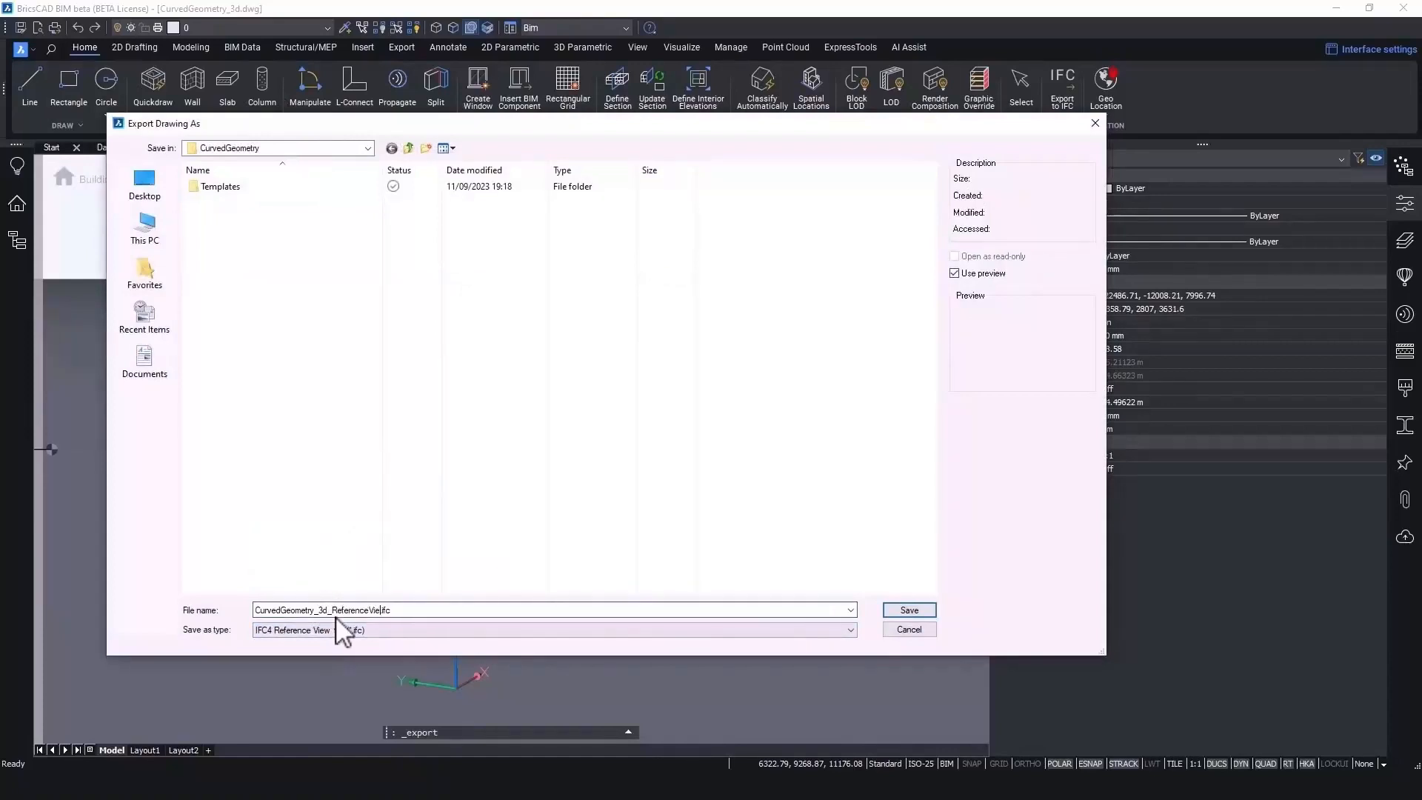
click(908, 608)
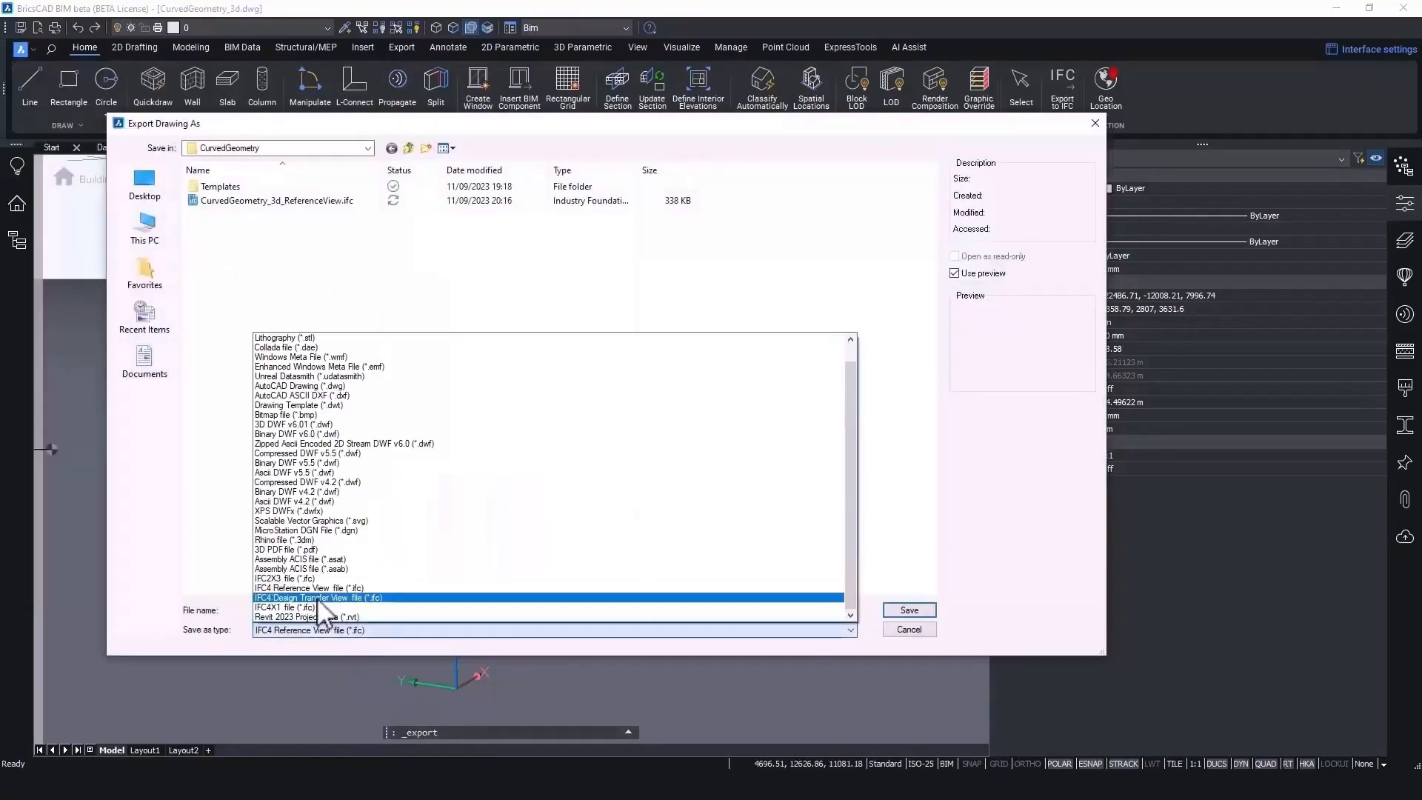
Step: Export it again as IFC4 Design Transfer View with the _DesignTransferView suffix
click(317, 597)
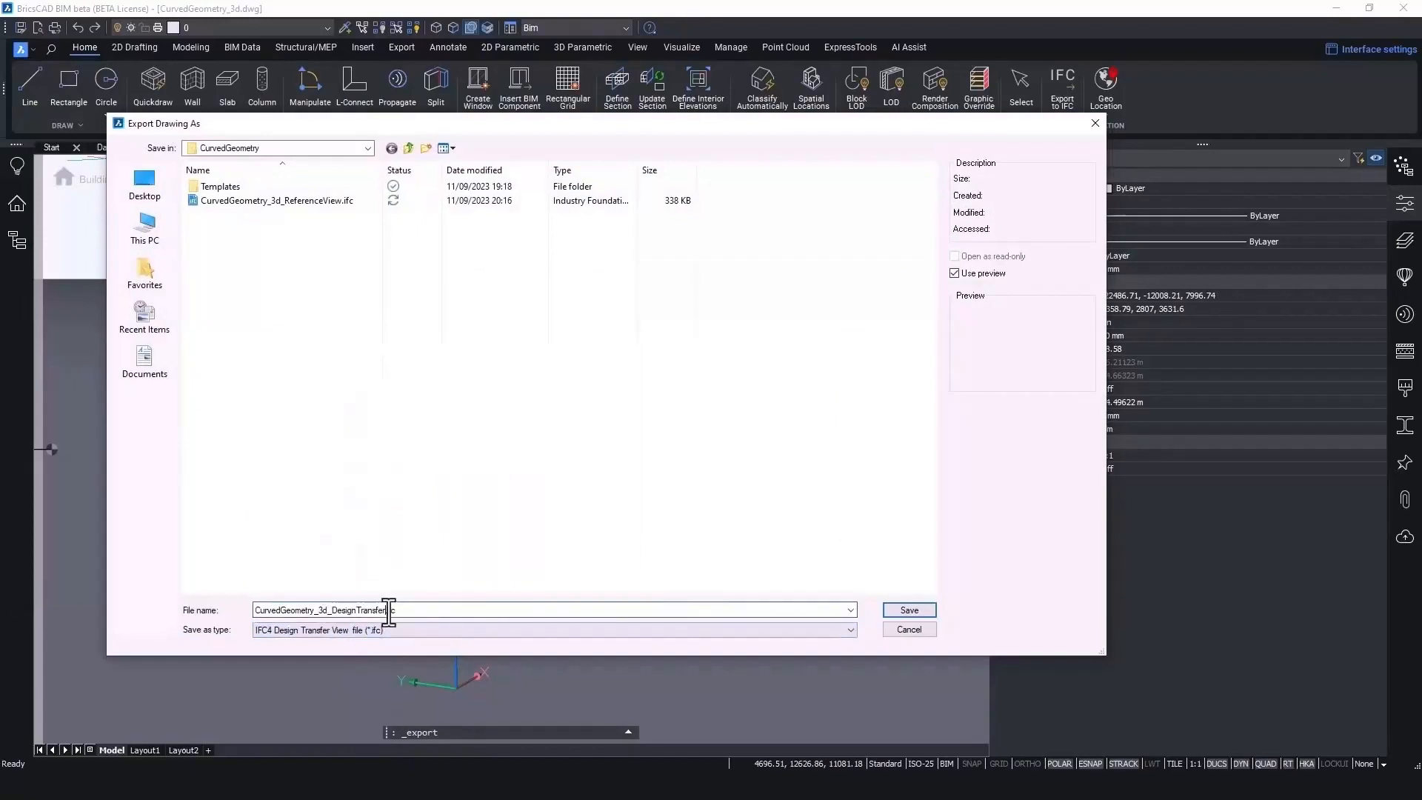
click(908, 609)
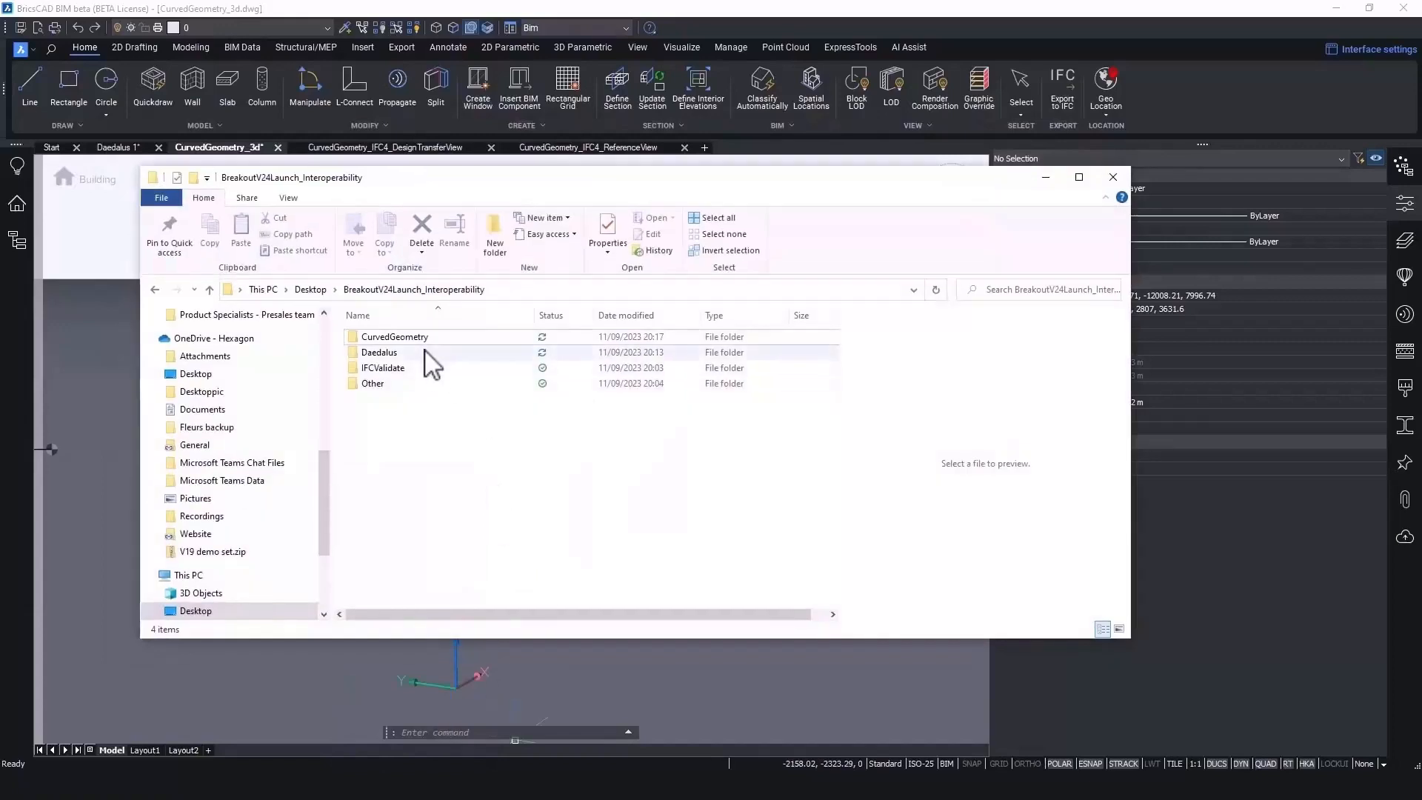
Step: Open CurvedGeometry_3d_DesignTransferView.ifc in BIMvision and orbit its triangulated curved walls
double_click(394, 336)
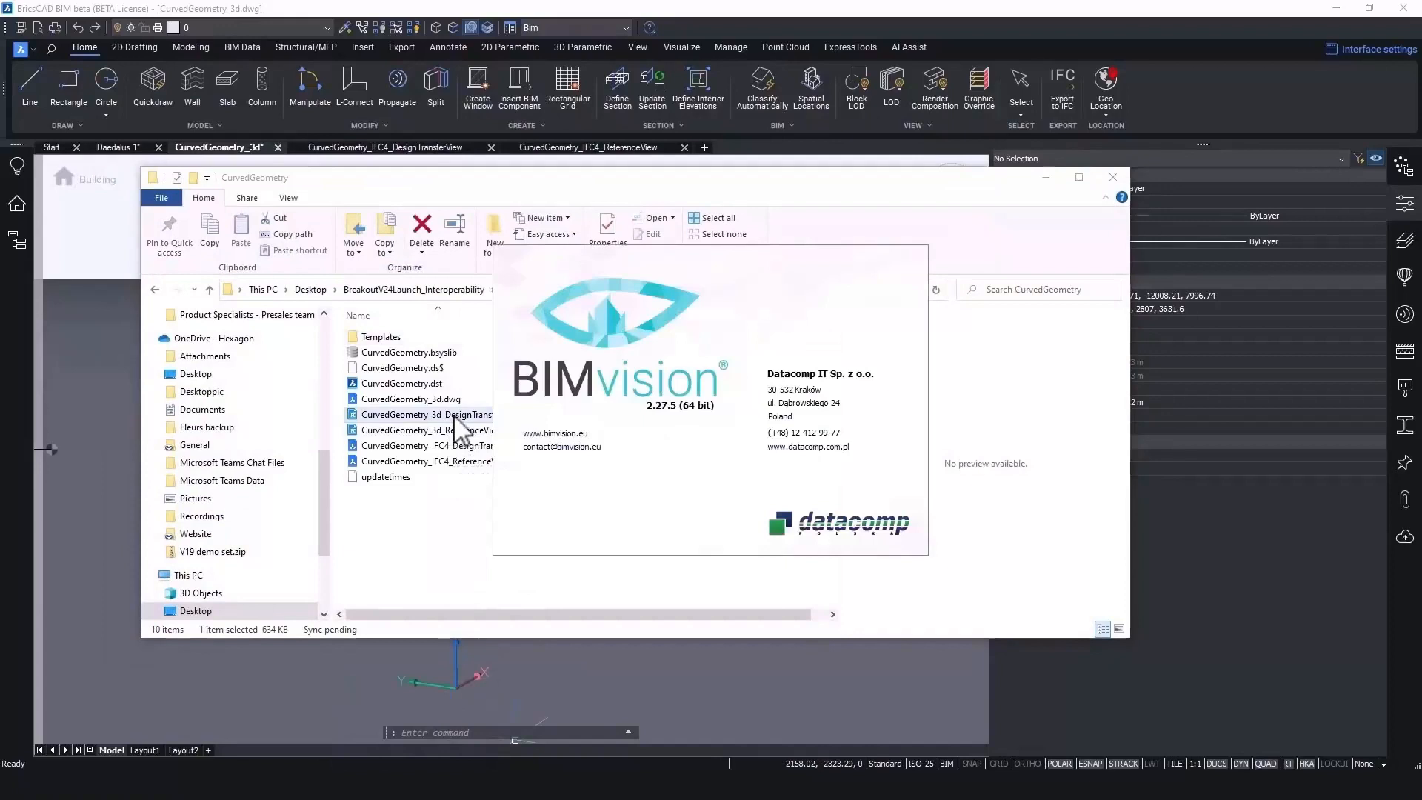
double_click(426, 415)
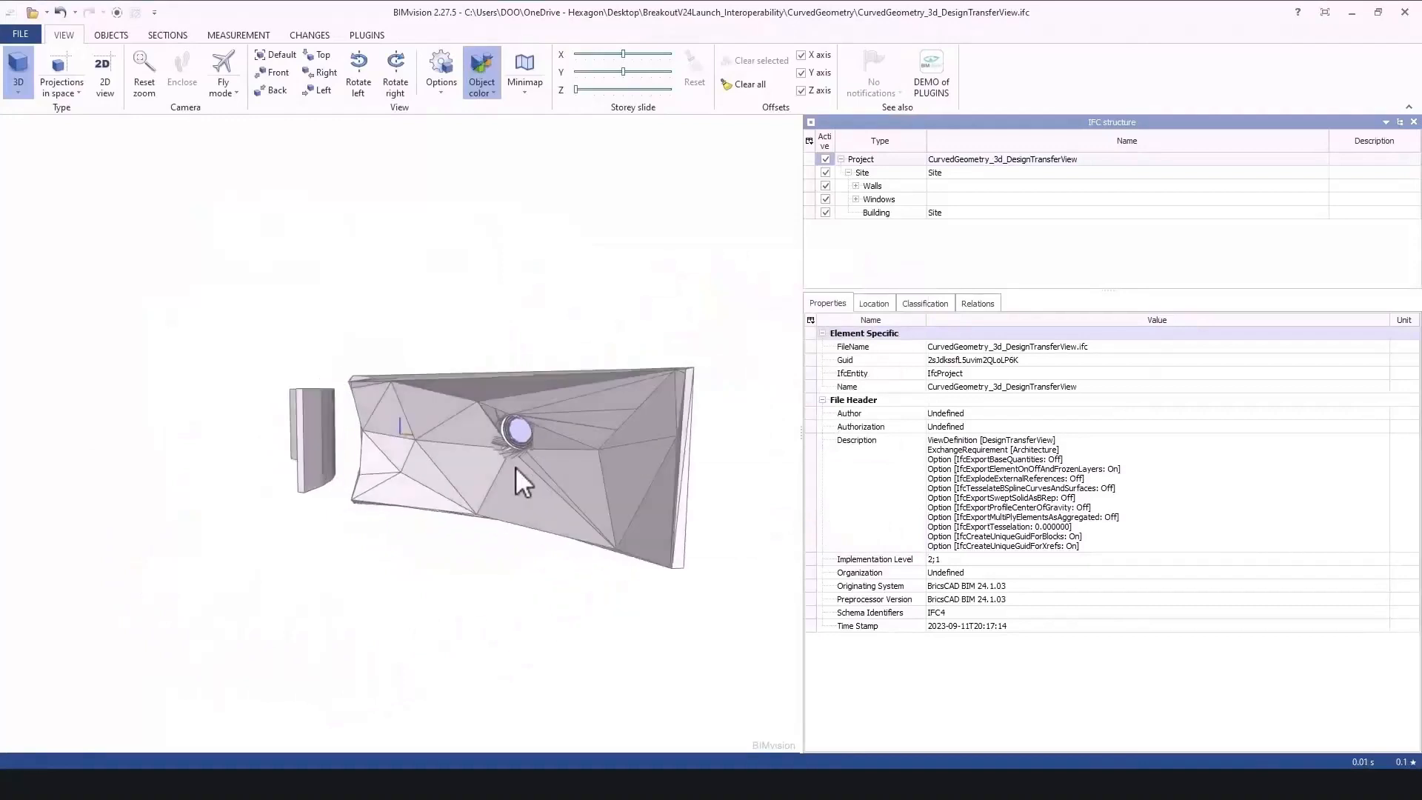
drag(522, 480, 580, 524)
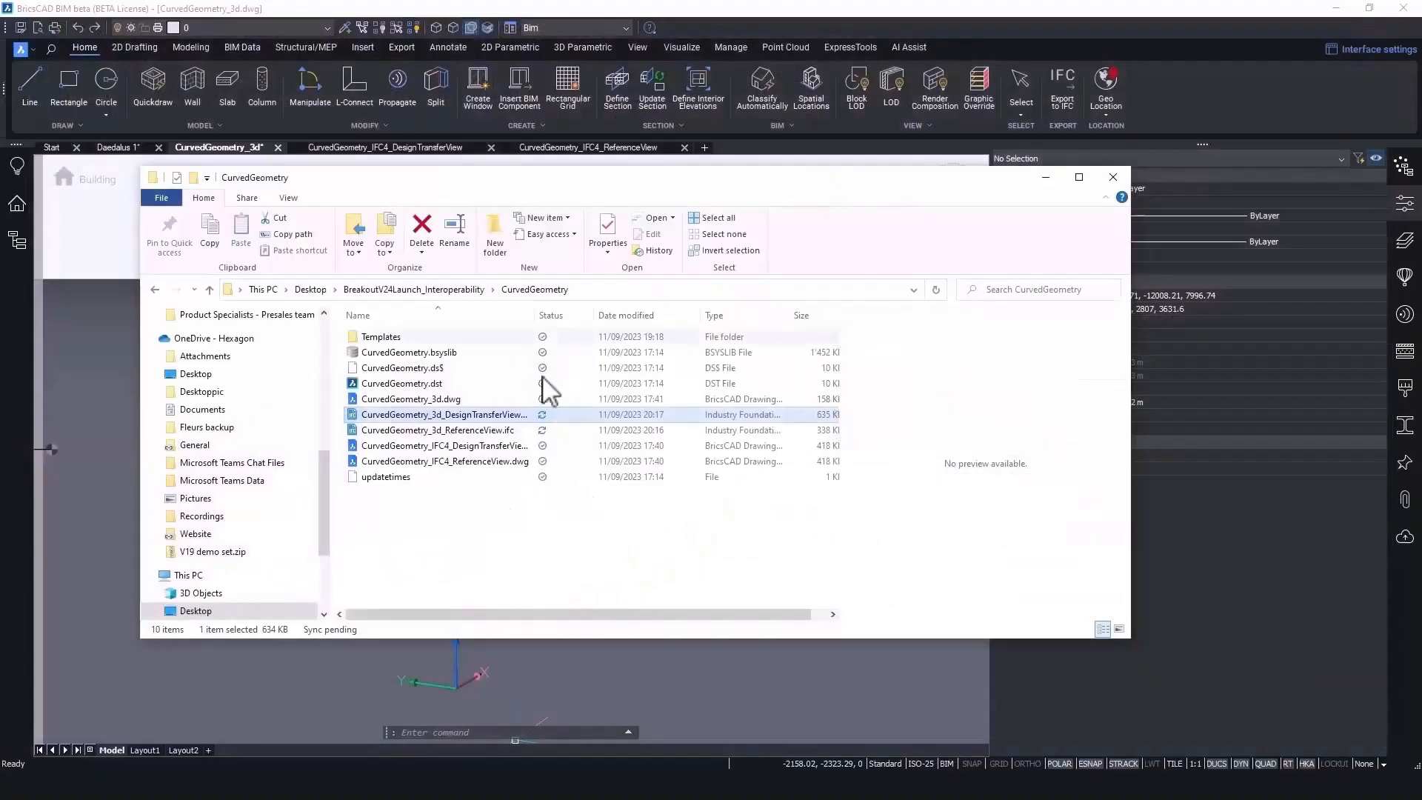
double_click(434, 429)
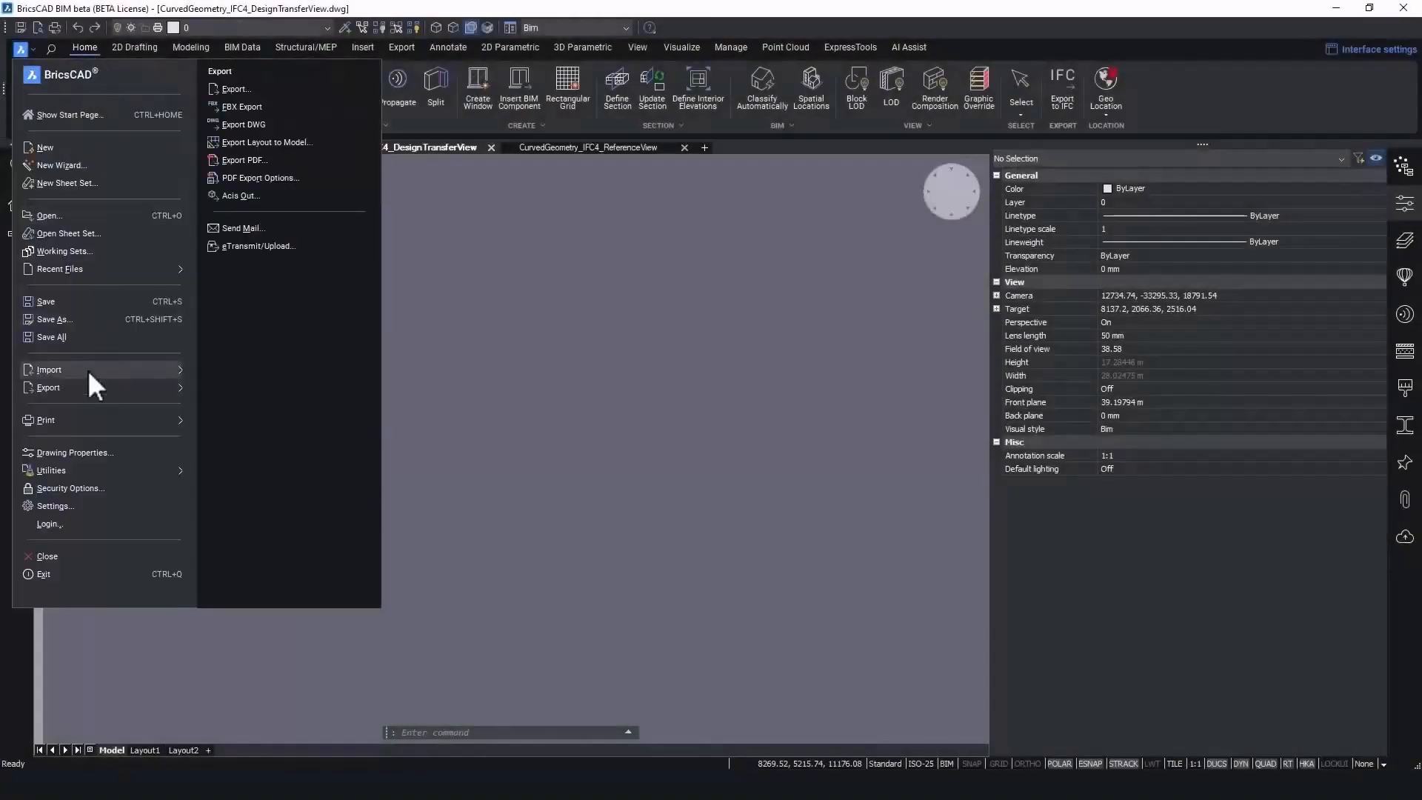
Step: Import the Design Transfer View IFC and switch to the CurvedGeometry_IFC4_ReferenceView drawing
click(49, 369)
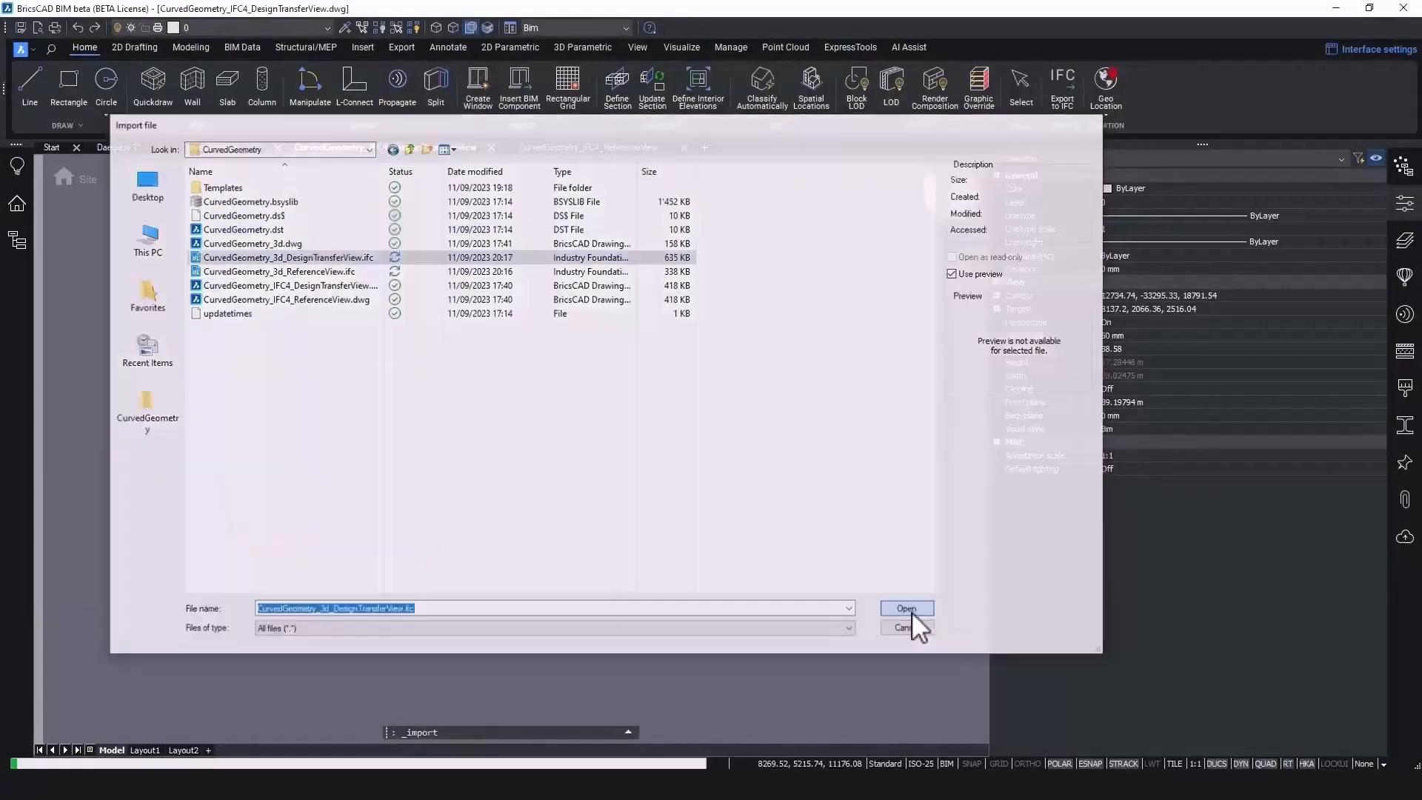
click(905, 608)
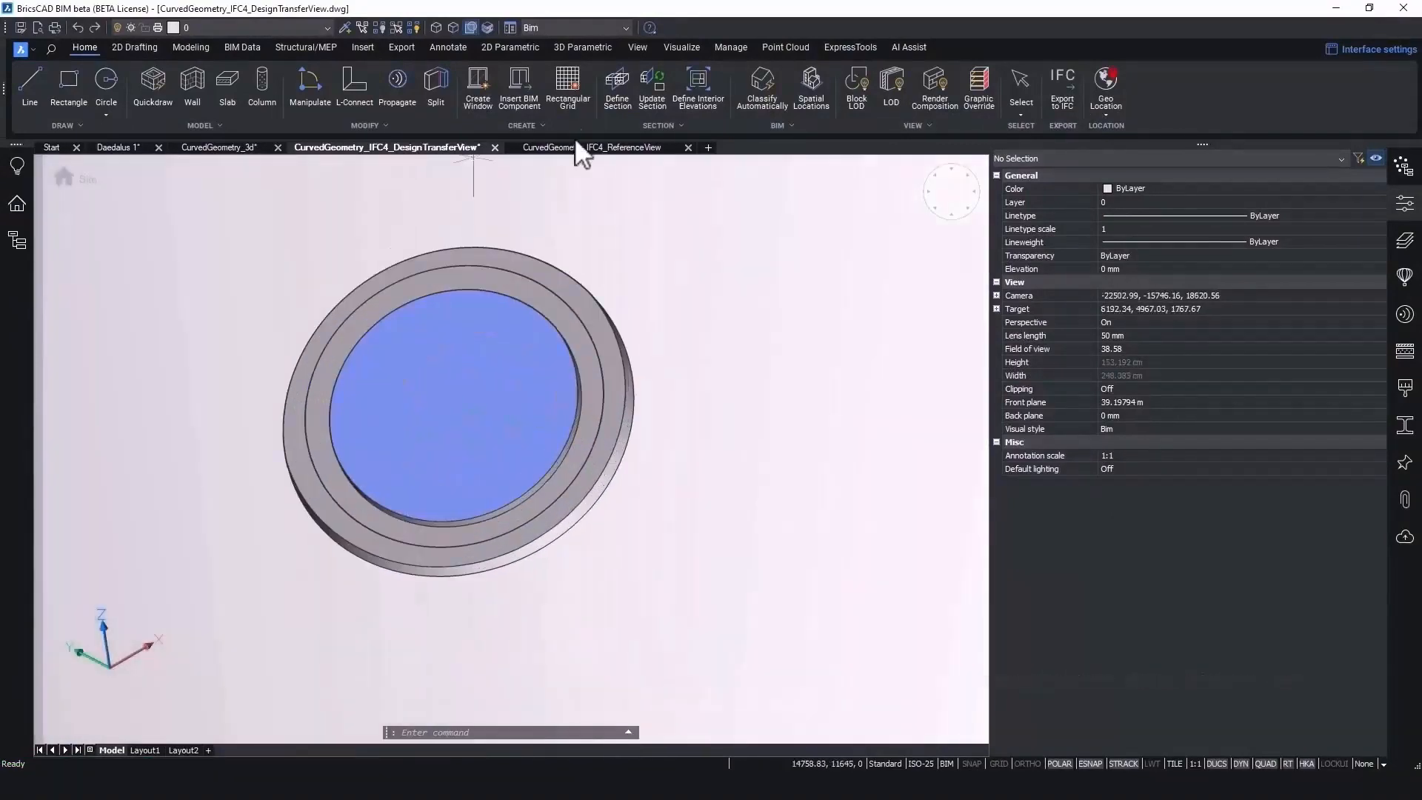
click(20, 27)
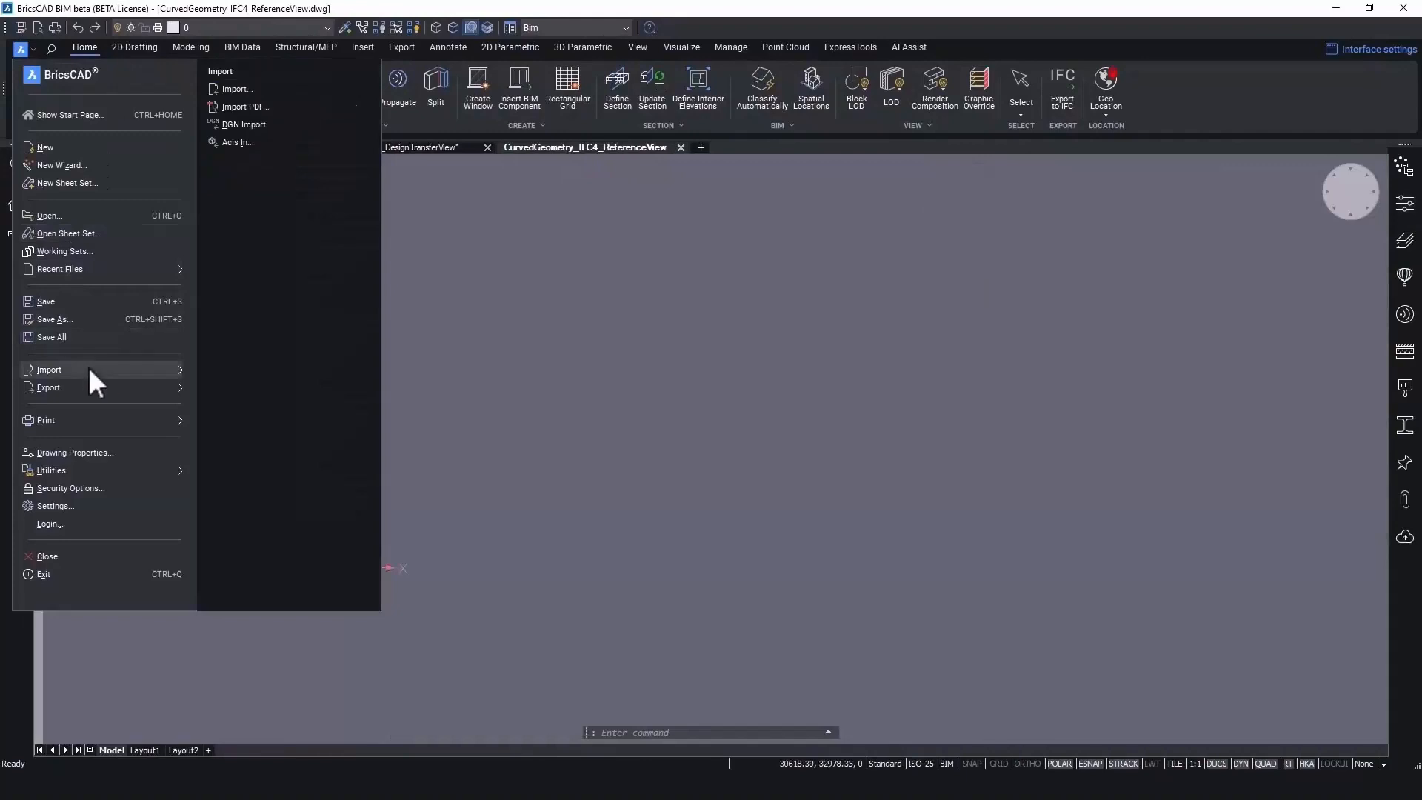
Step: Import CurvedGeometry_3d_ReferenceView.ifc, where the curved wall arrives as a triangulated mesh
click(237, 89)
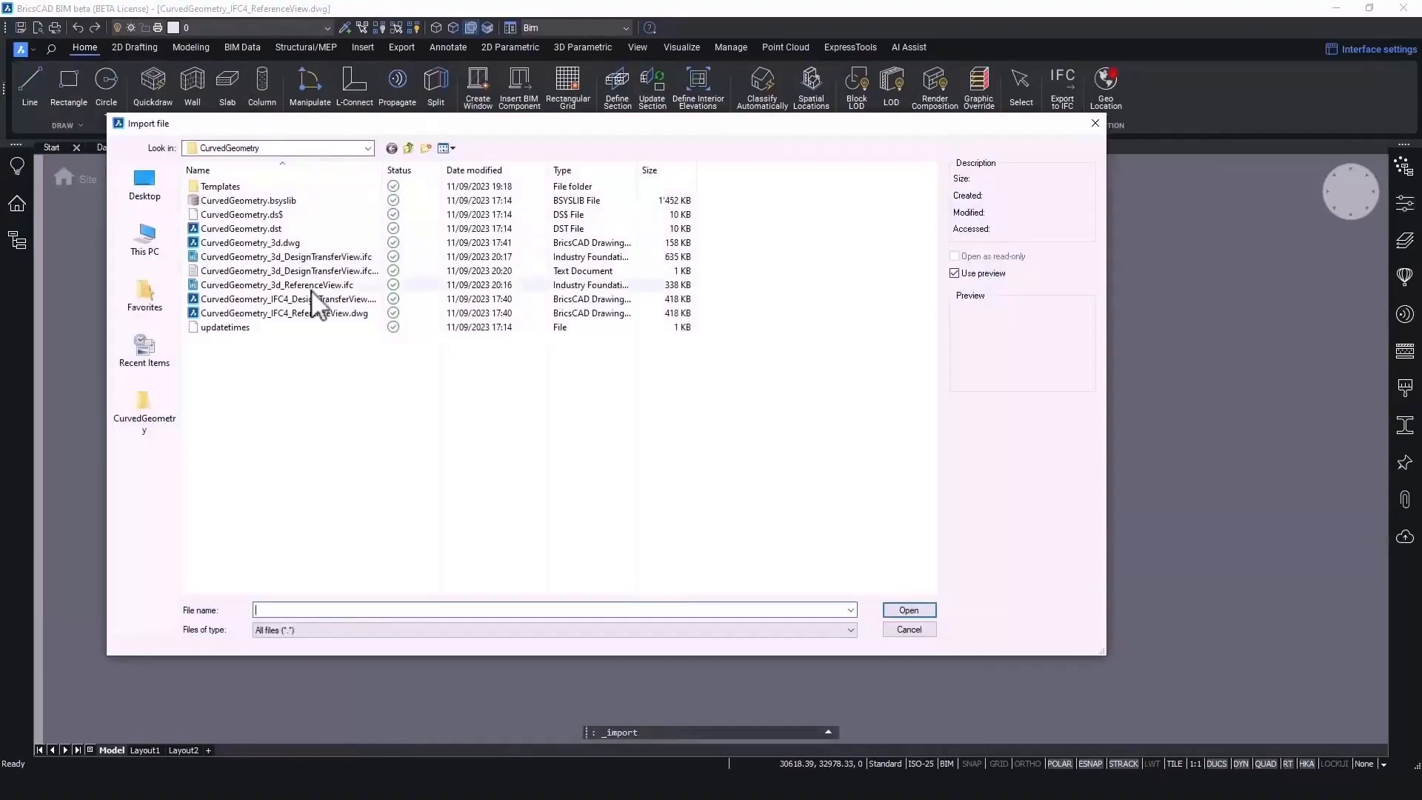
click(277, 284)
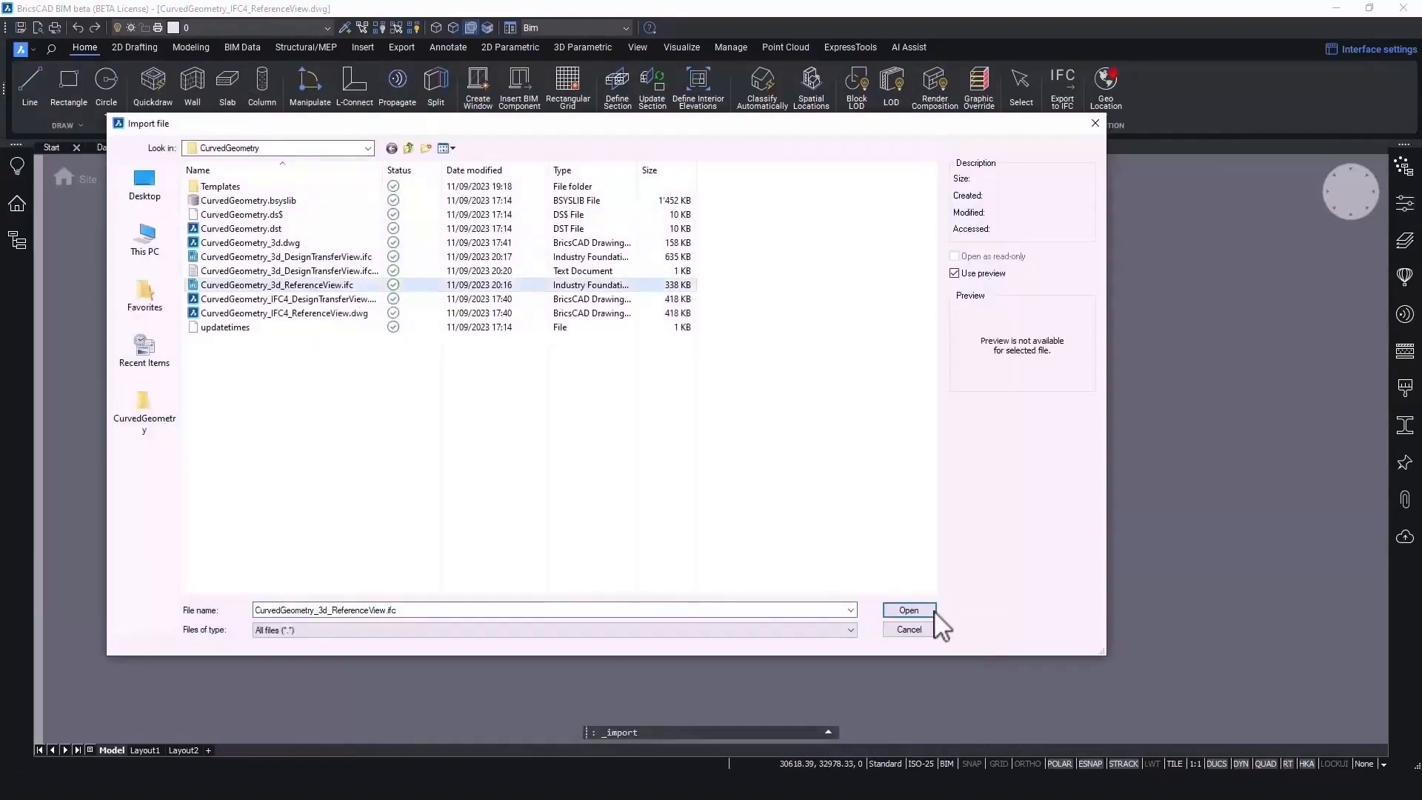
click(907, 609)
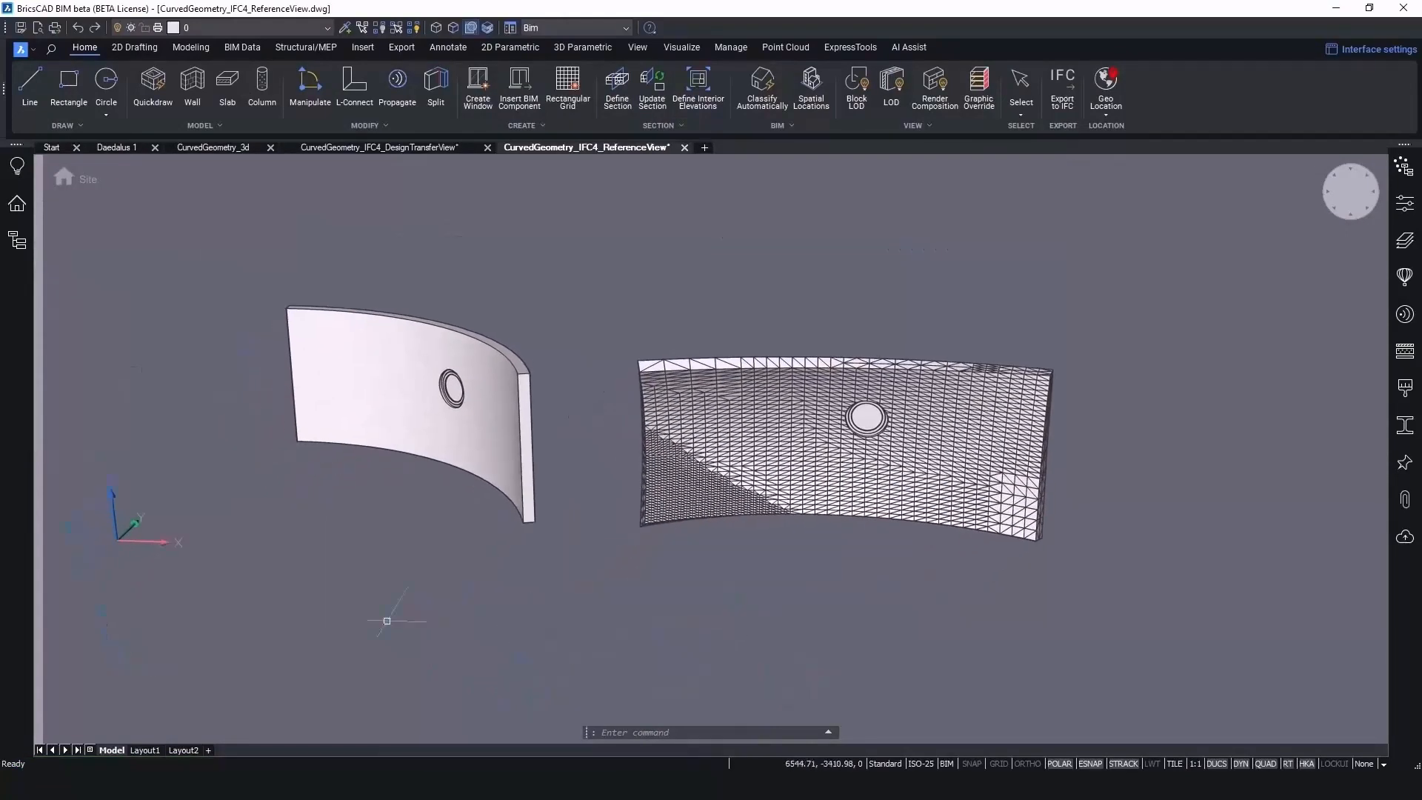
click(116, 147)
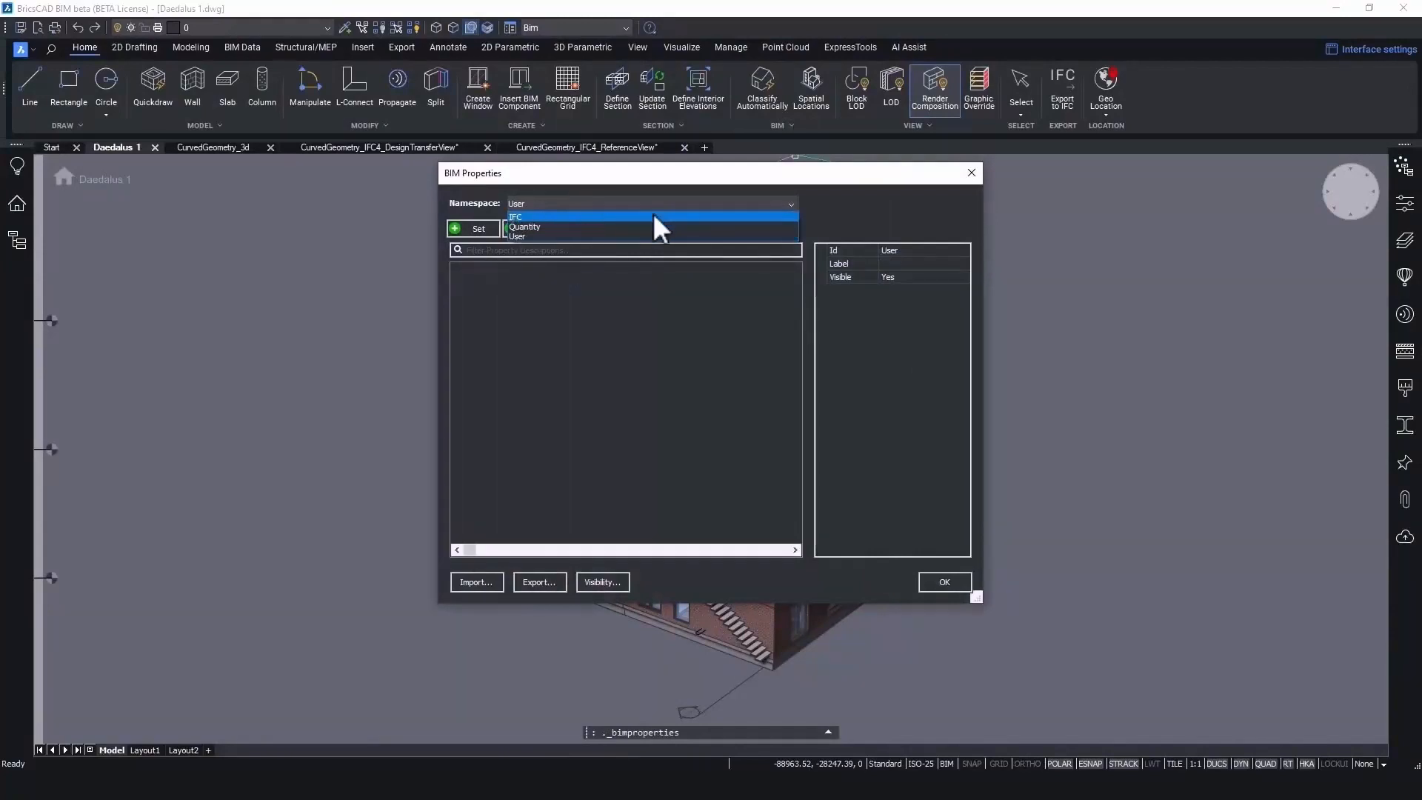
Step: Show the IFC namespace in BIM Properties, inspect Actuator Type Common, and close the dialog
click(515, 216)
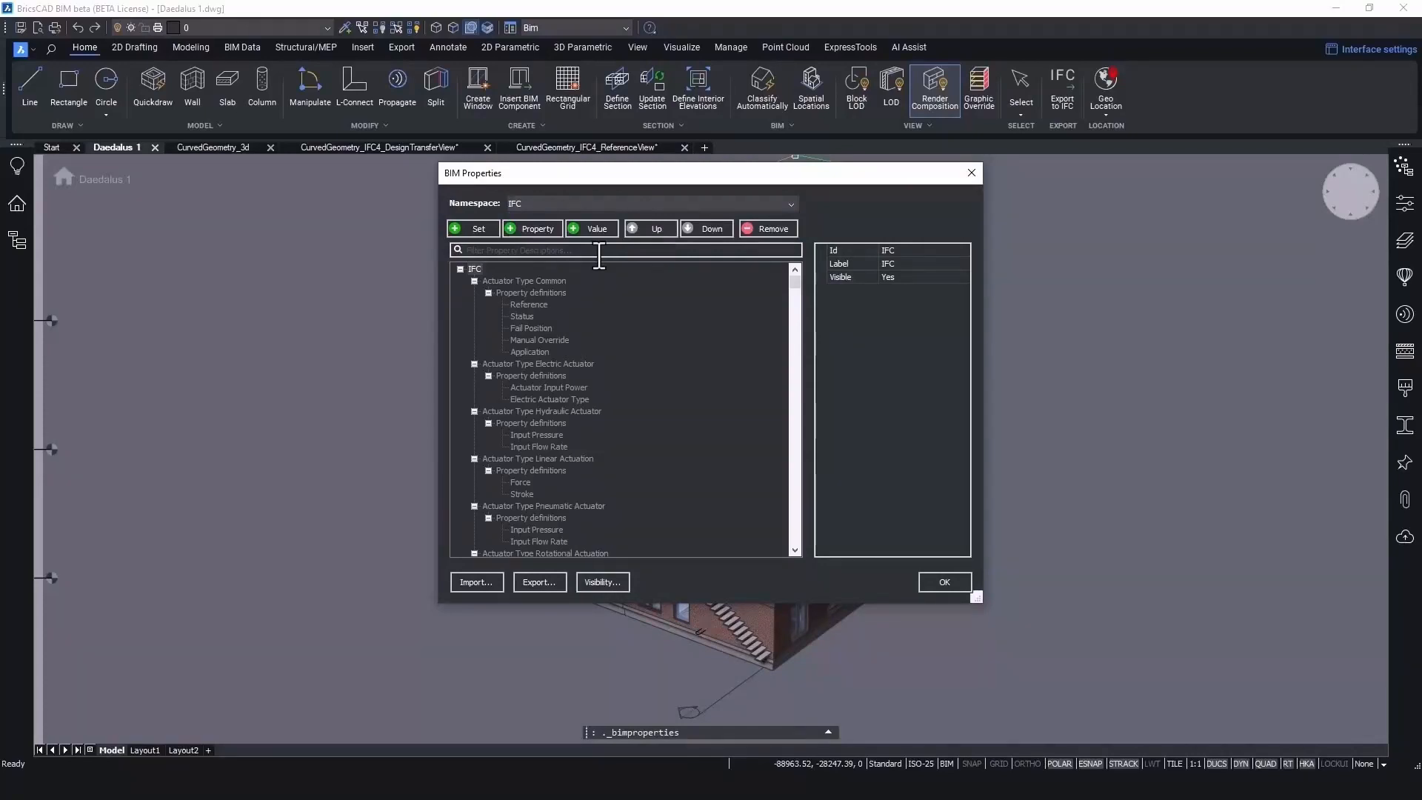
mouse_move(555, 296)
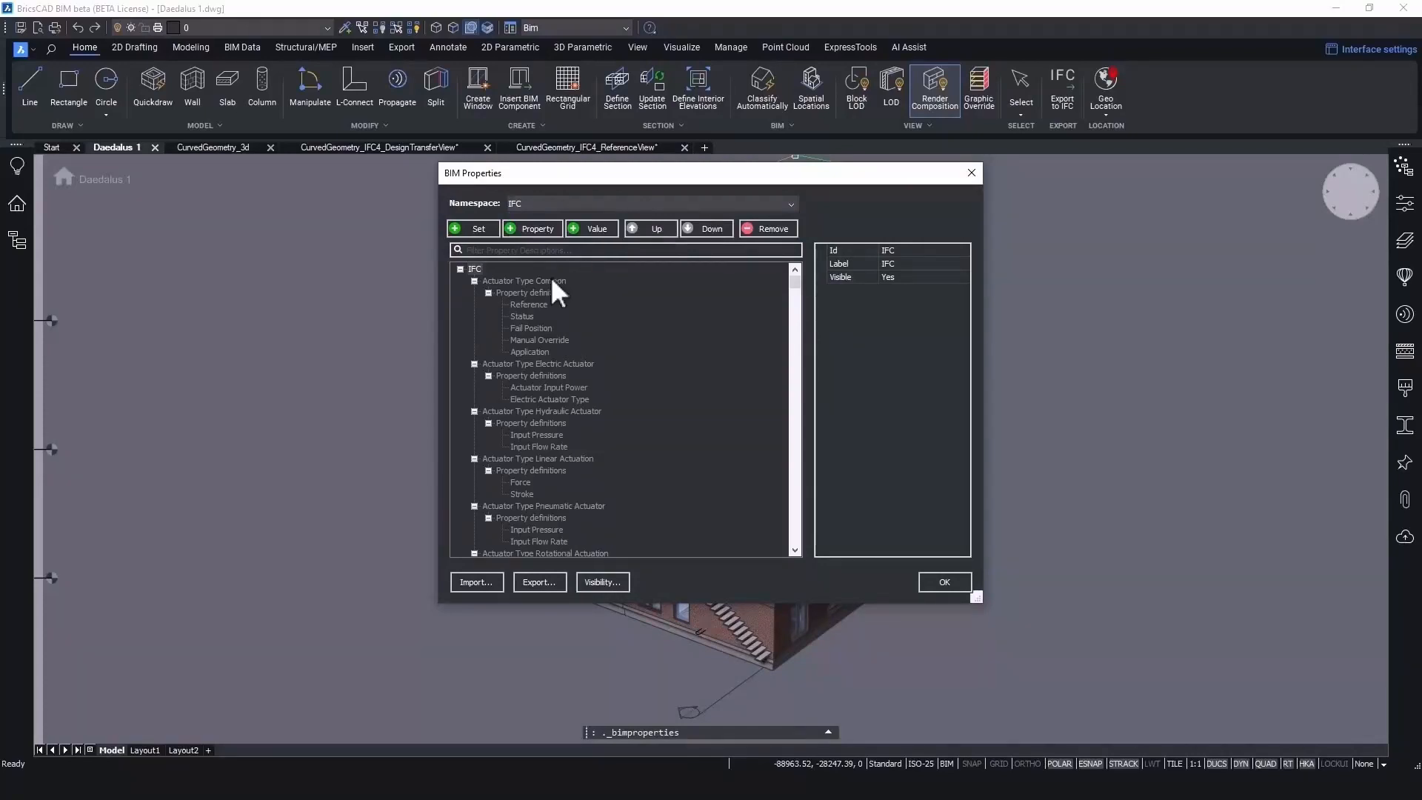
click(524, 280)
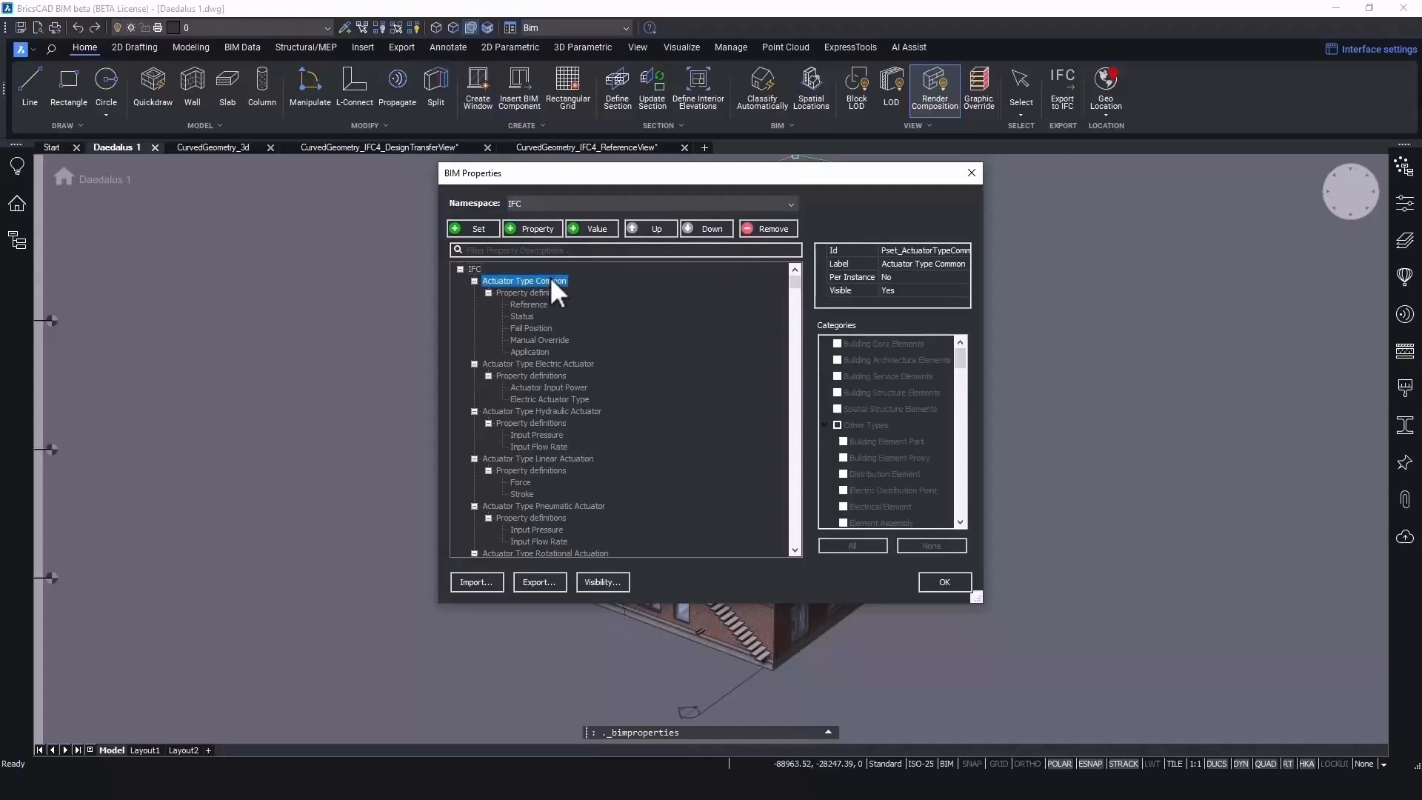
click(943, 580)
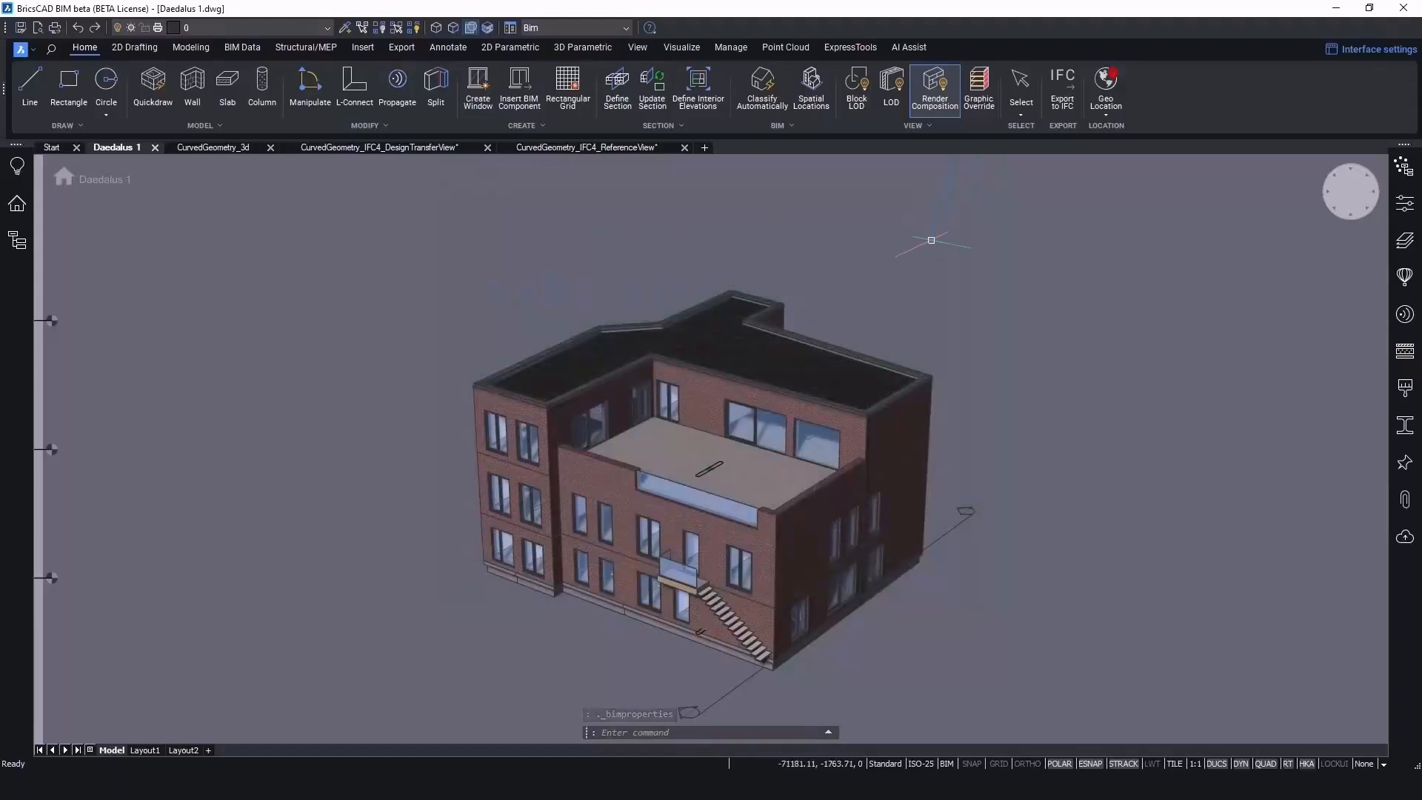
Step: Check the brick cavity wall's BIM properties, then export Daedalus 1 as an IFC2X3 file
click(816, 508)
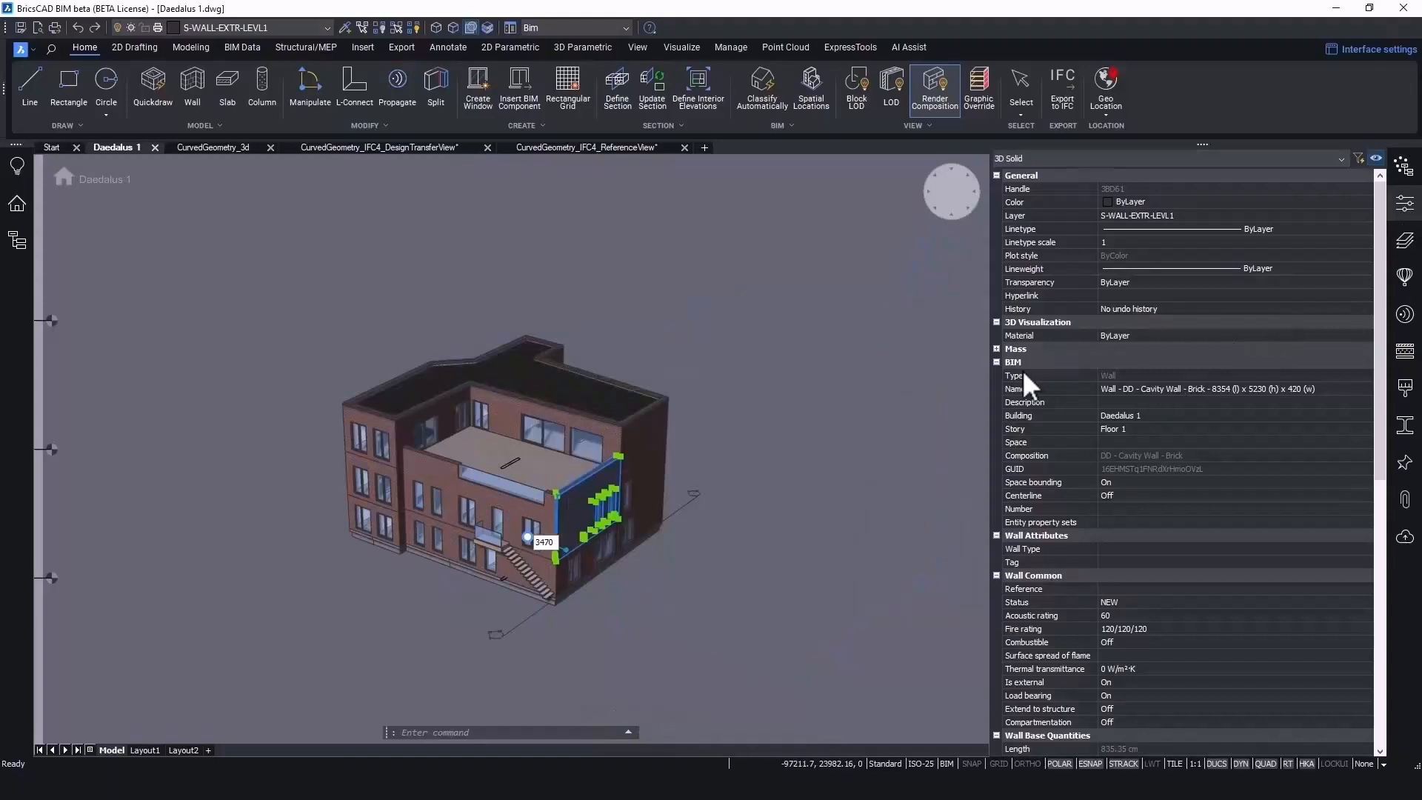
mouse_move(1089, 599)
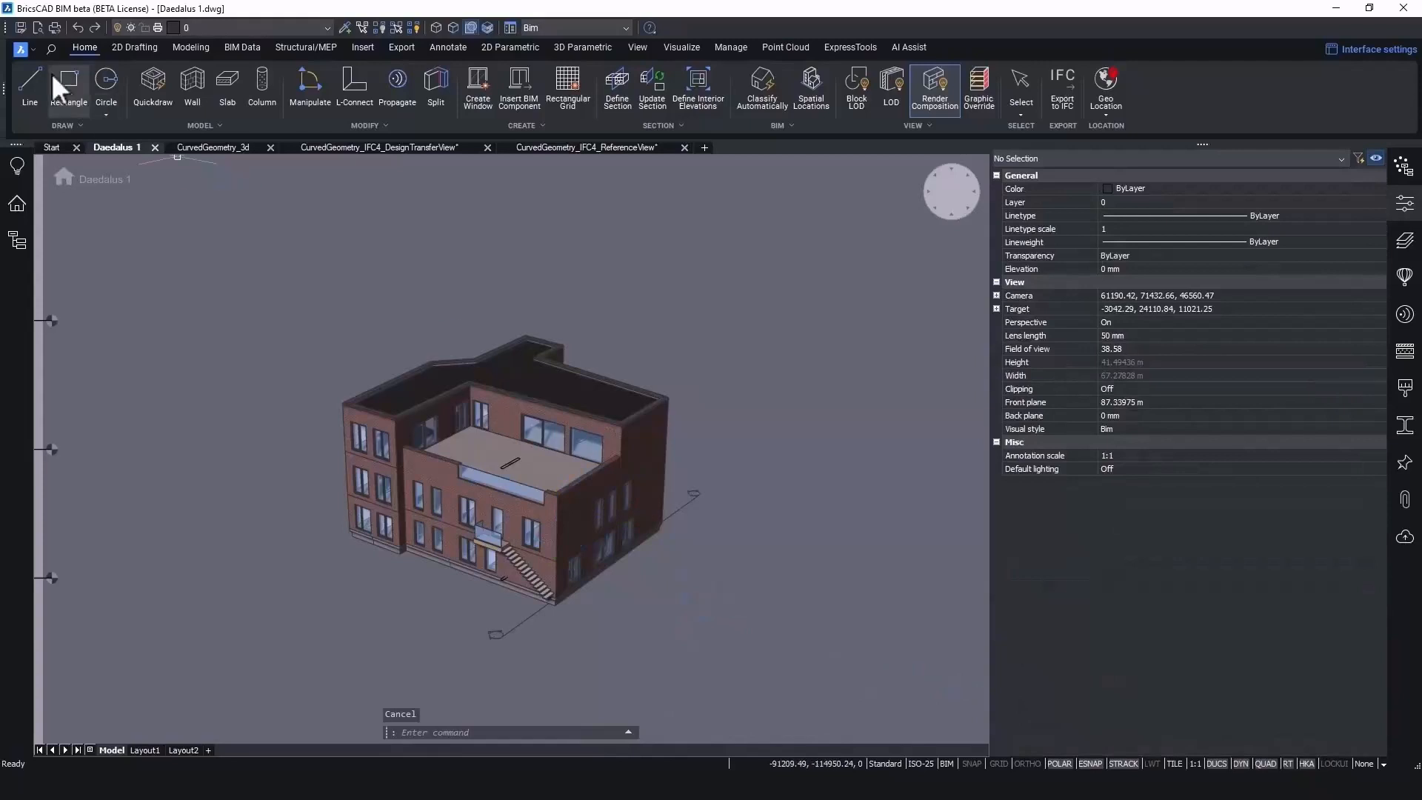
click(19, 25)
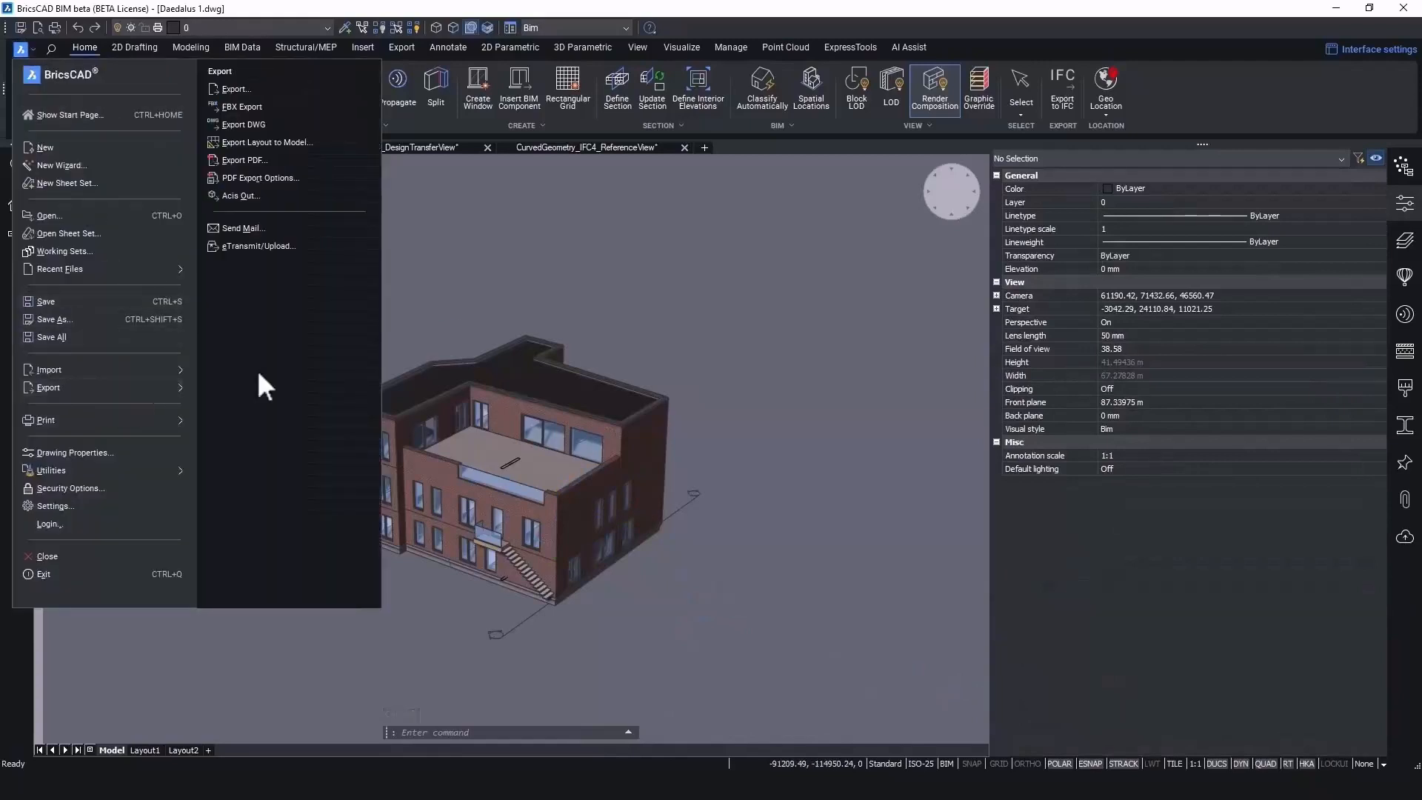
click(234, 89)
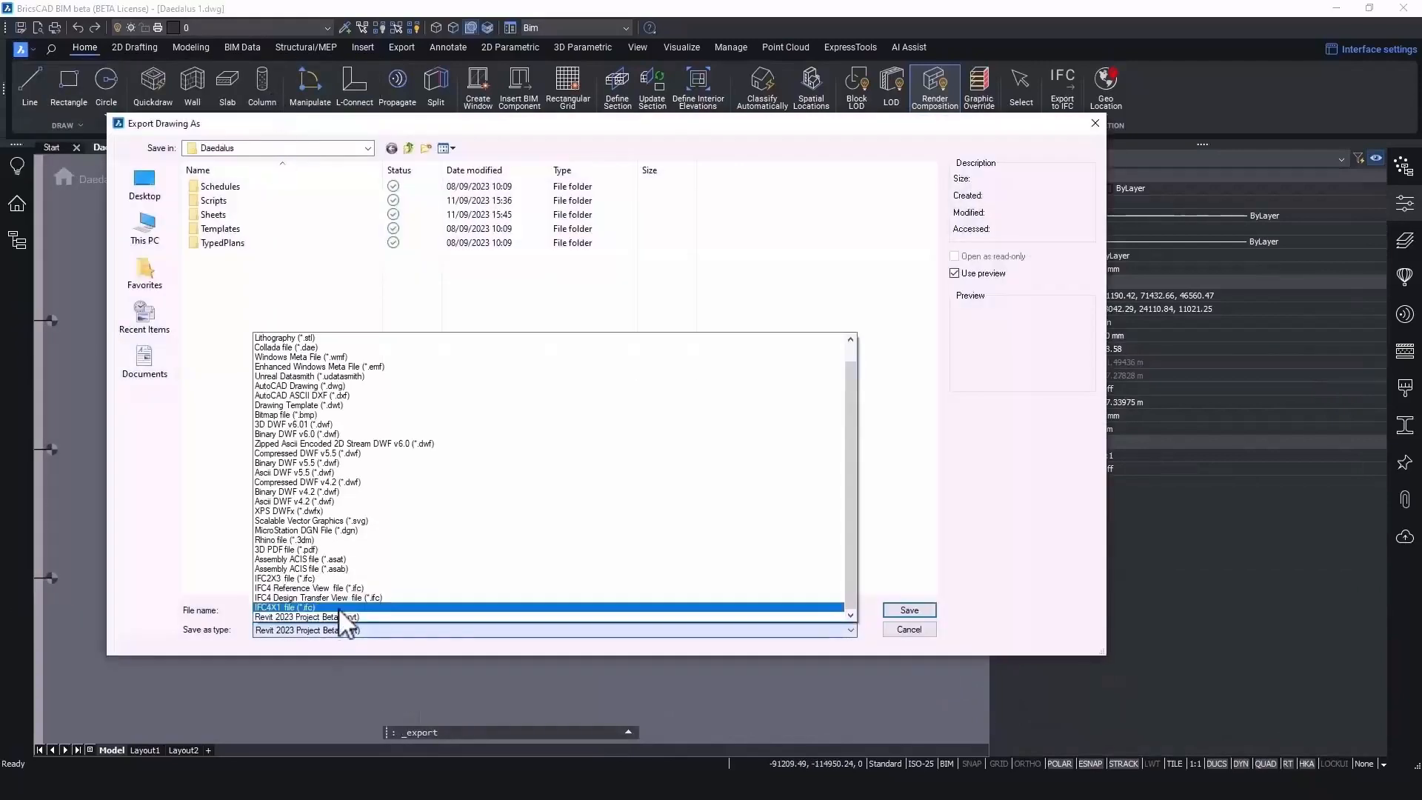
click(285, 579)
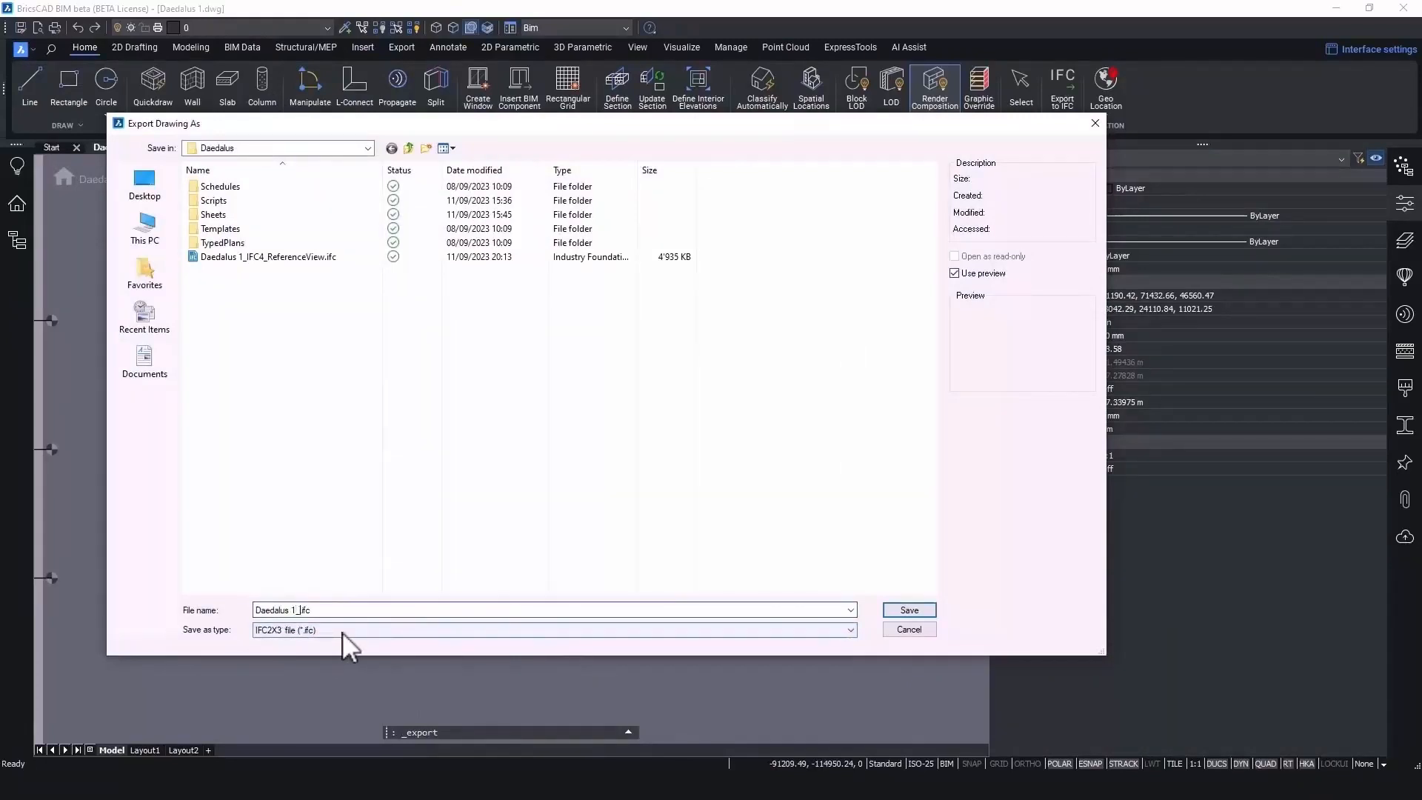
click(907, 609)
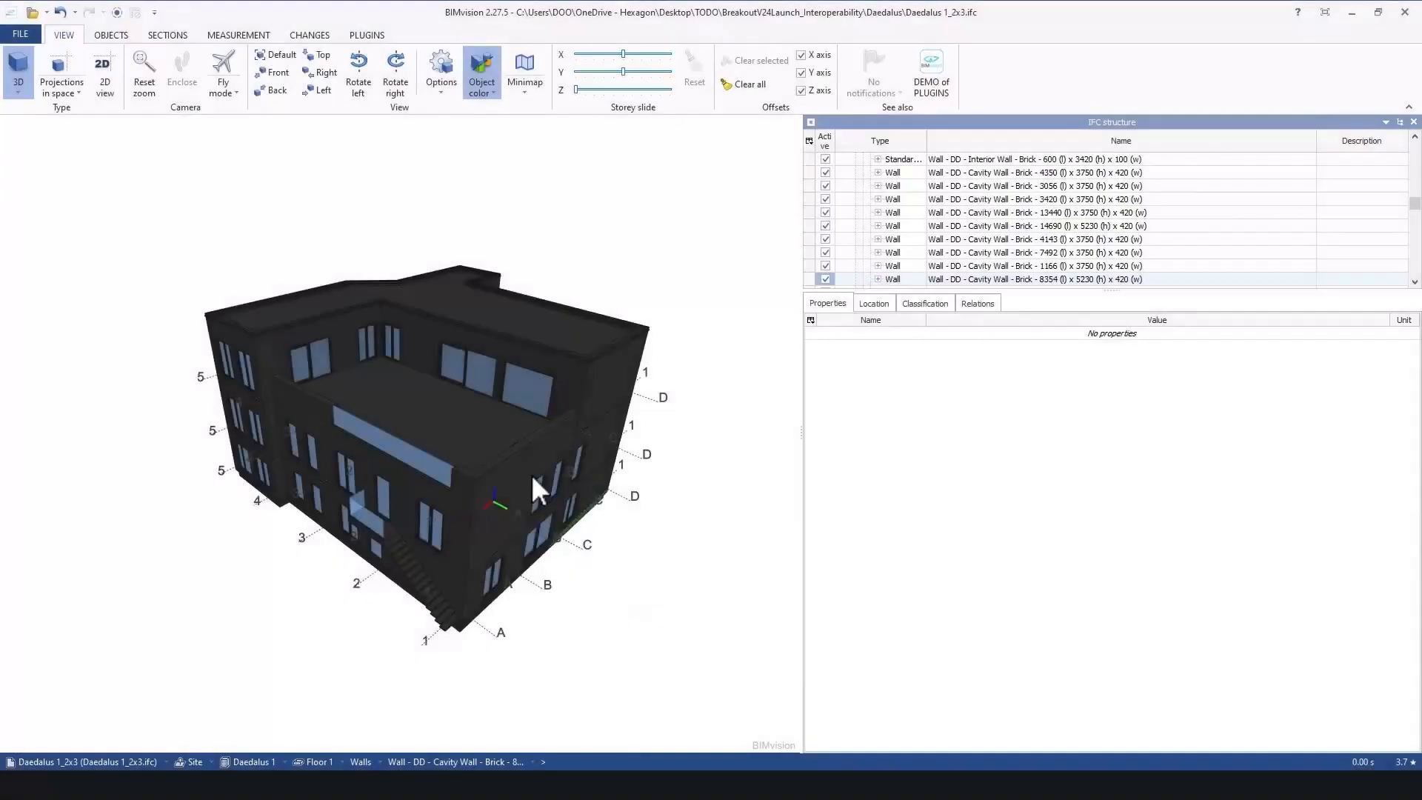
Step: Select the cavity brick wall in BIMvision to show its Pset_WallCommon fire and acoustic ratings
click(1029, 279)
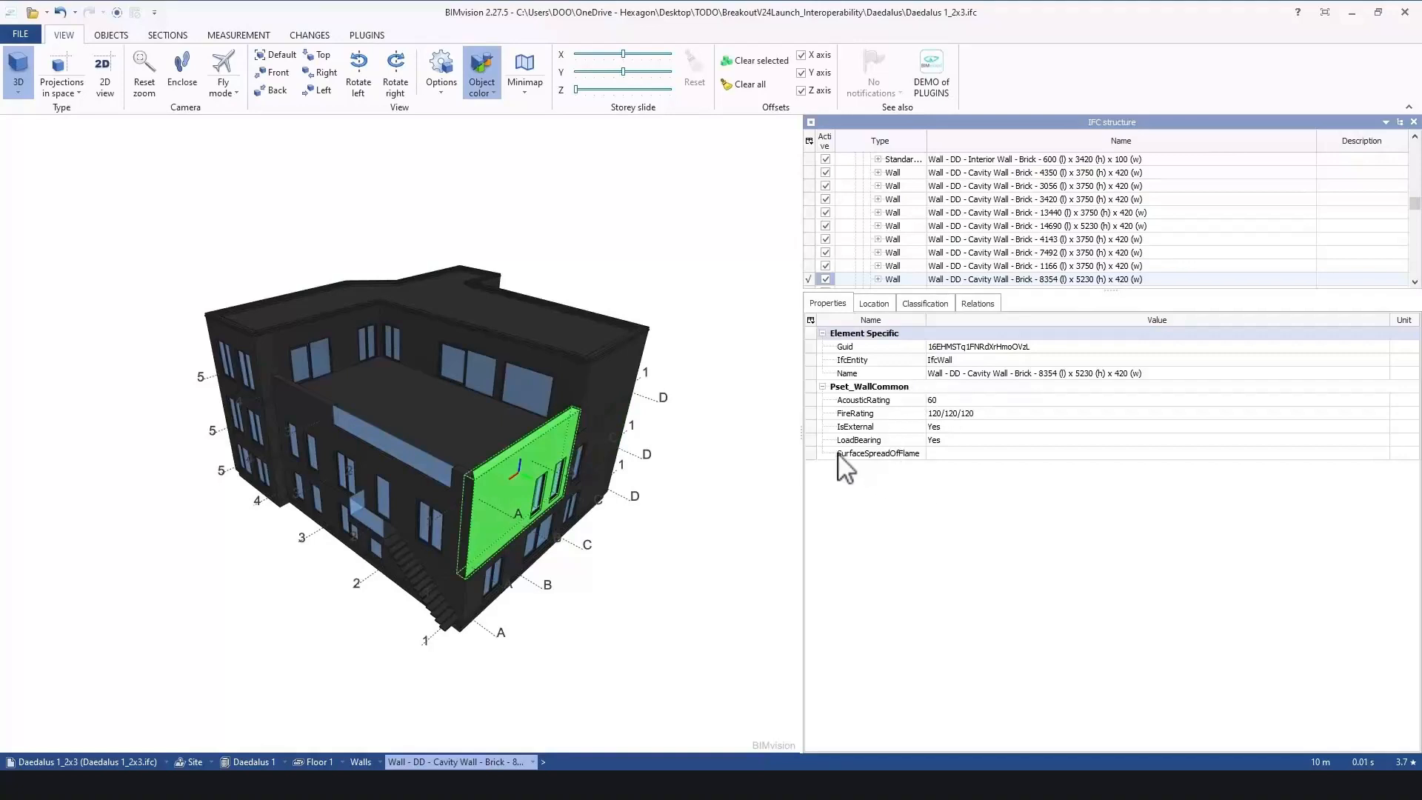
mouse_move(893, 427)
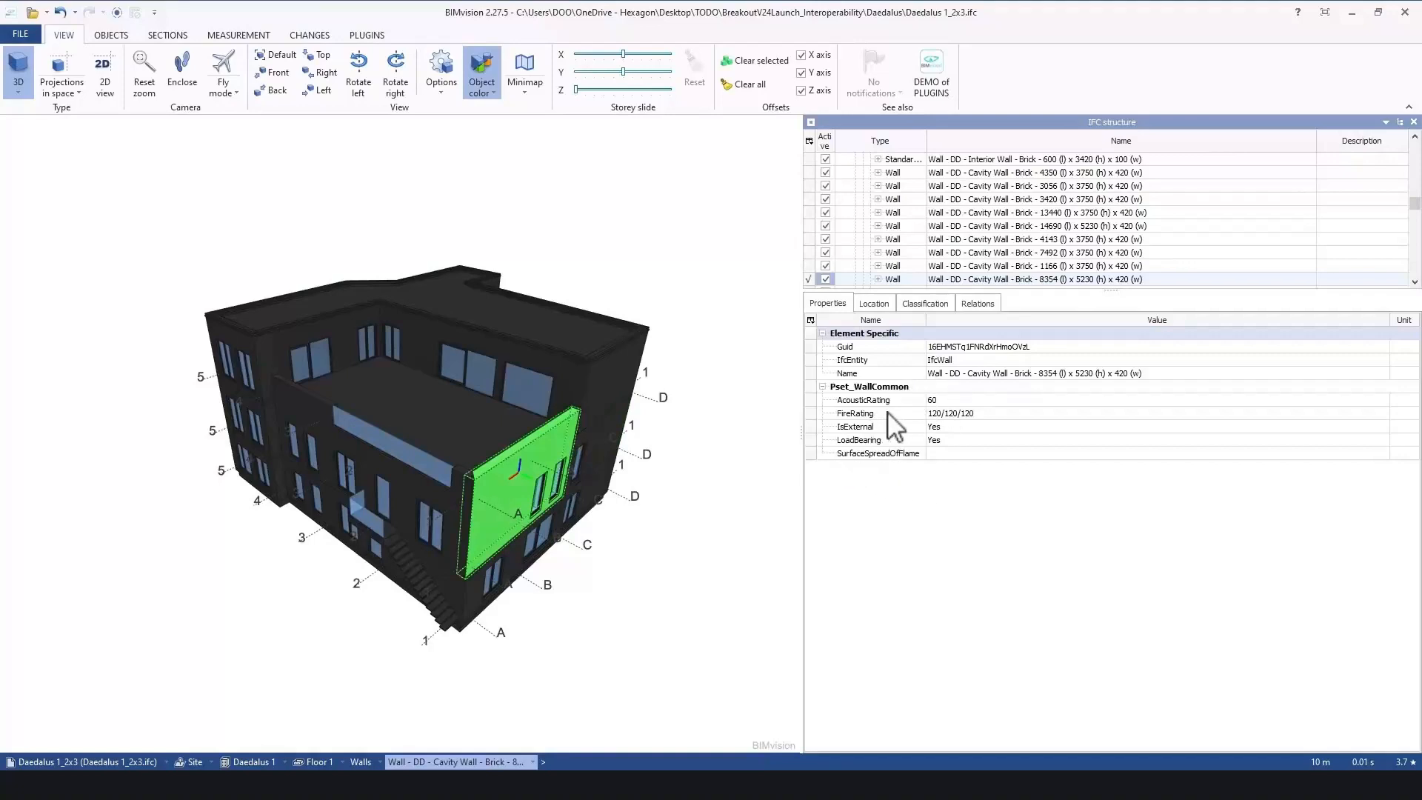
mouse_move(899, 415)
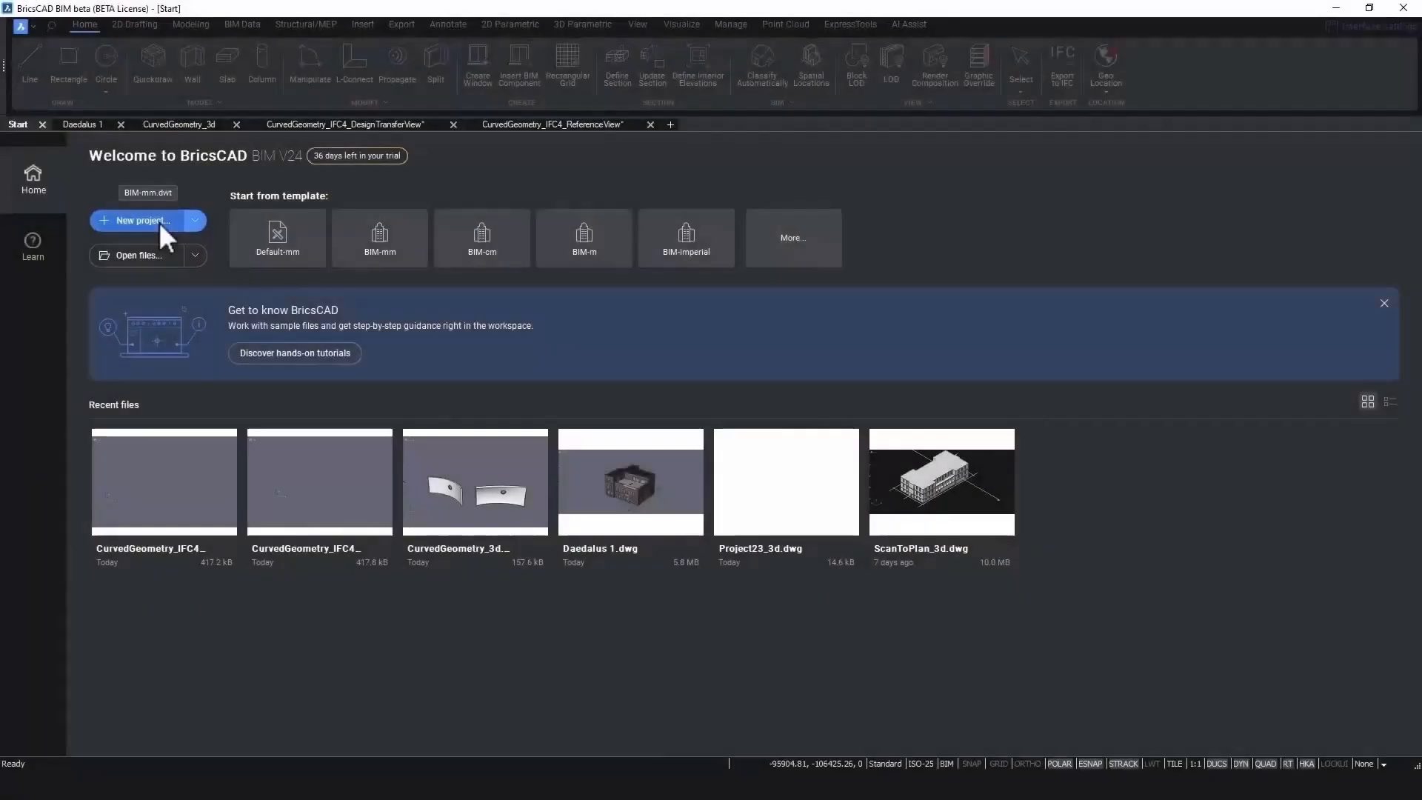
Step: Start a new BIM project and check the Namespace list in BIM Properties, keeping User selected
click(142, 220)
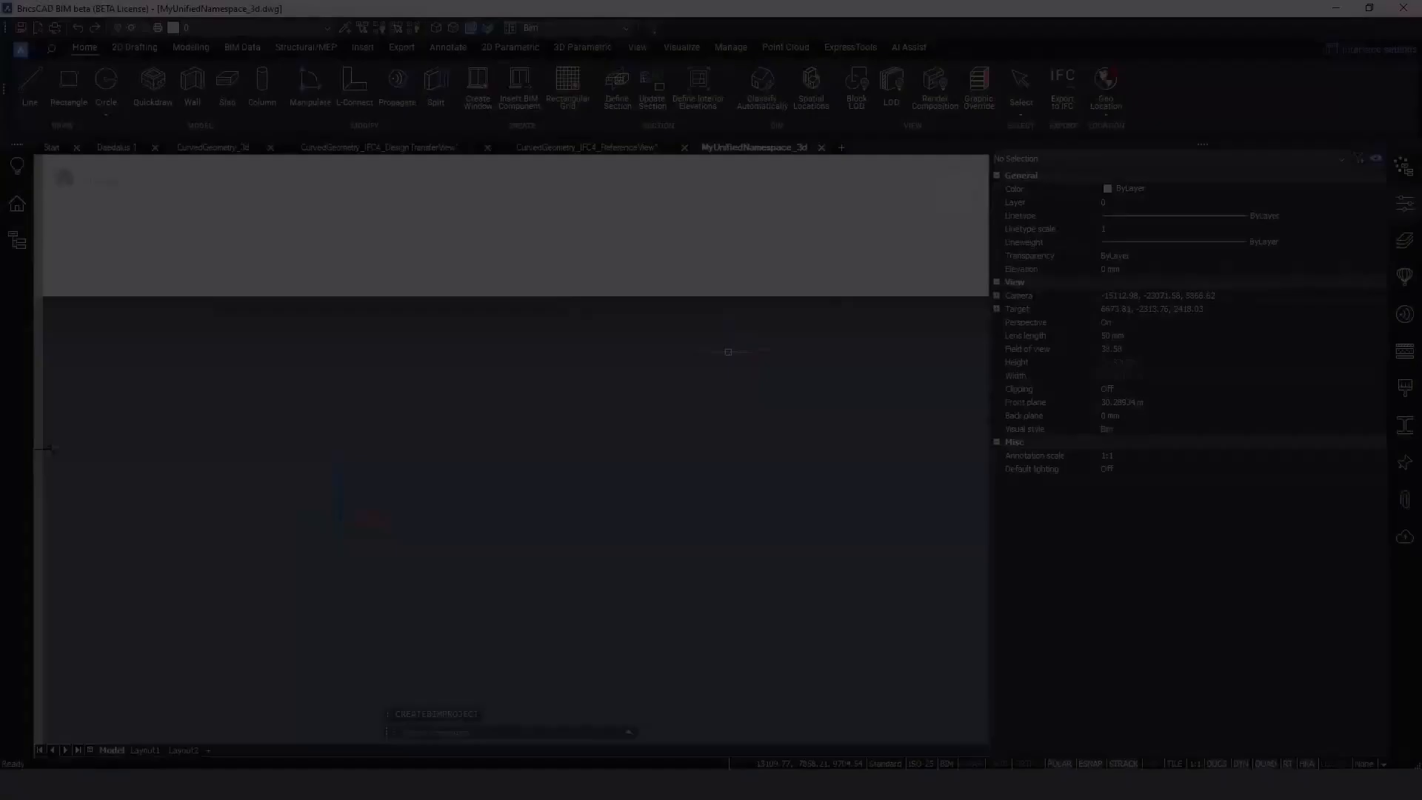
click(760, 87)
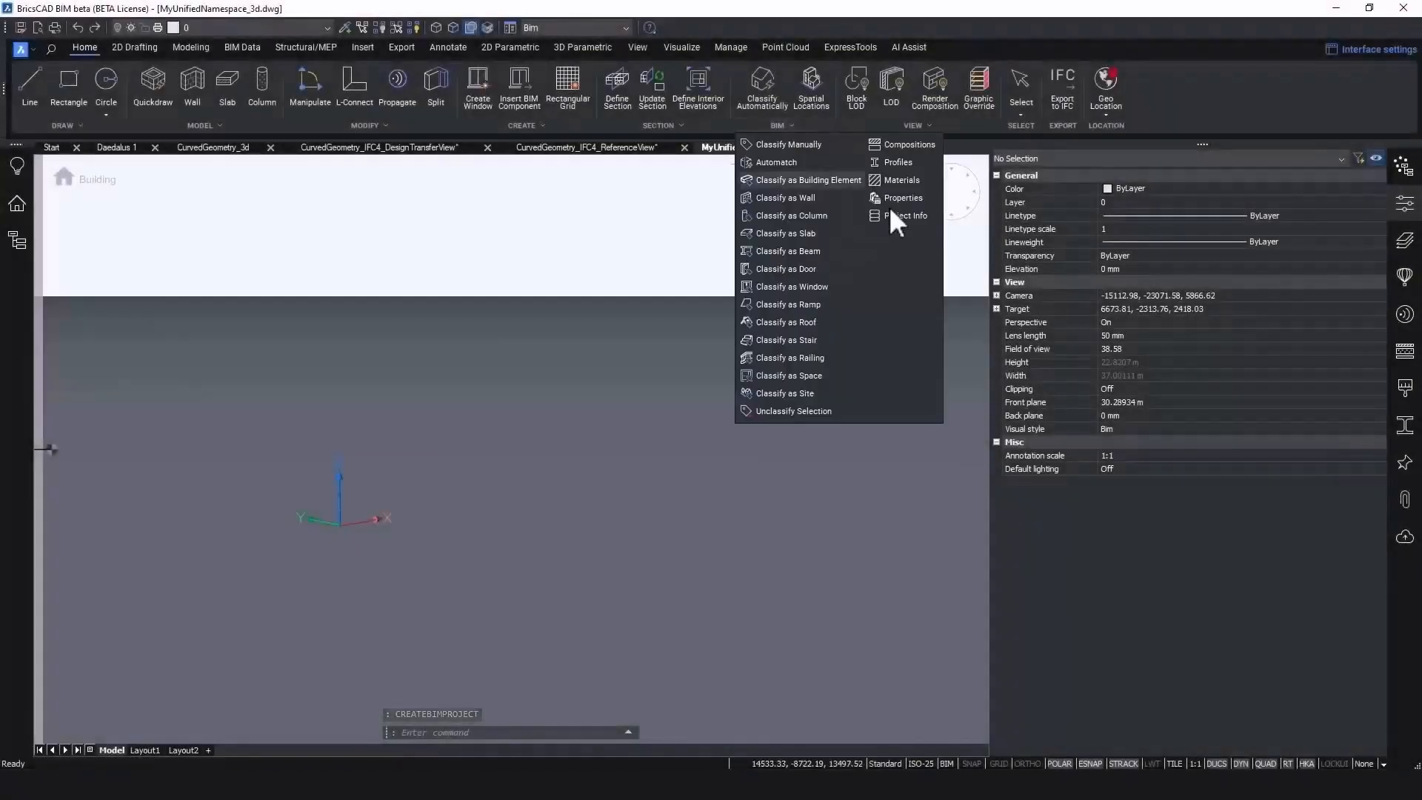
click(902, 197)
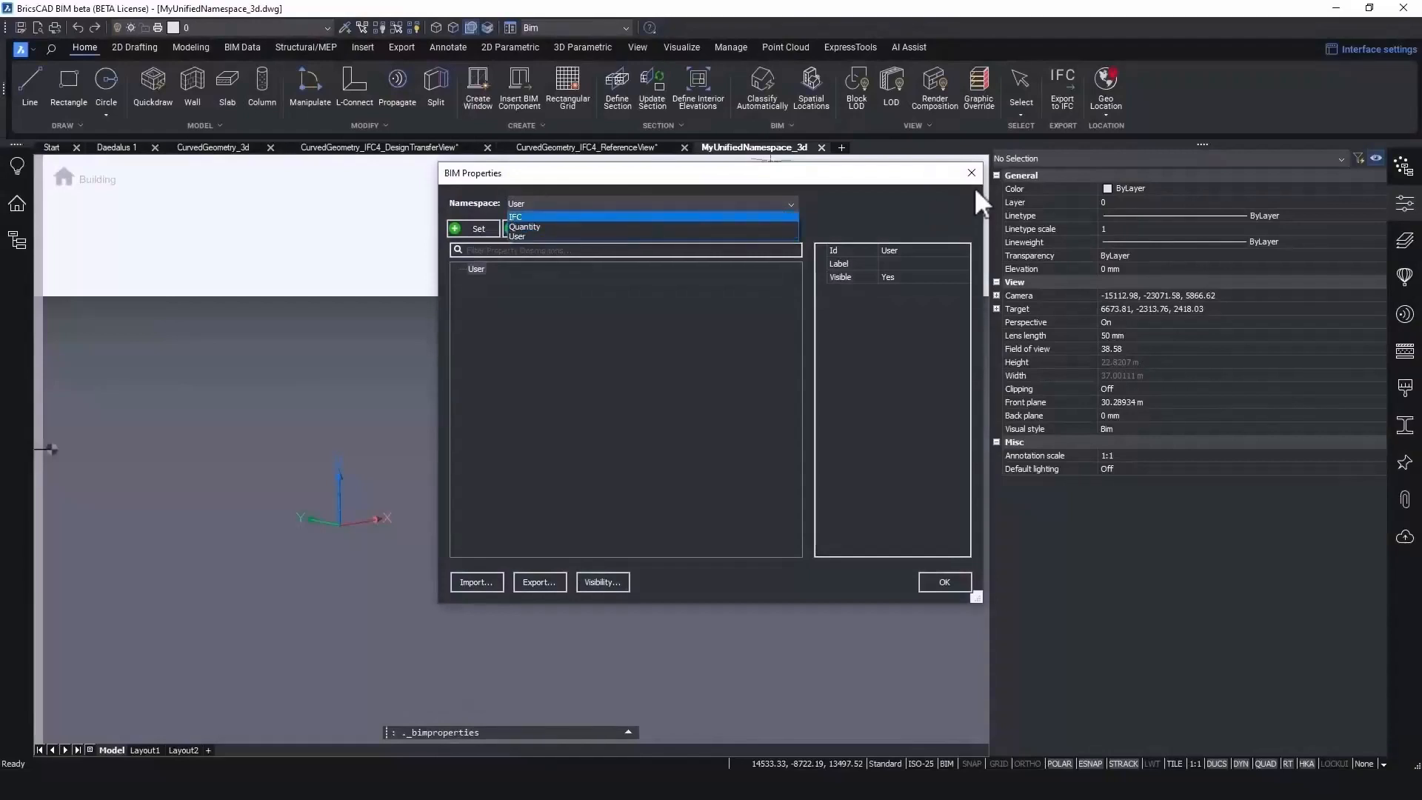
click(516, 236)
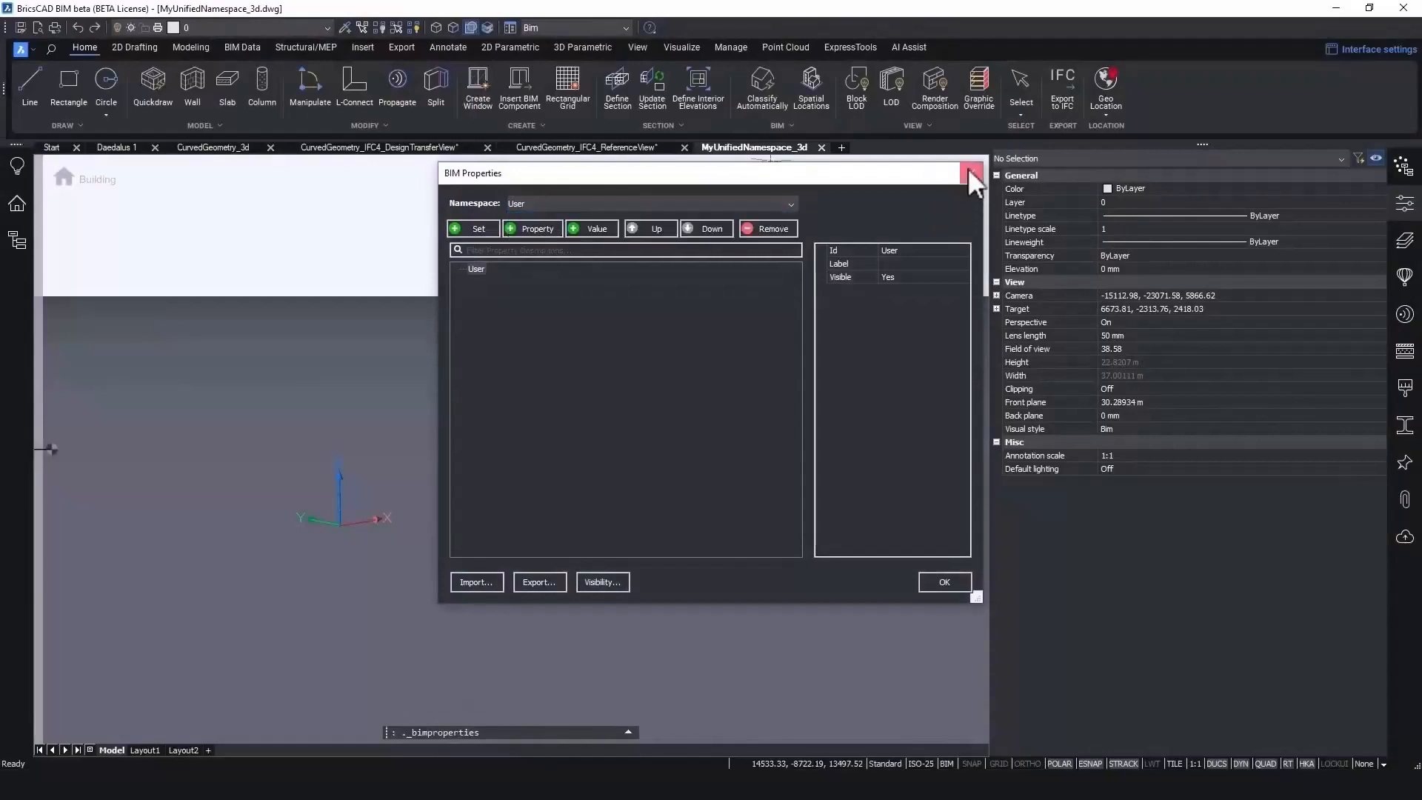
click(969, 173)
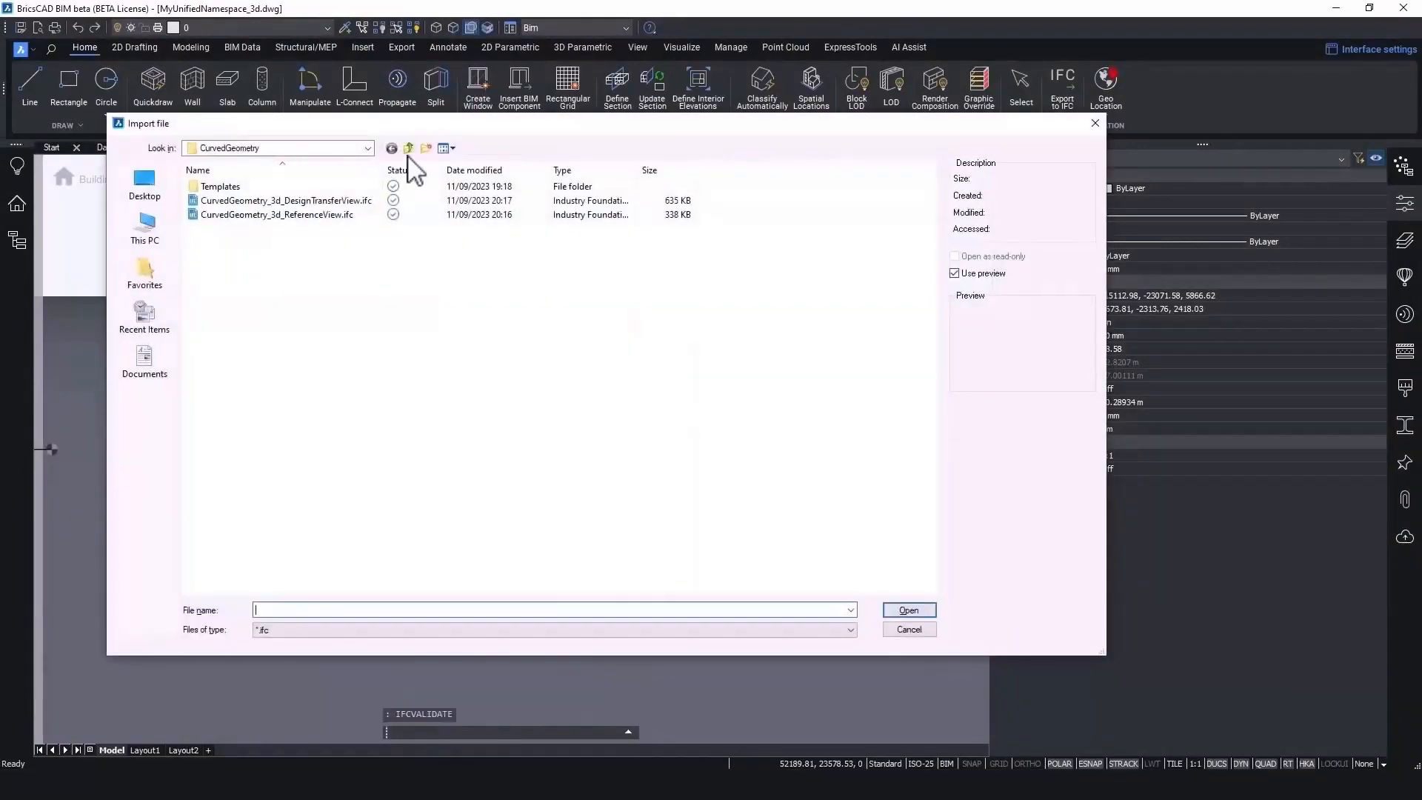
Step: Browse to IFC4_Store.ifc for IFCVALIDATE and answer Y to continue the import despite errors
click(409, 148)
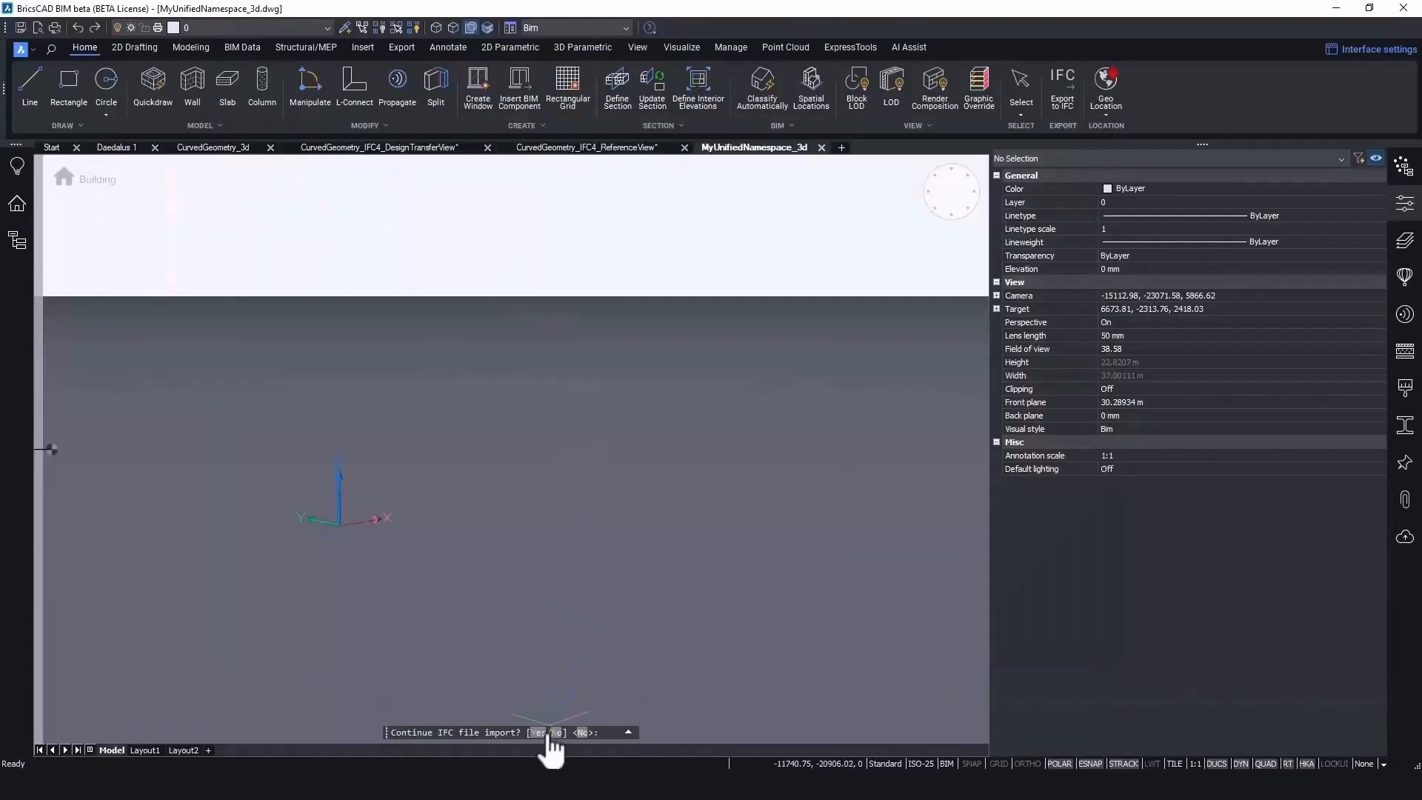
text(Y)
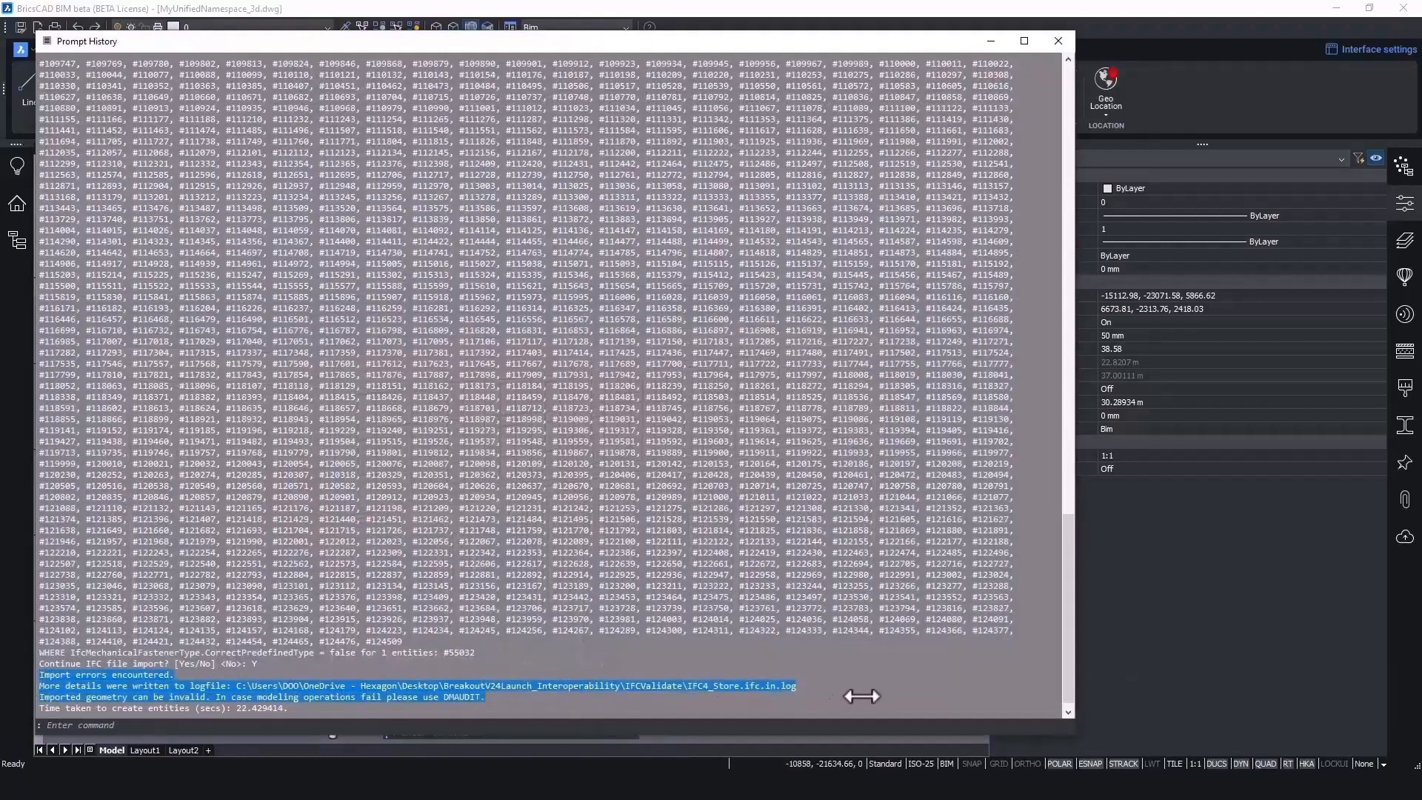
mouse_move(867, 693)
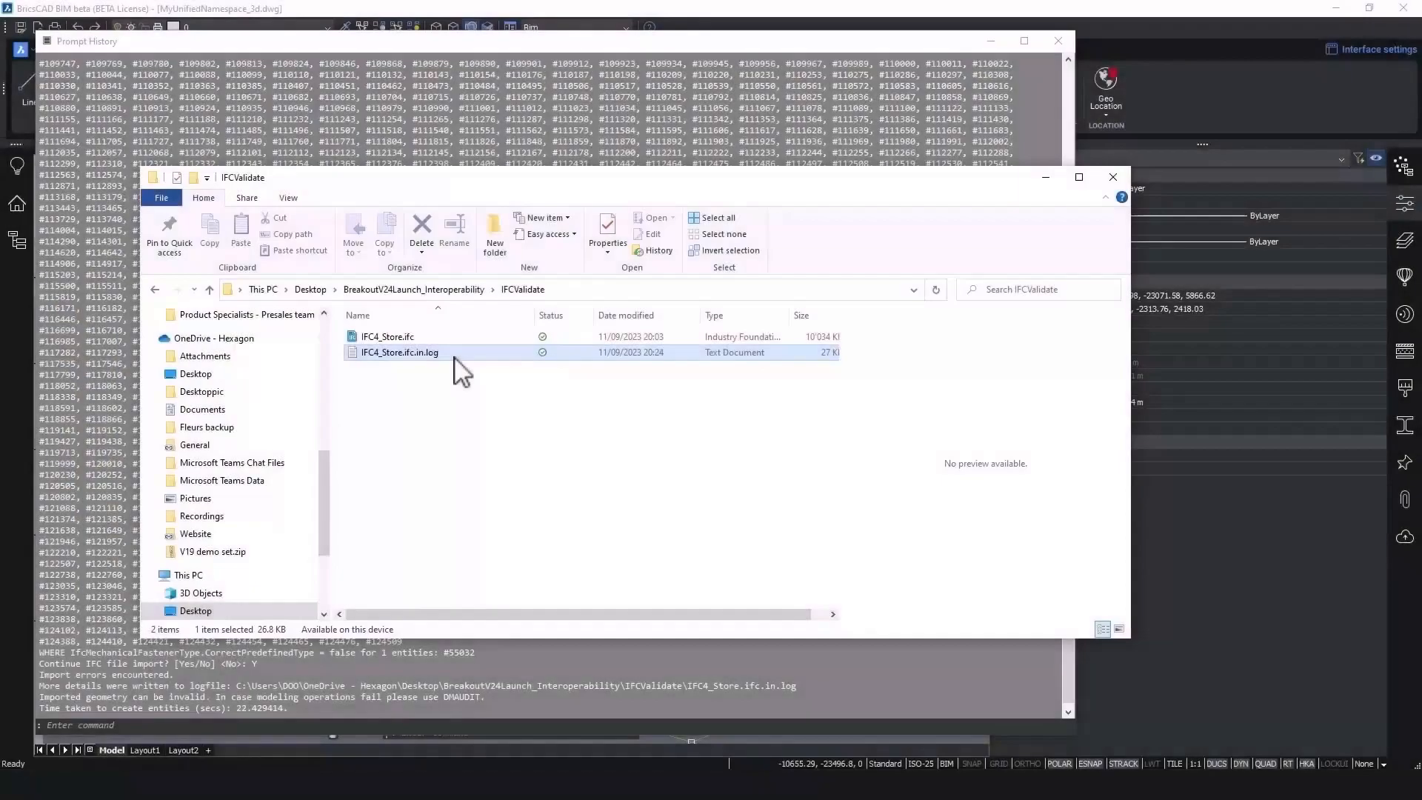
Step: View the IFC4_Store.ifc.in.log validation log in Notepad and highlight its first error line
double_click(398, 352)
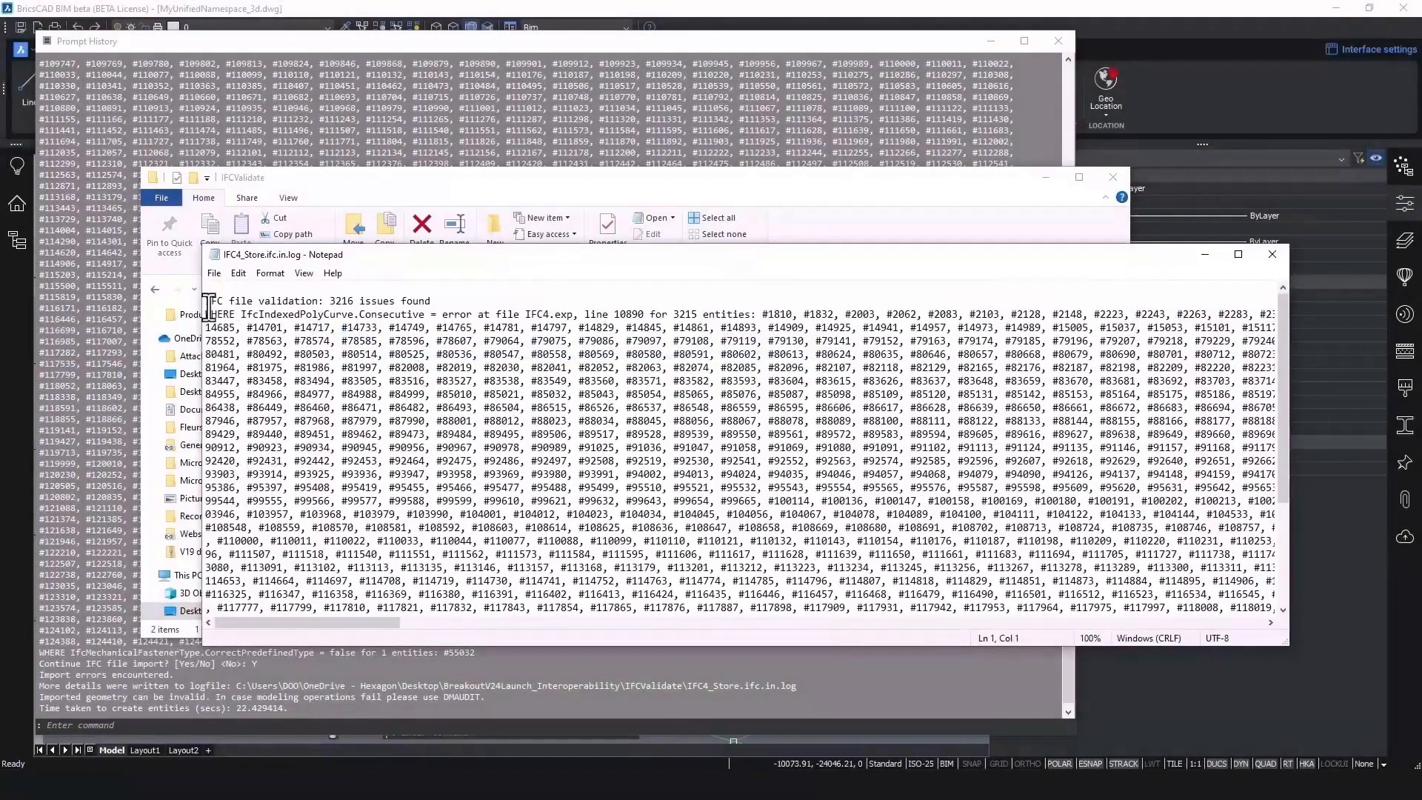
triple_click(317, 301)
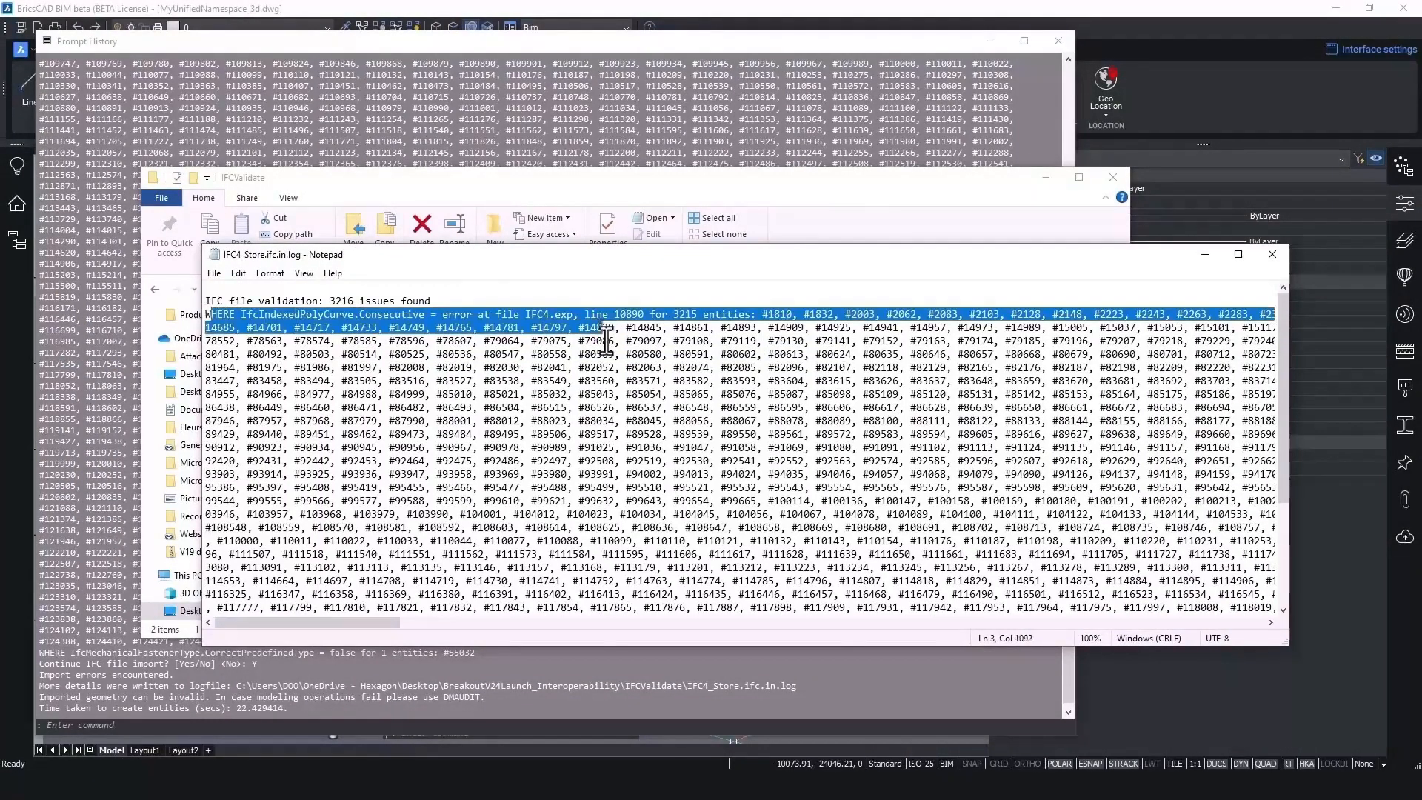
scroll(down, 3)
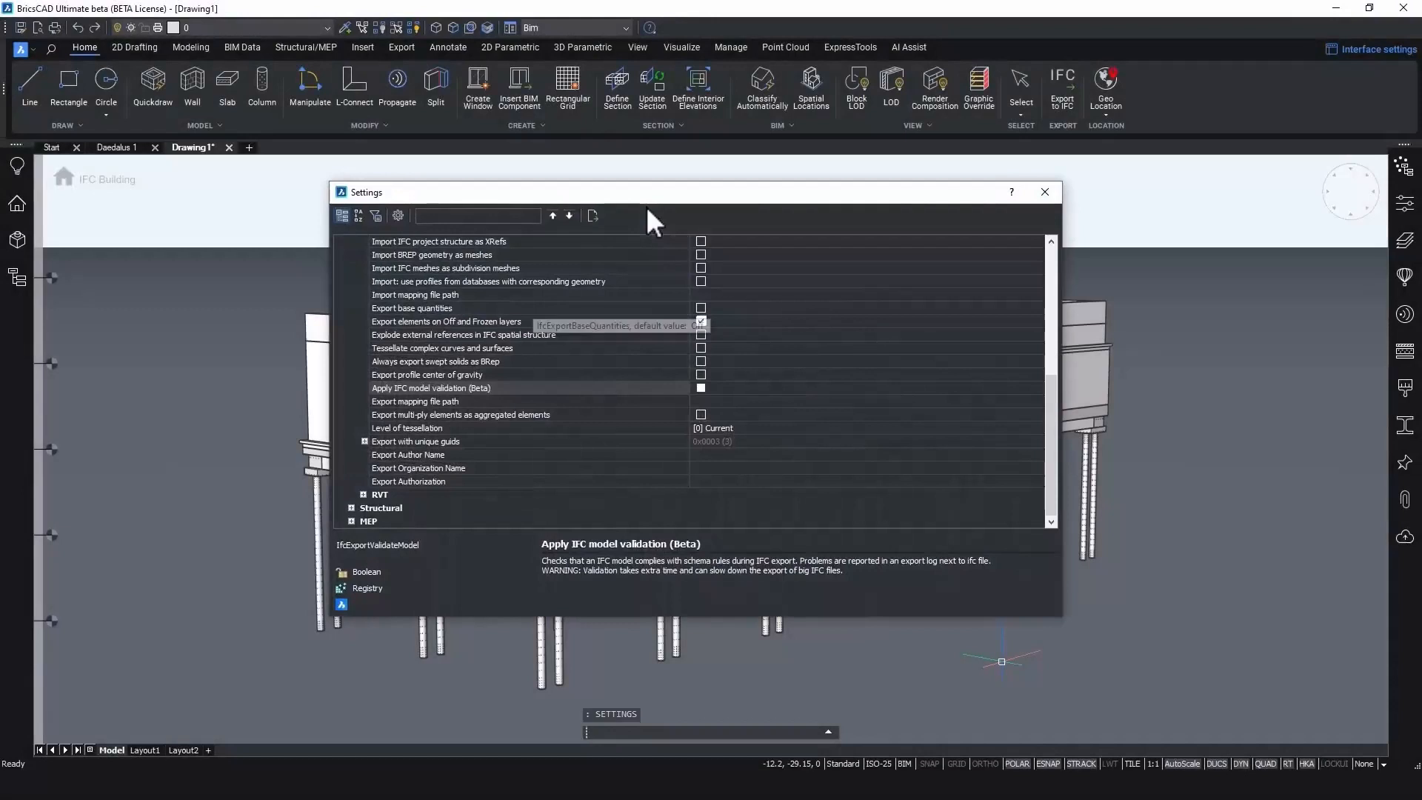
Step: Select the Apply IFC model validation (Beta) option, IfcExportValidateModel, currently off
click(701, 321)
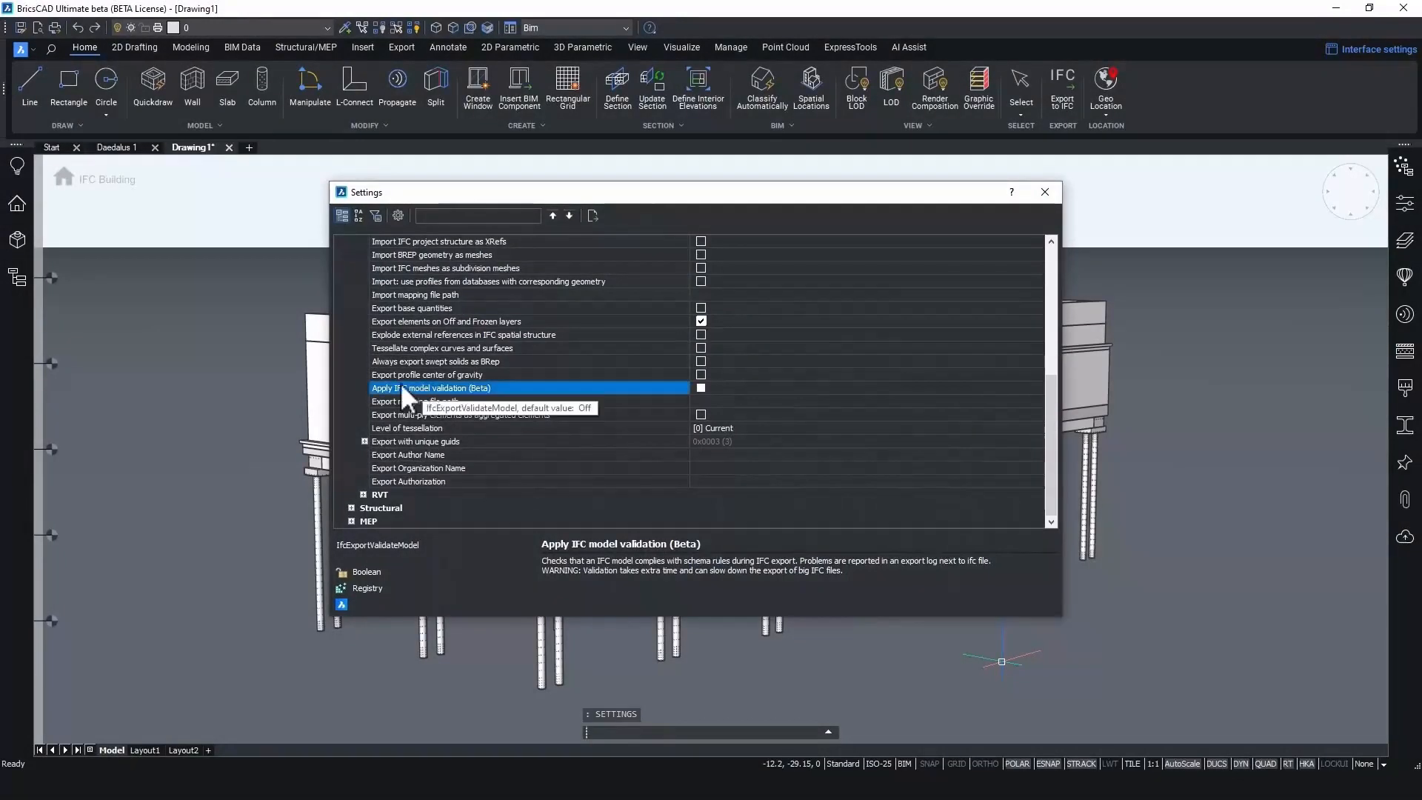
mouse_move(563, 608)
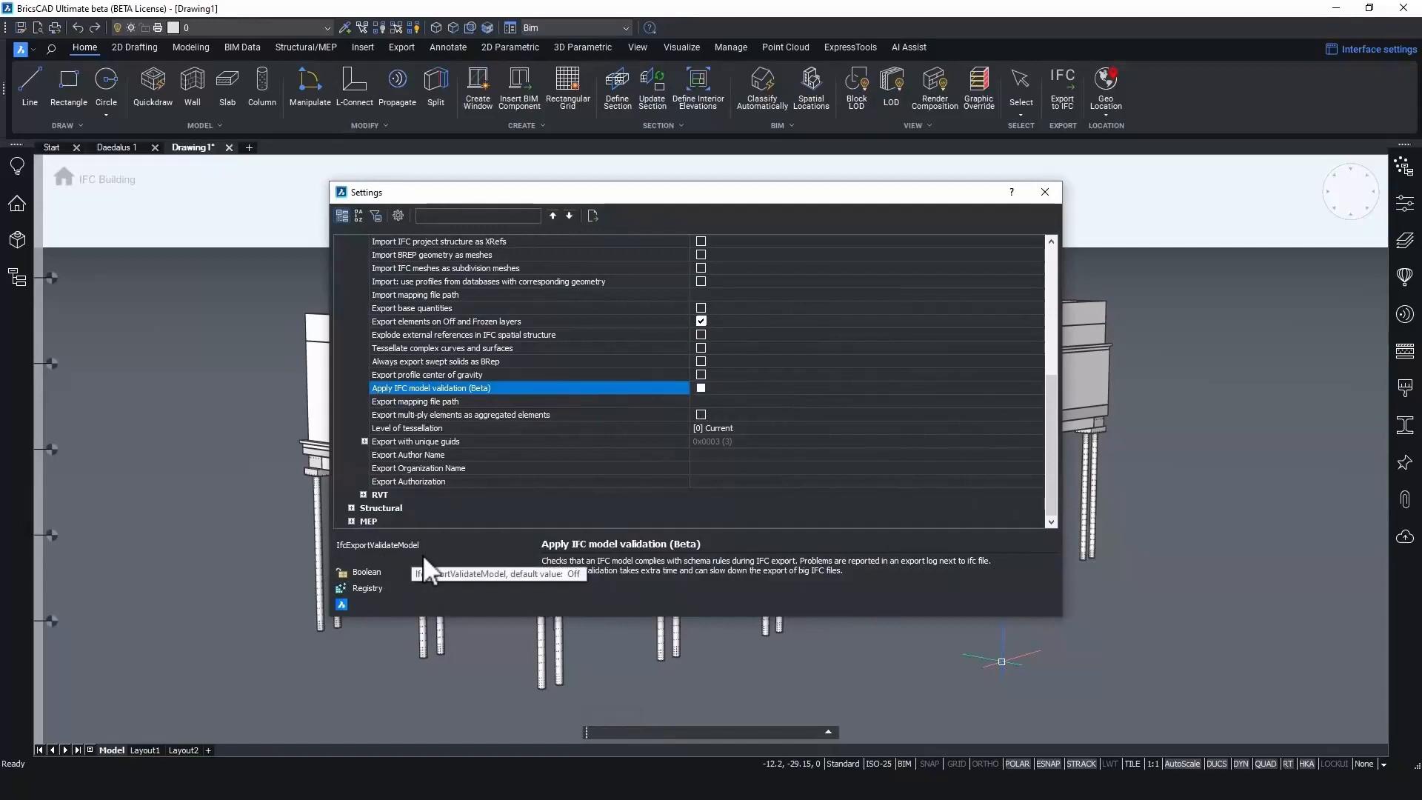
mouse_move(458, 553)
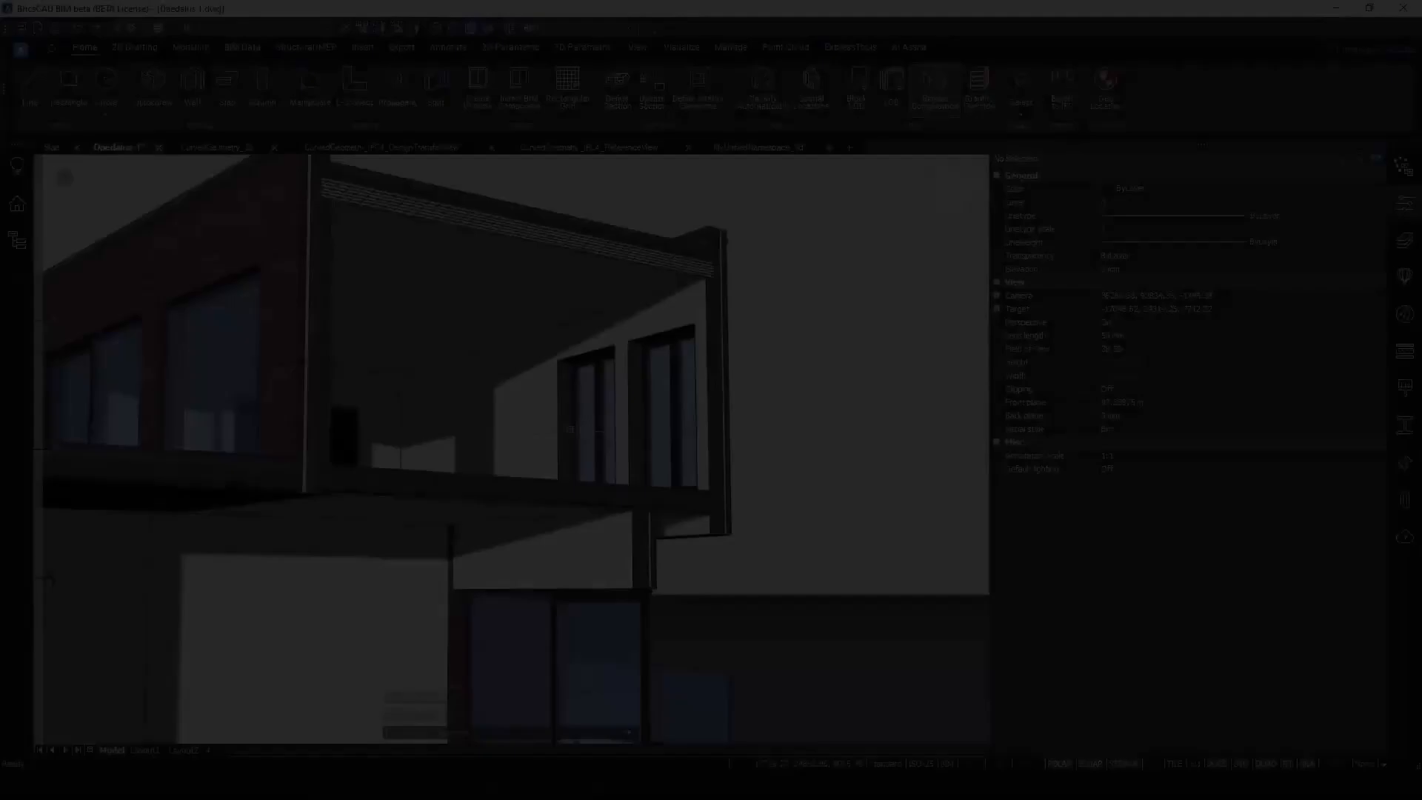
Step: Search BIM property definitions for 'co' and inspect the Covering Flooring property set
click(780, 124)
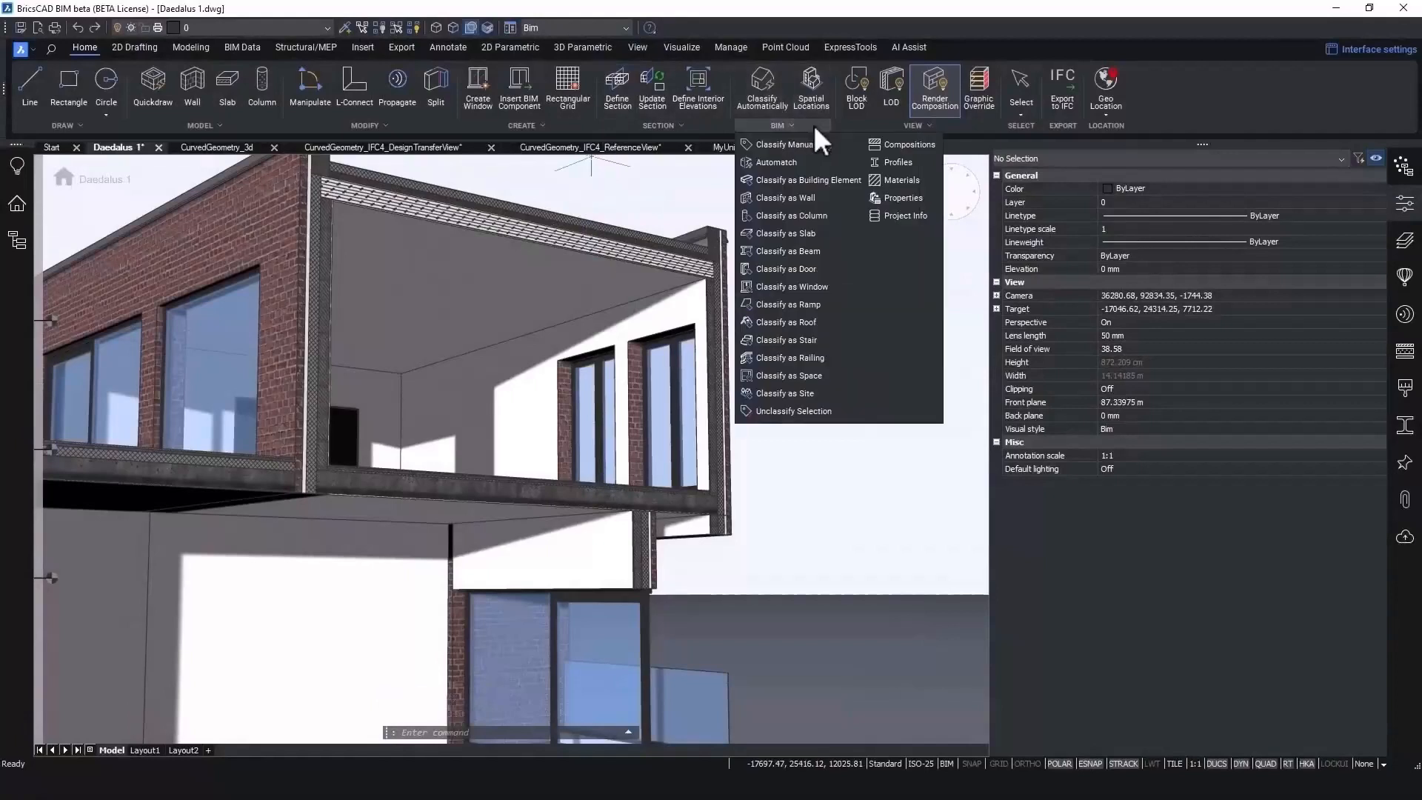
click(900, 197)
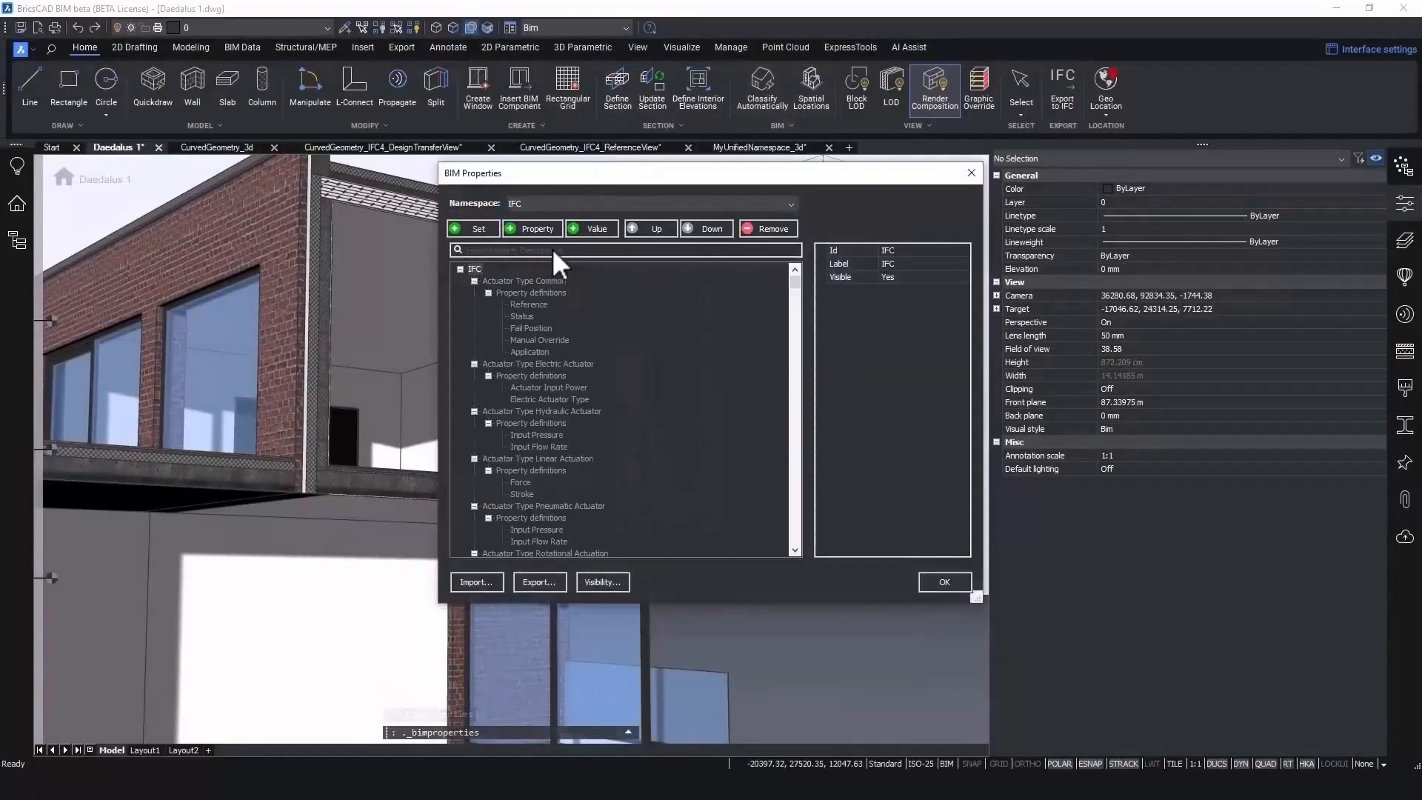
text(covering)
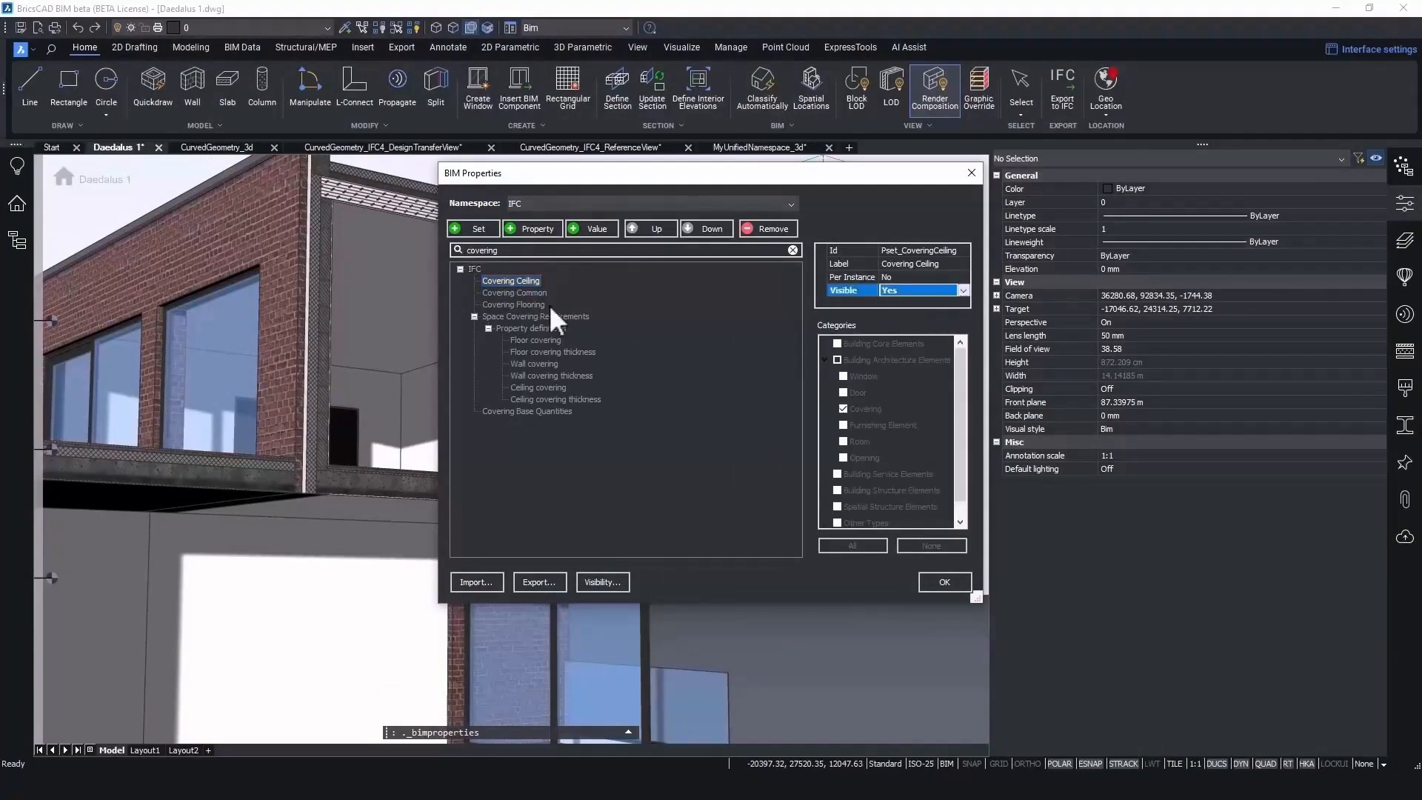
click(513, 303)
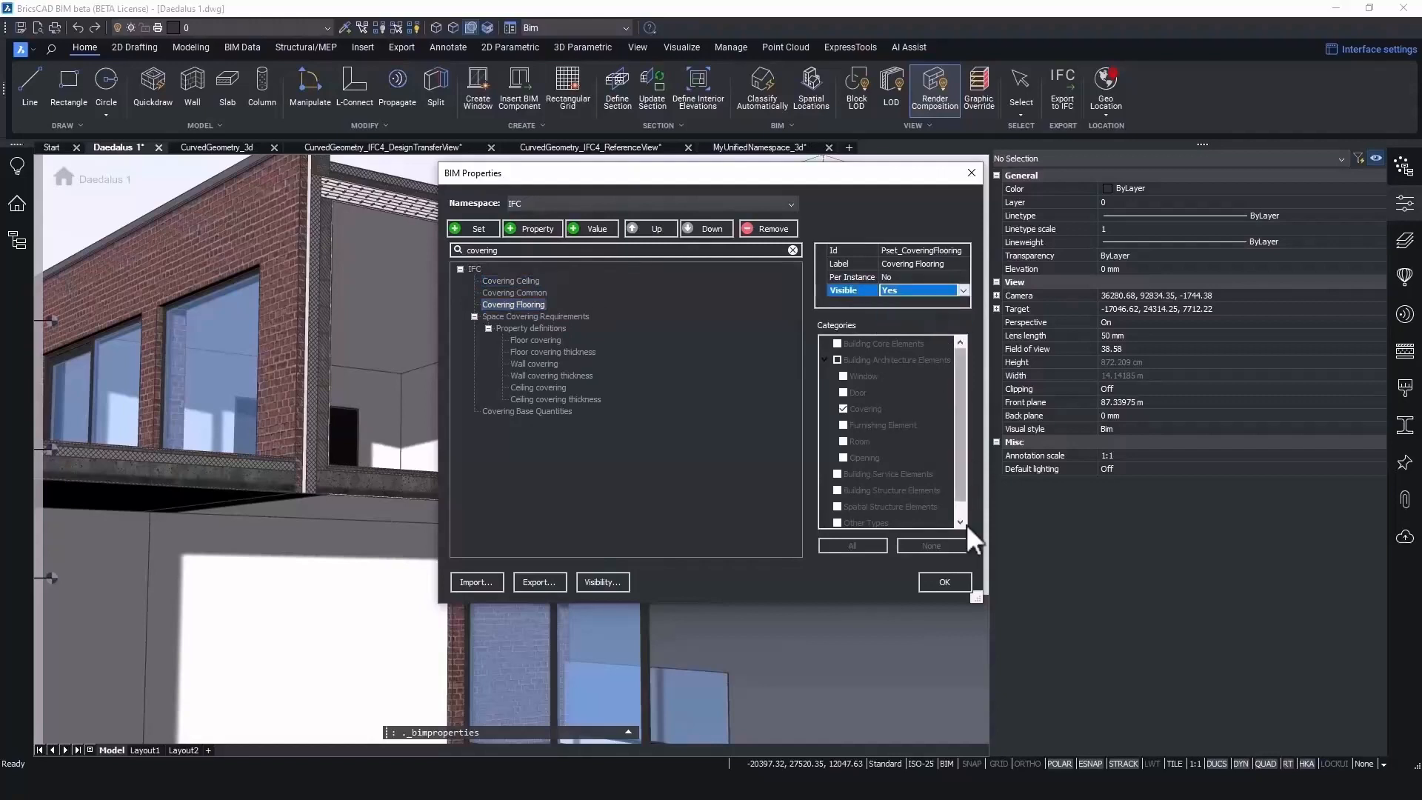
click(944, 581)
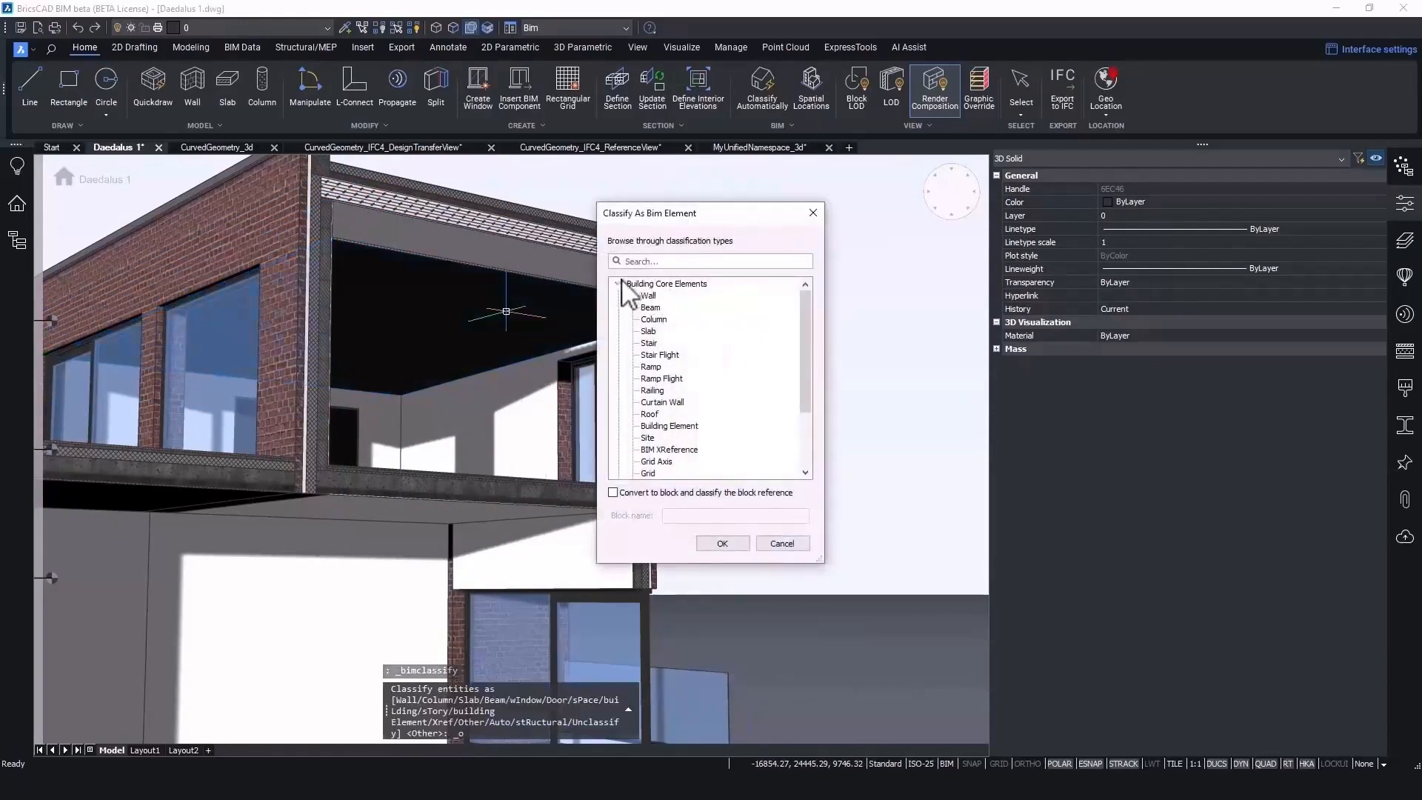
Step: Classify the ceiling panel as Building Architecture Elements > Covering via a 'covering' search
click(619, 283)
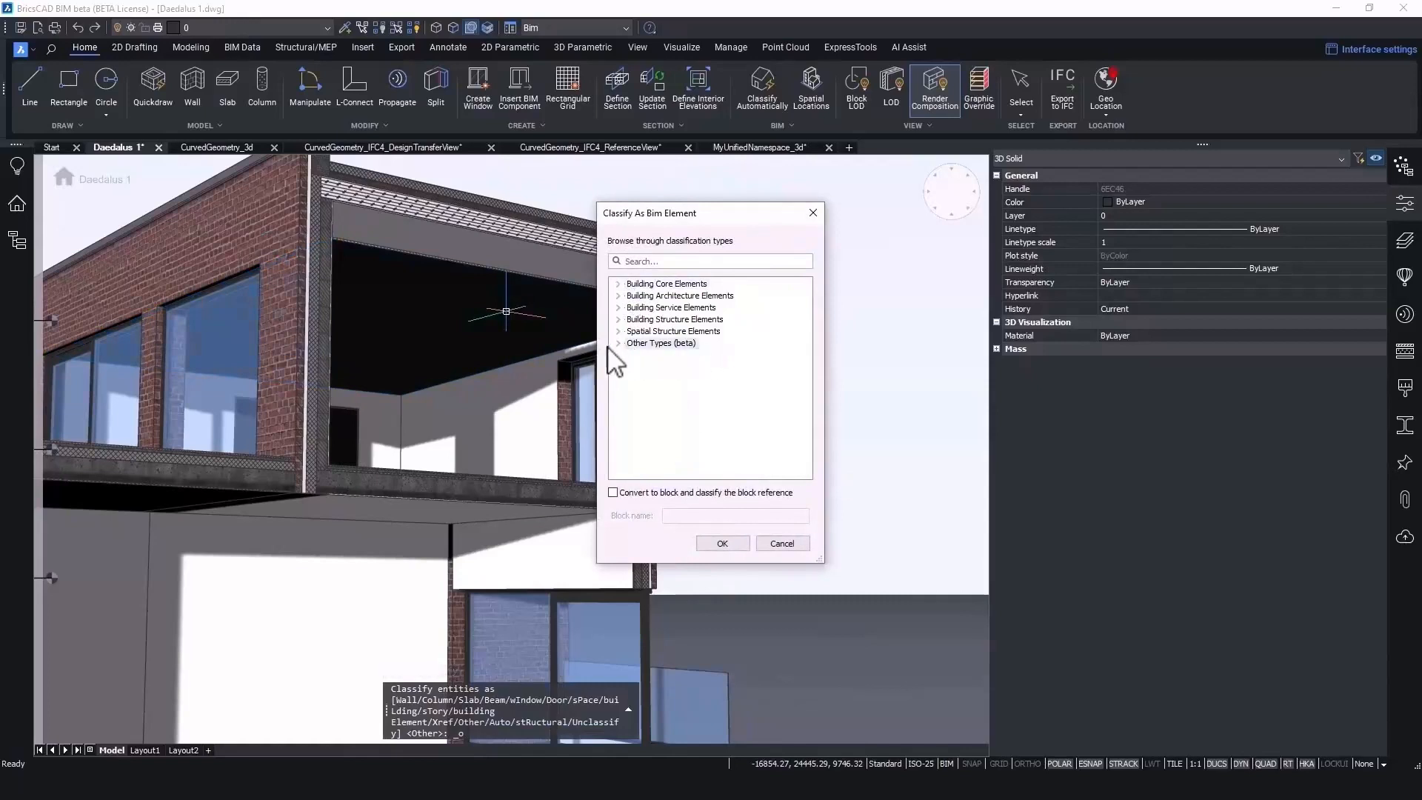
scroll(down, 3)
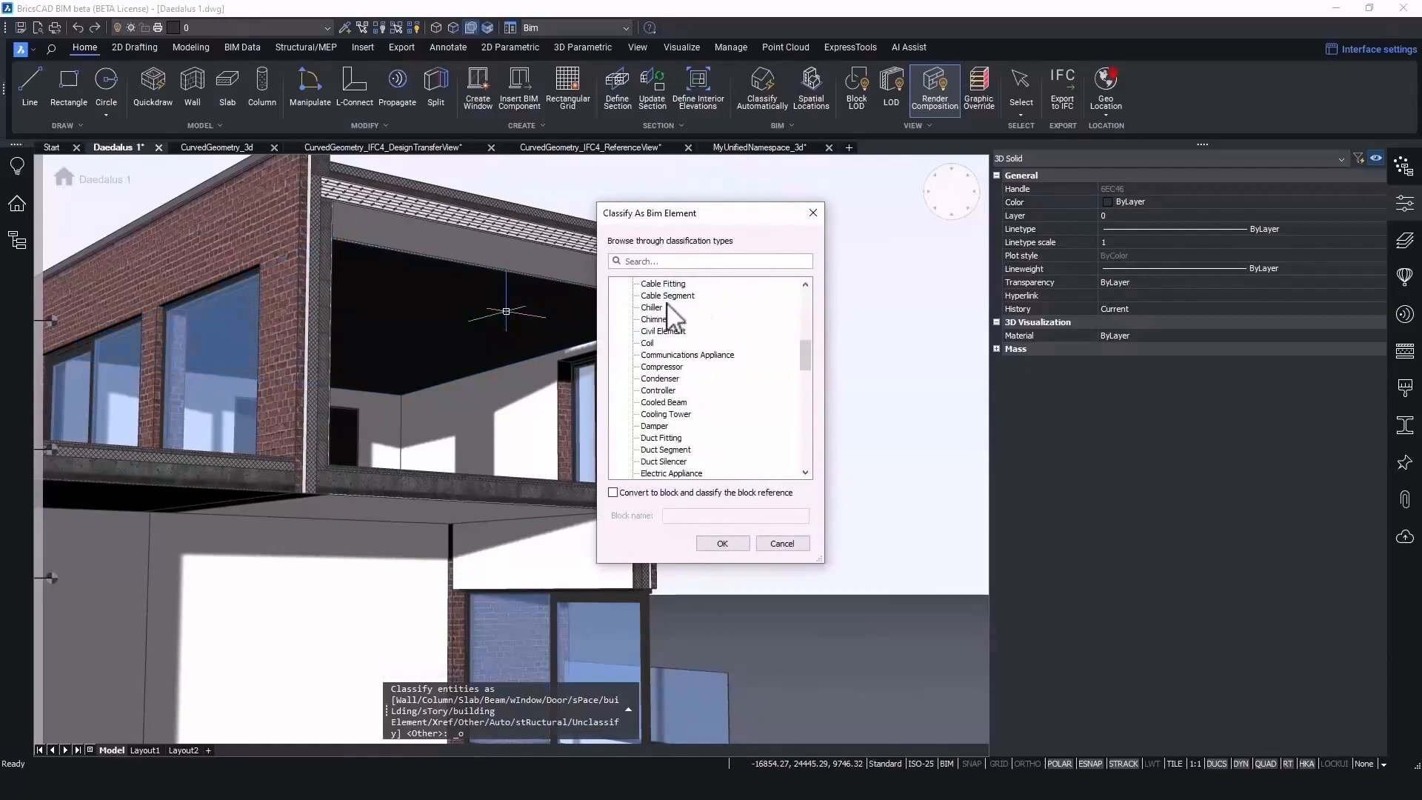
scroll(down, 3)
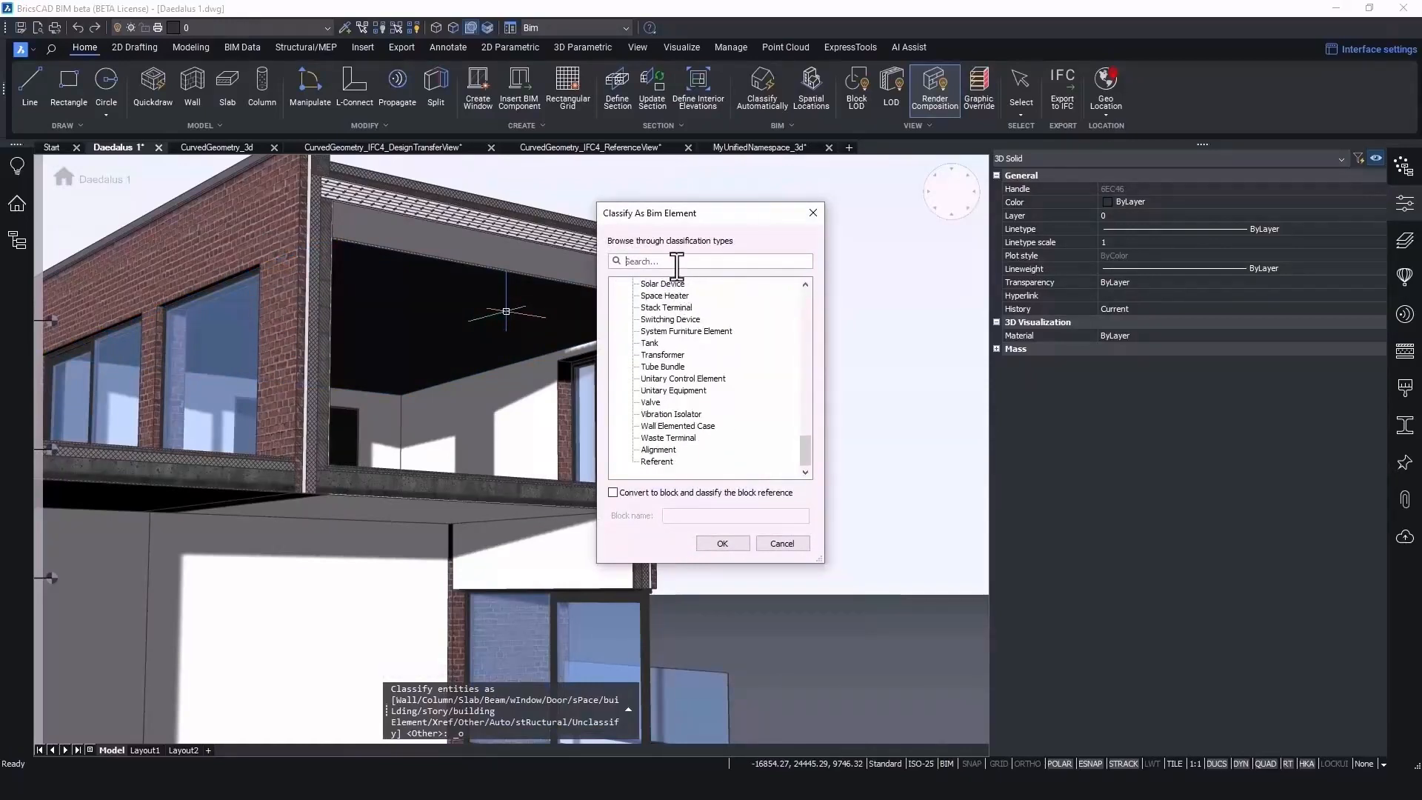
text(covering)
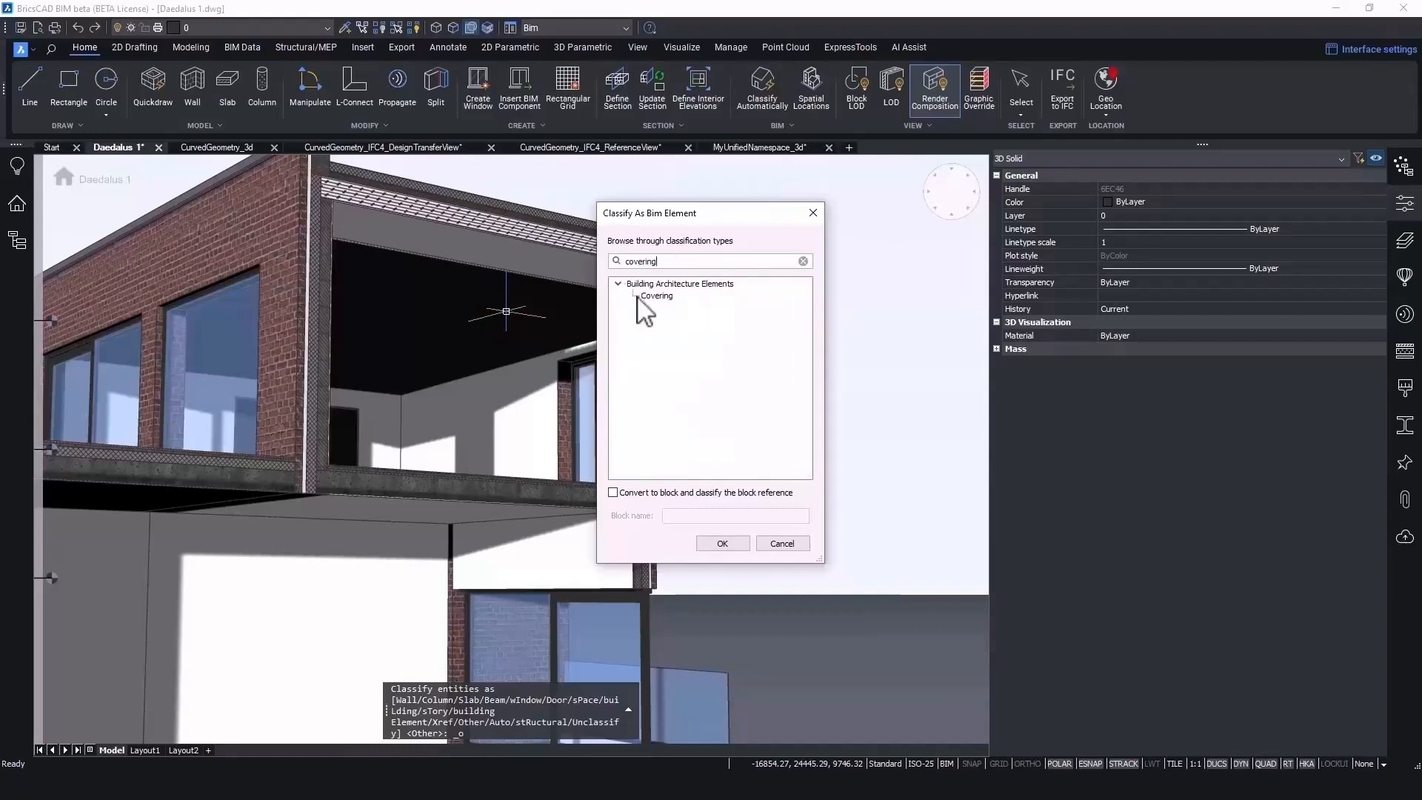
click(721, 542)
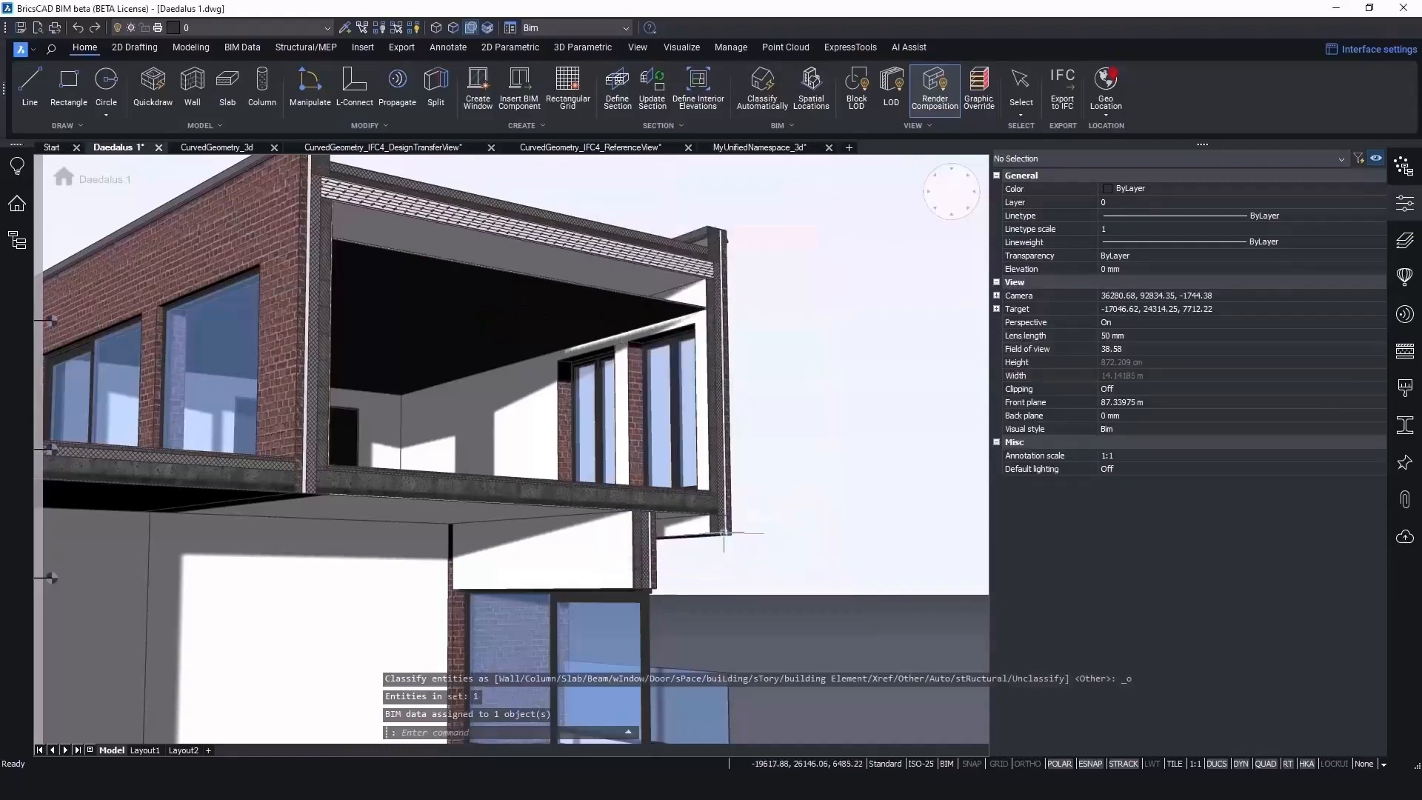
click(573, 306)
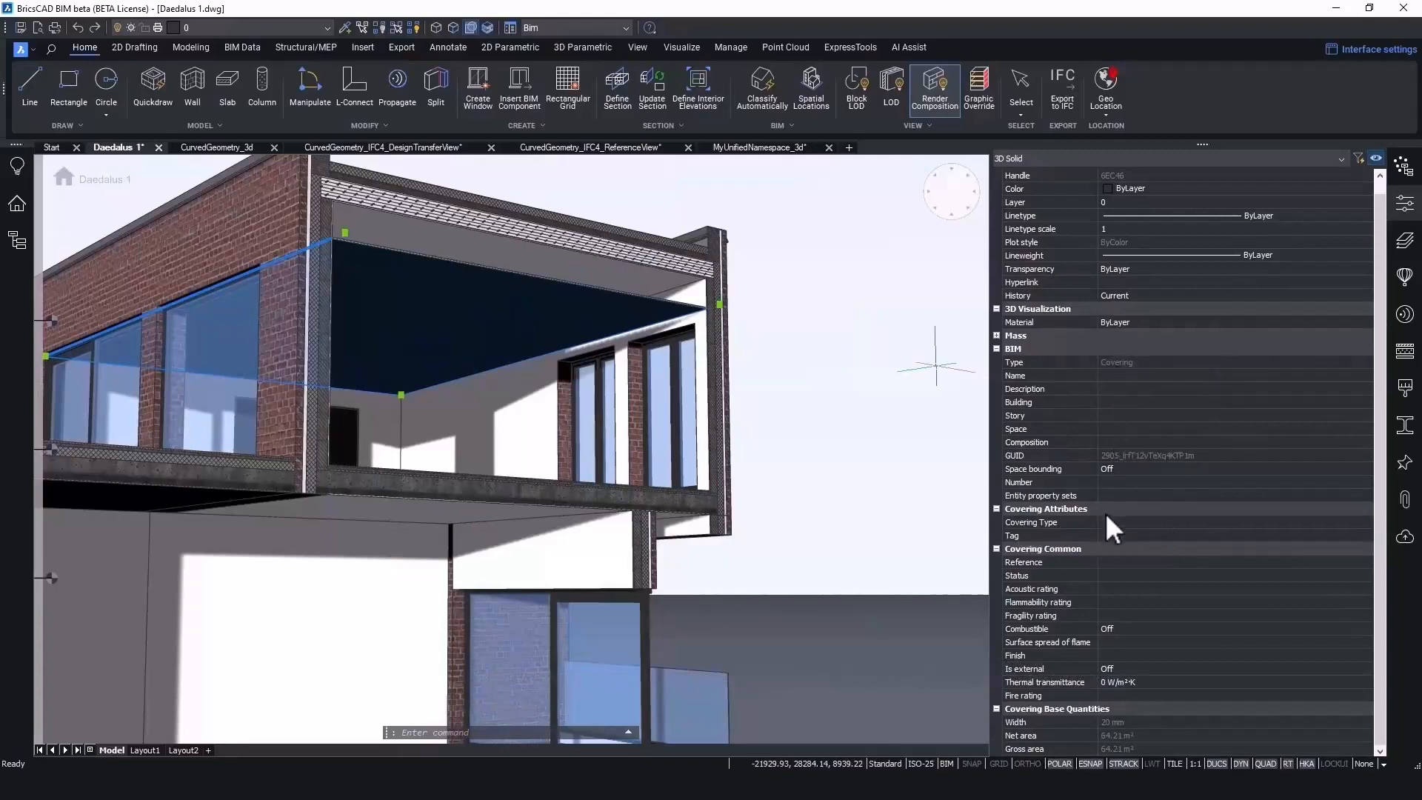
Step: Set the soffit's Covering Type to CEILING, then FLOORING, adding the matching property sets
click(1031, 522)
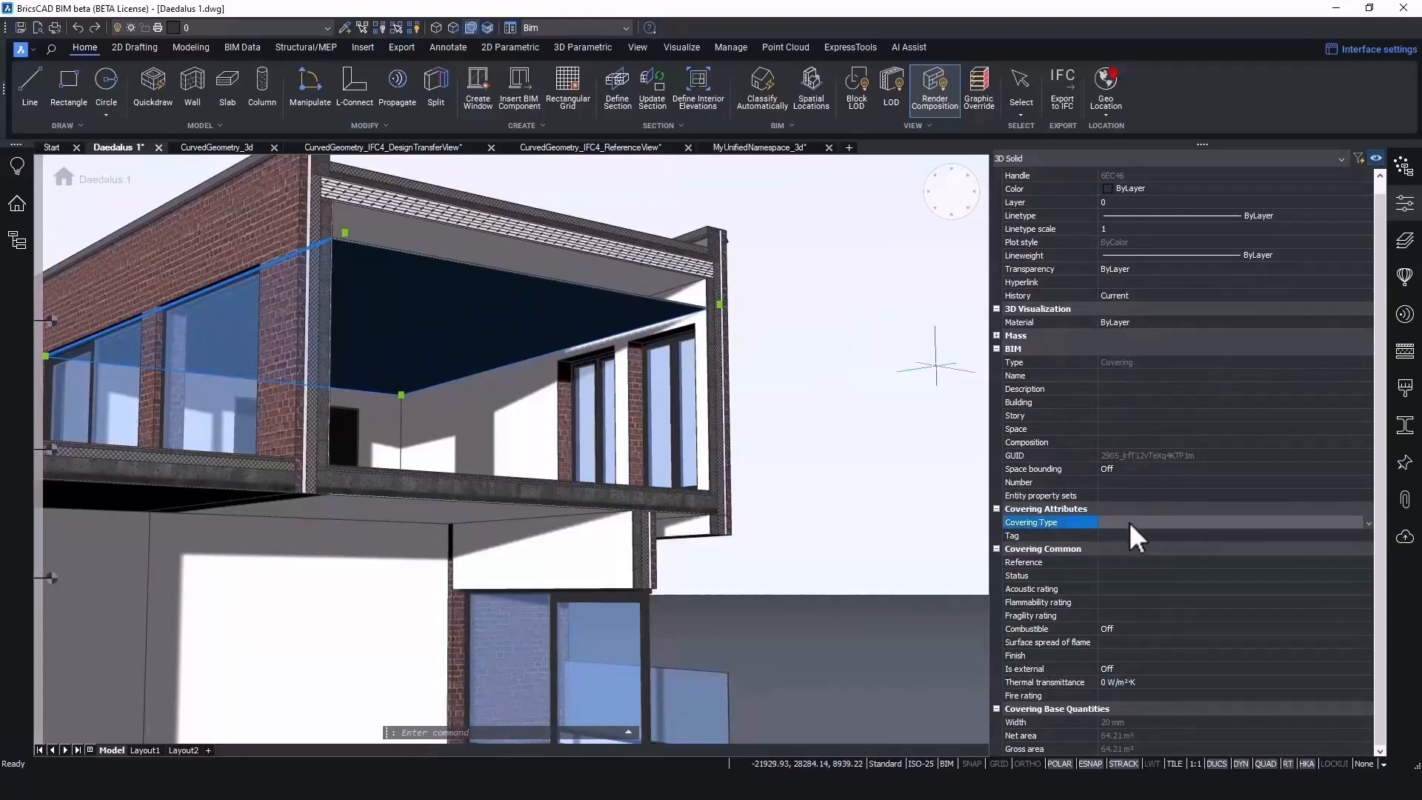
click(1364, 523)
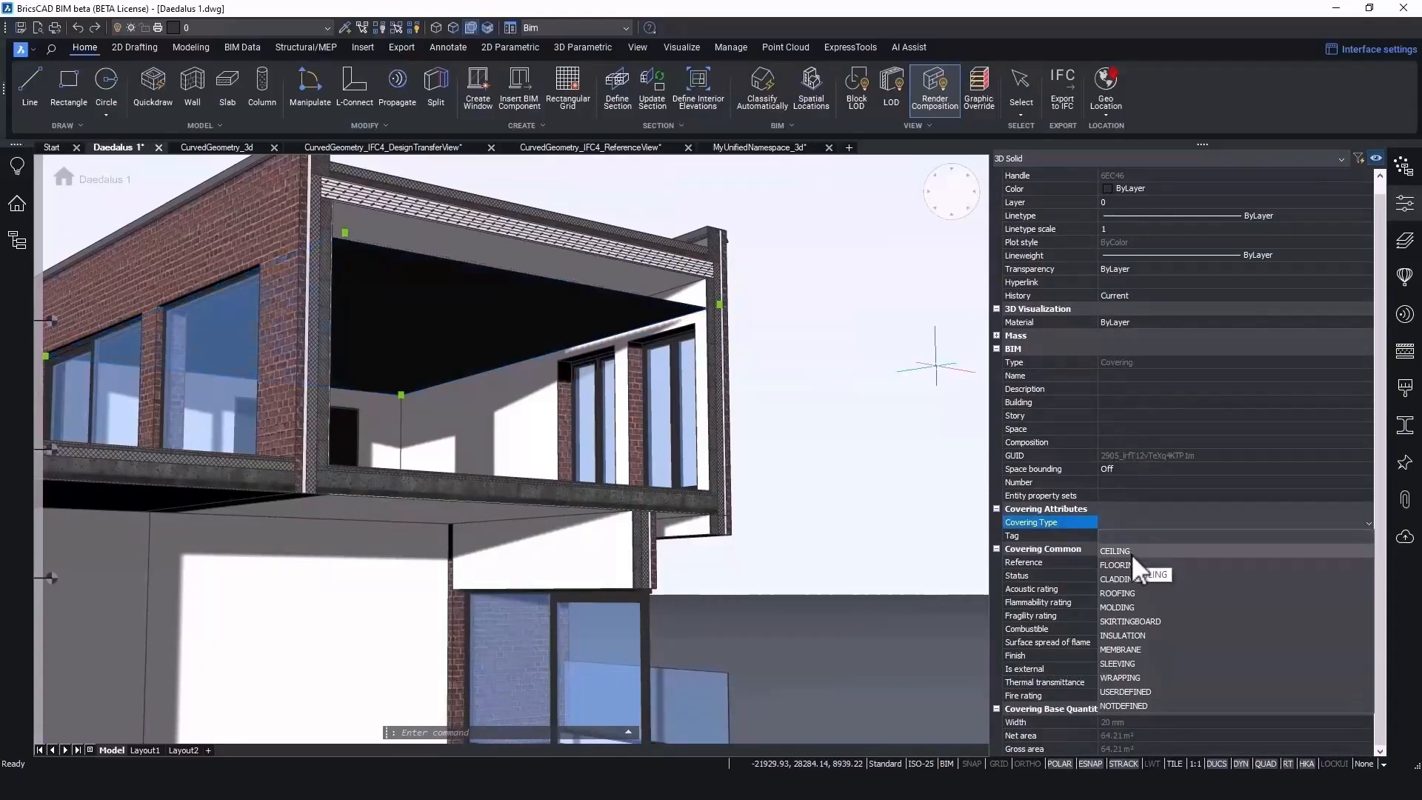
click(1113, 551)
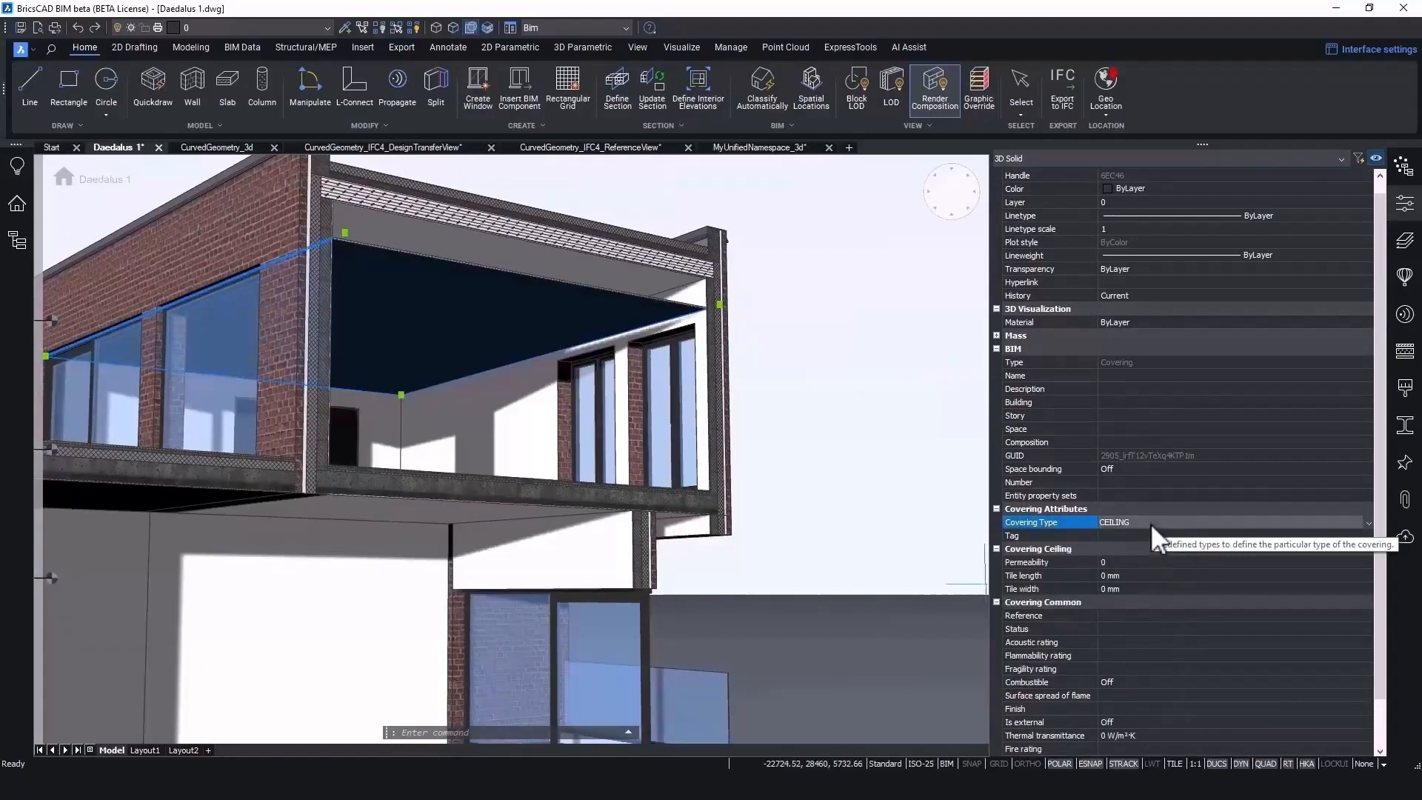
click(1364, 523)
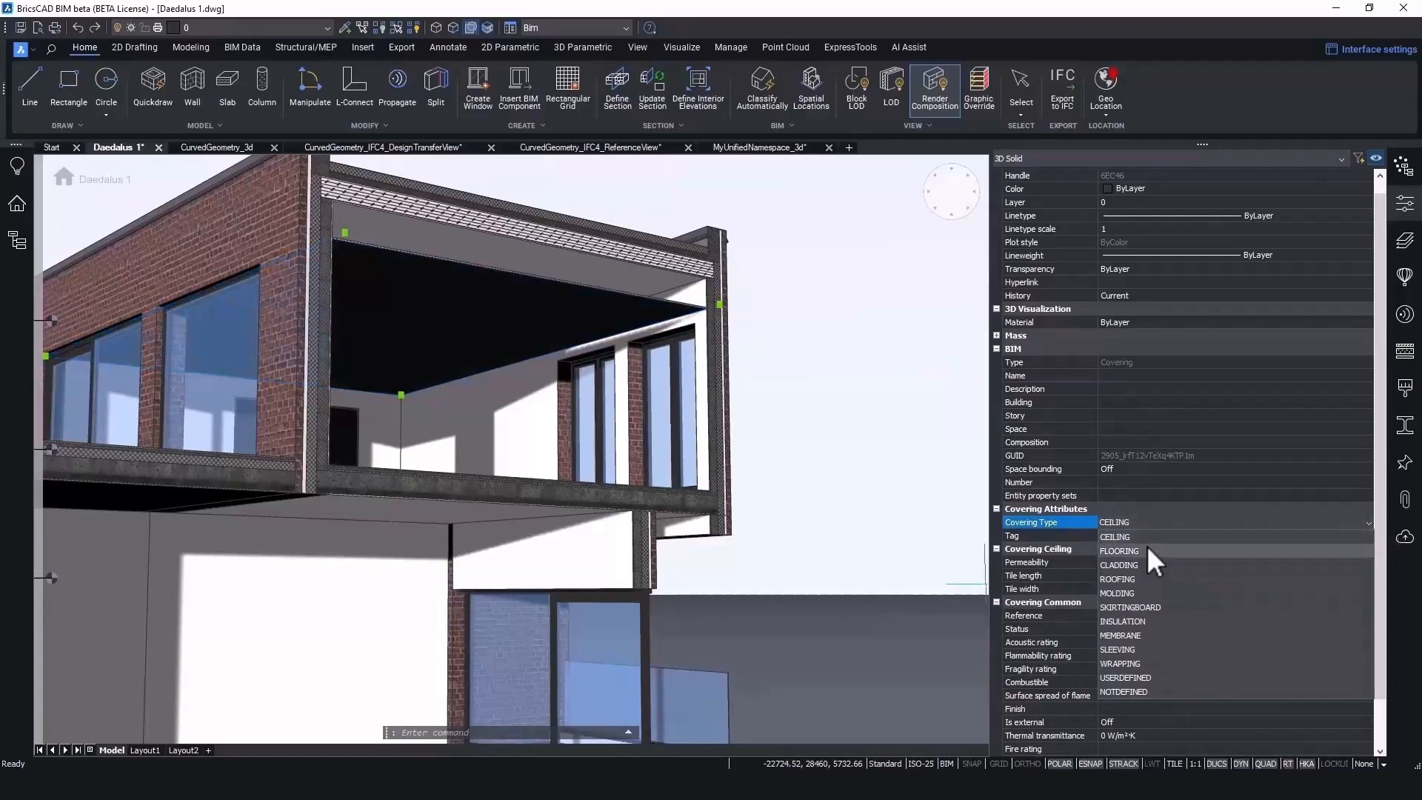
click(1119, 551)
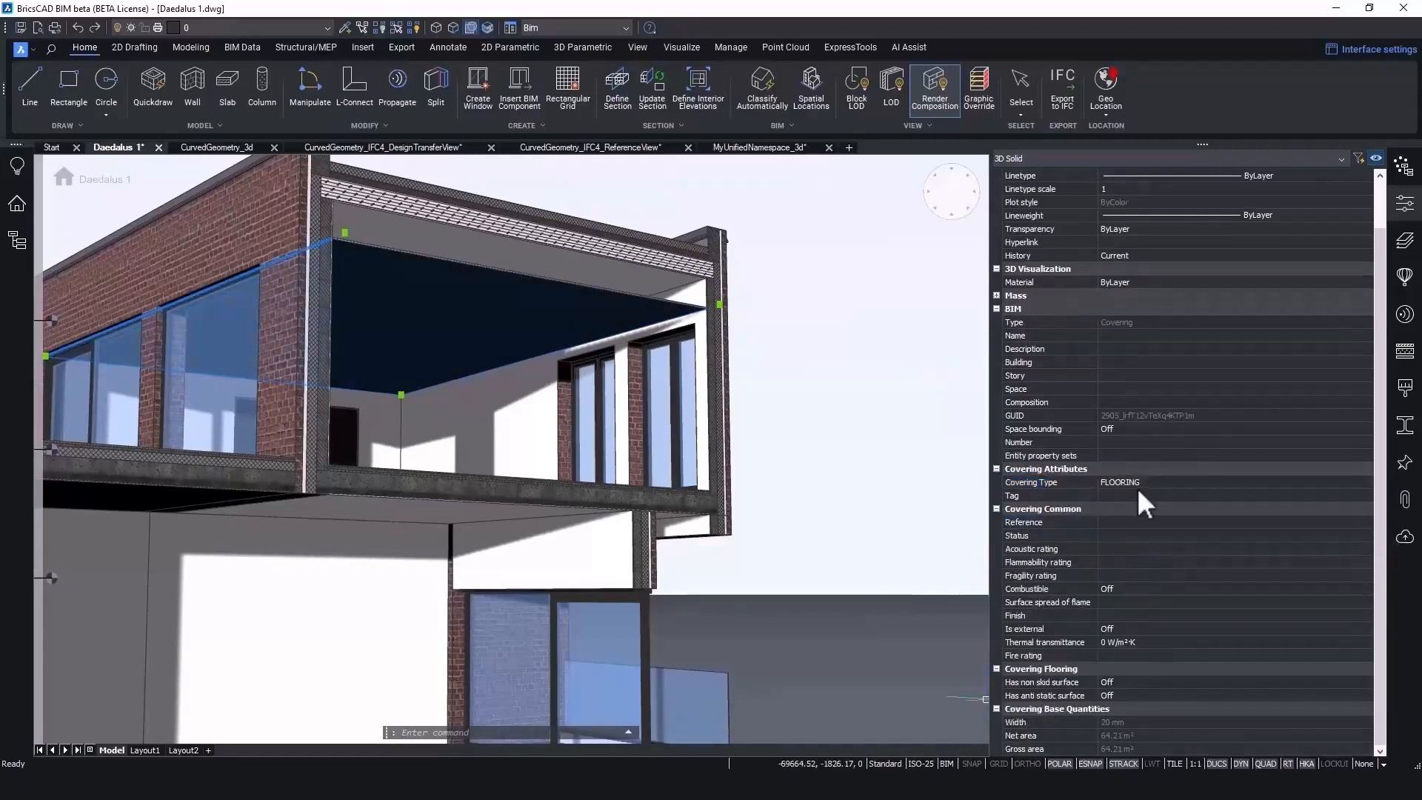
click(1364, 481)
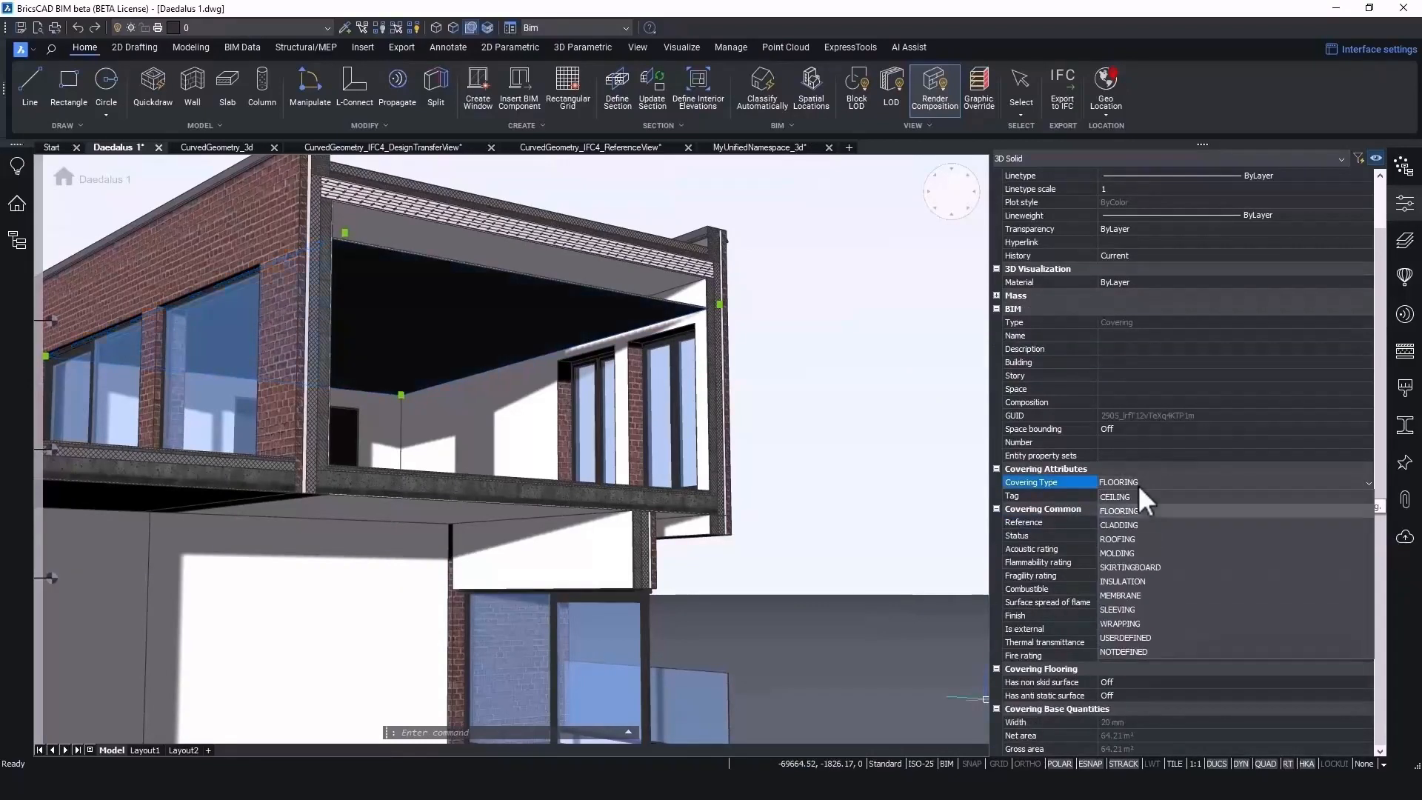
click(1124, 637)
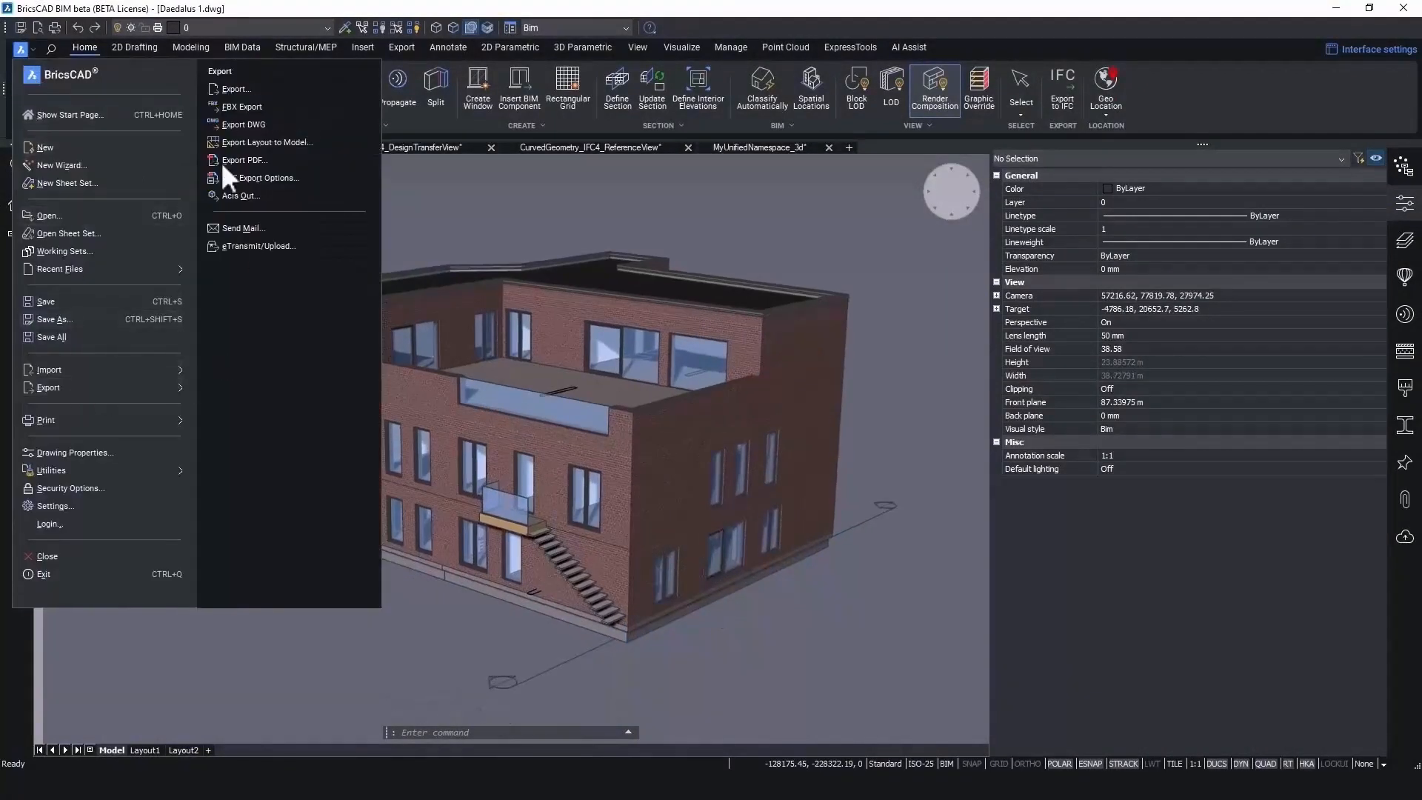
Step: Export the Daedalus 1 drawing as Daedalus 1.rvt through the Export Drawing As dialog
click(235, 89)
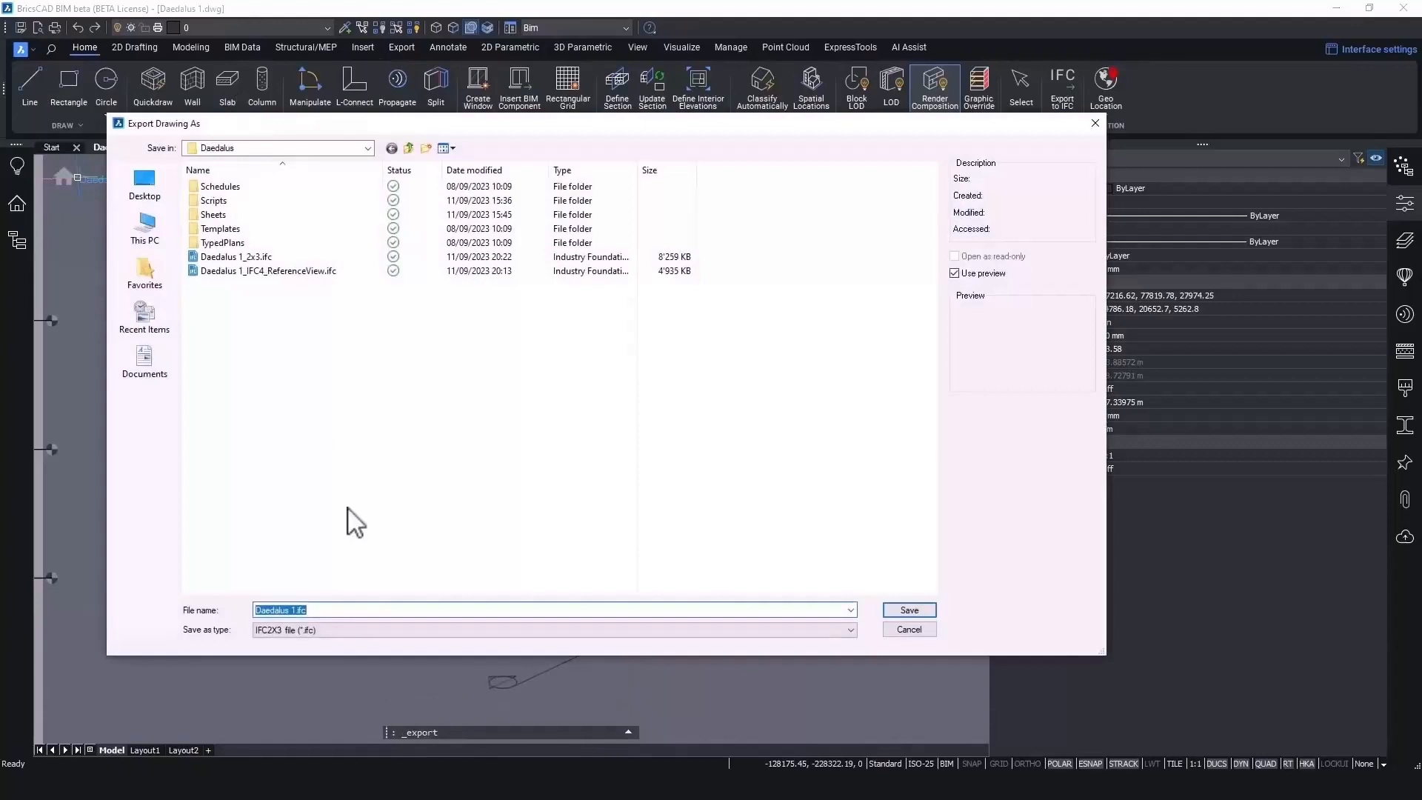
click(850, 629)
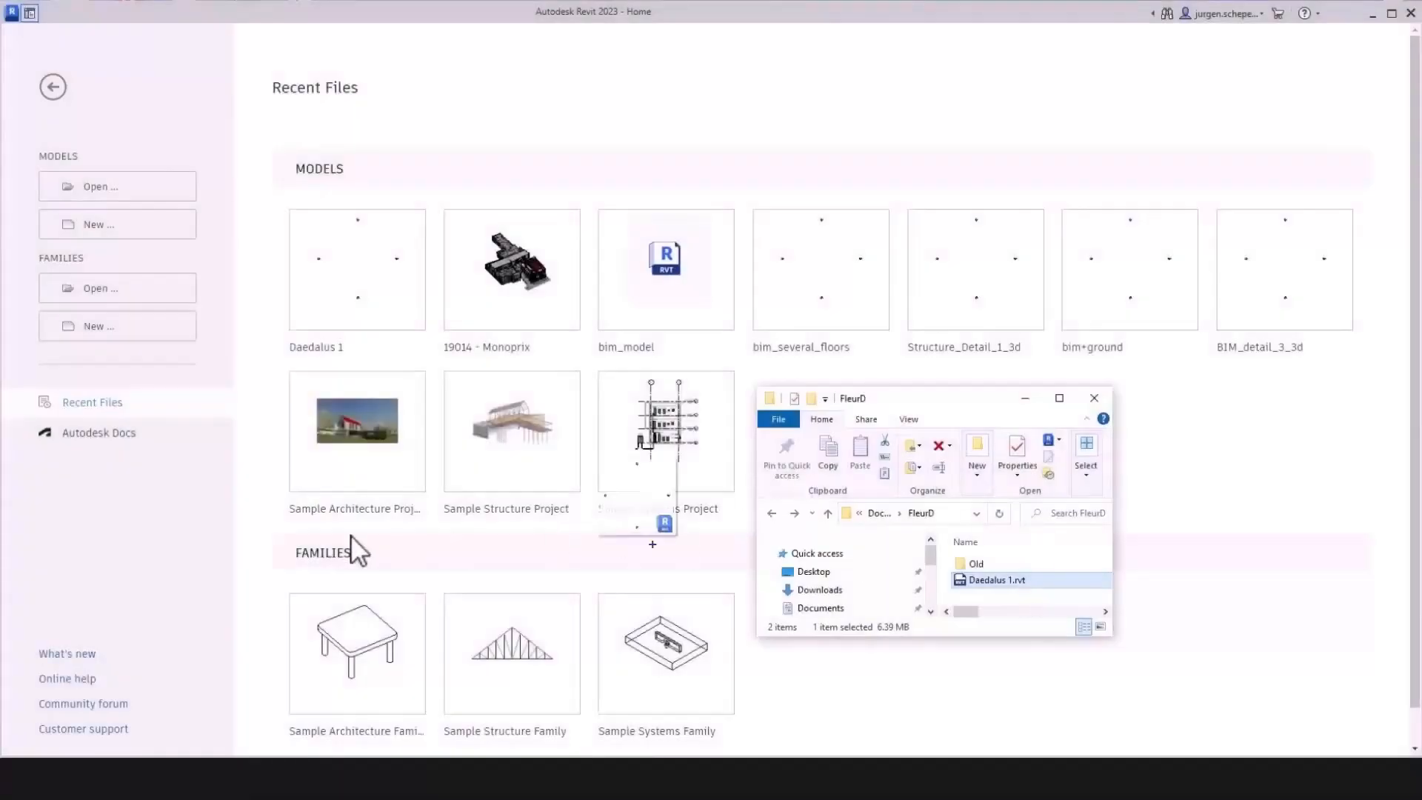
Step: Open Daedalus 1.rvt in Revit, check the Default 3D View, then draw a Floor 3 level on North
double_click(995, 579)
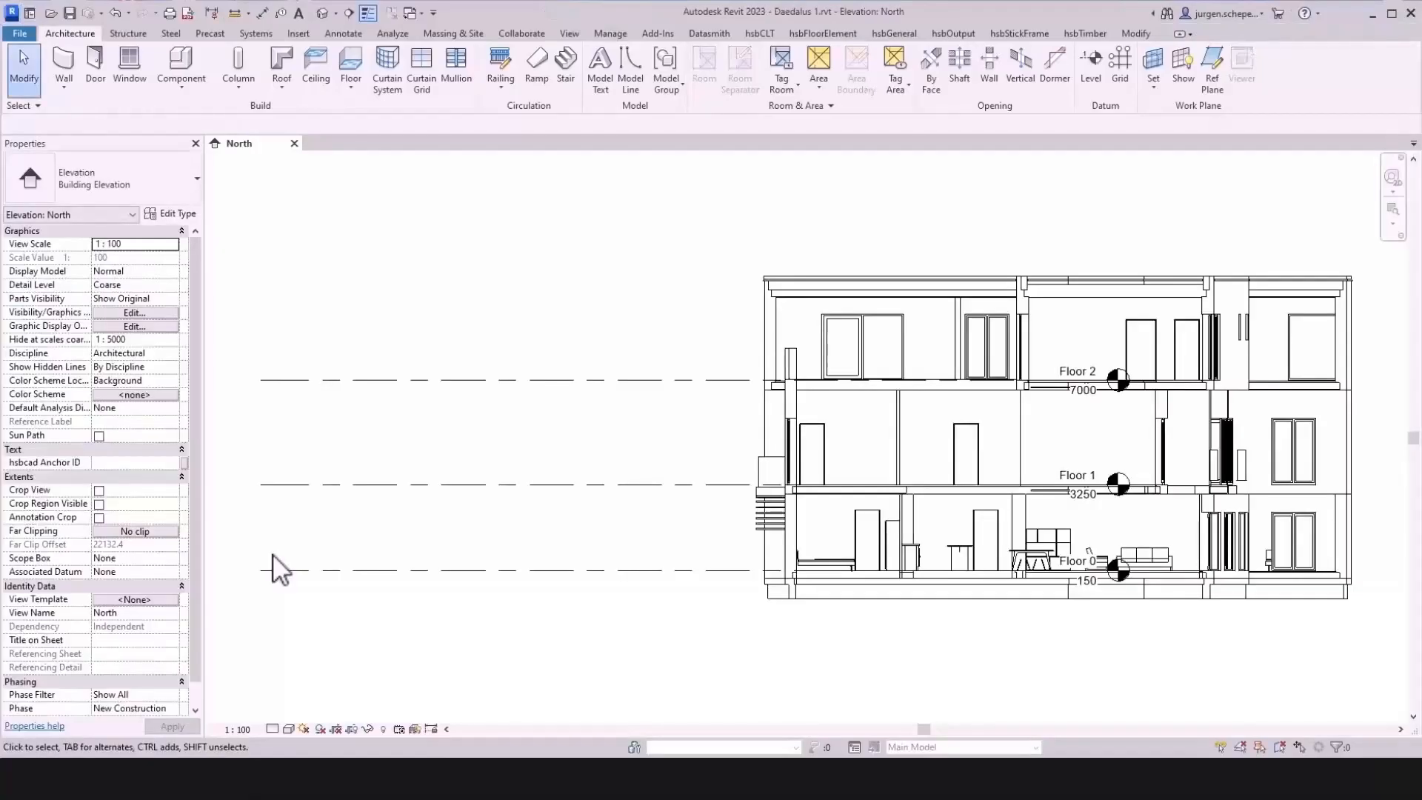
mouse_move(604, 508)
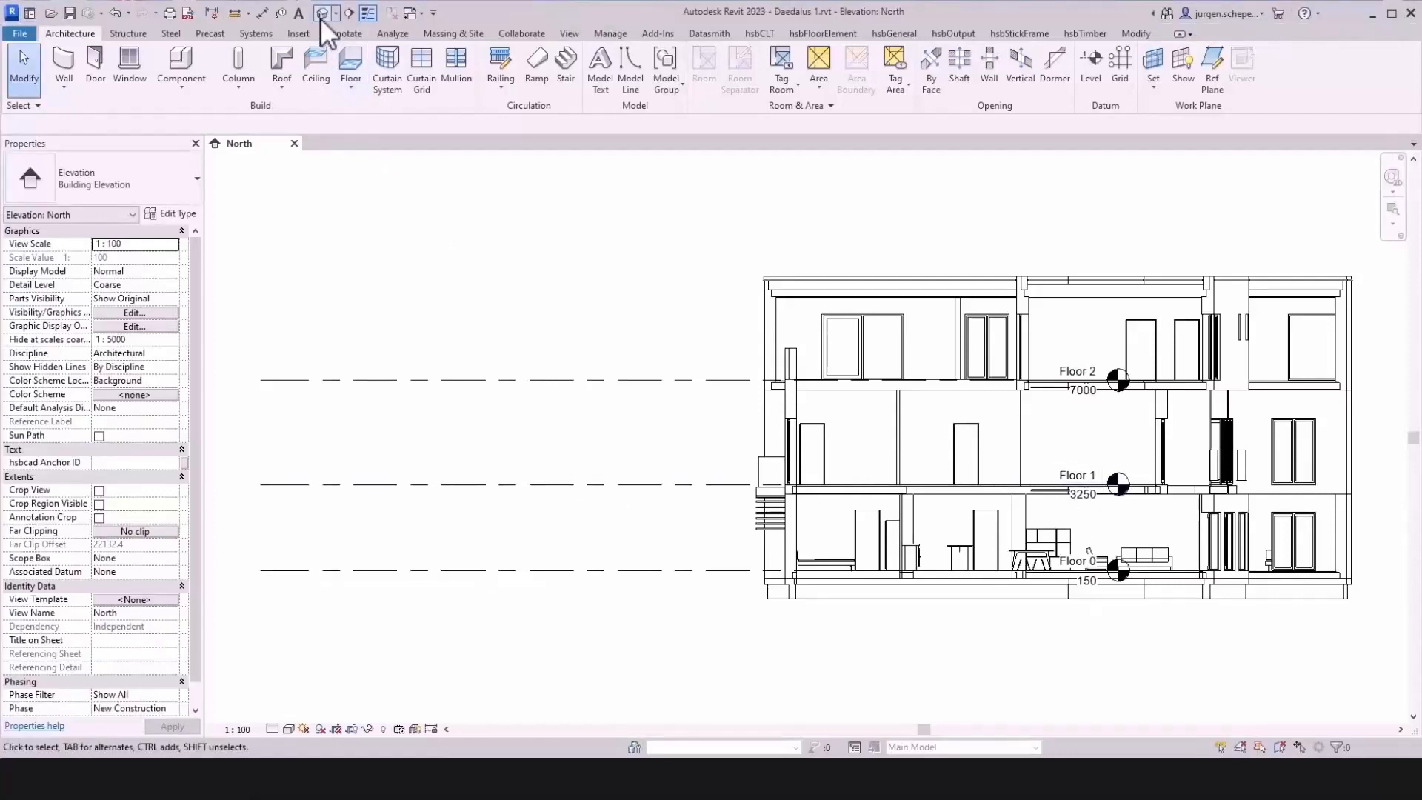
click(320, 12)
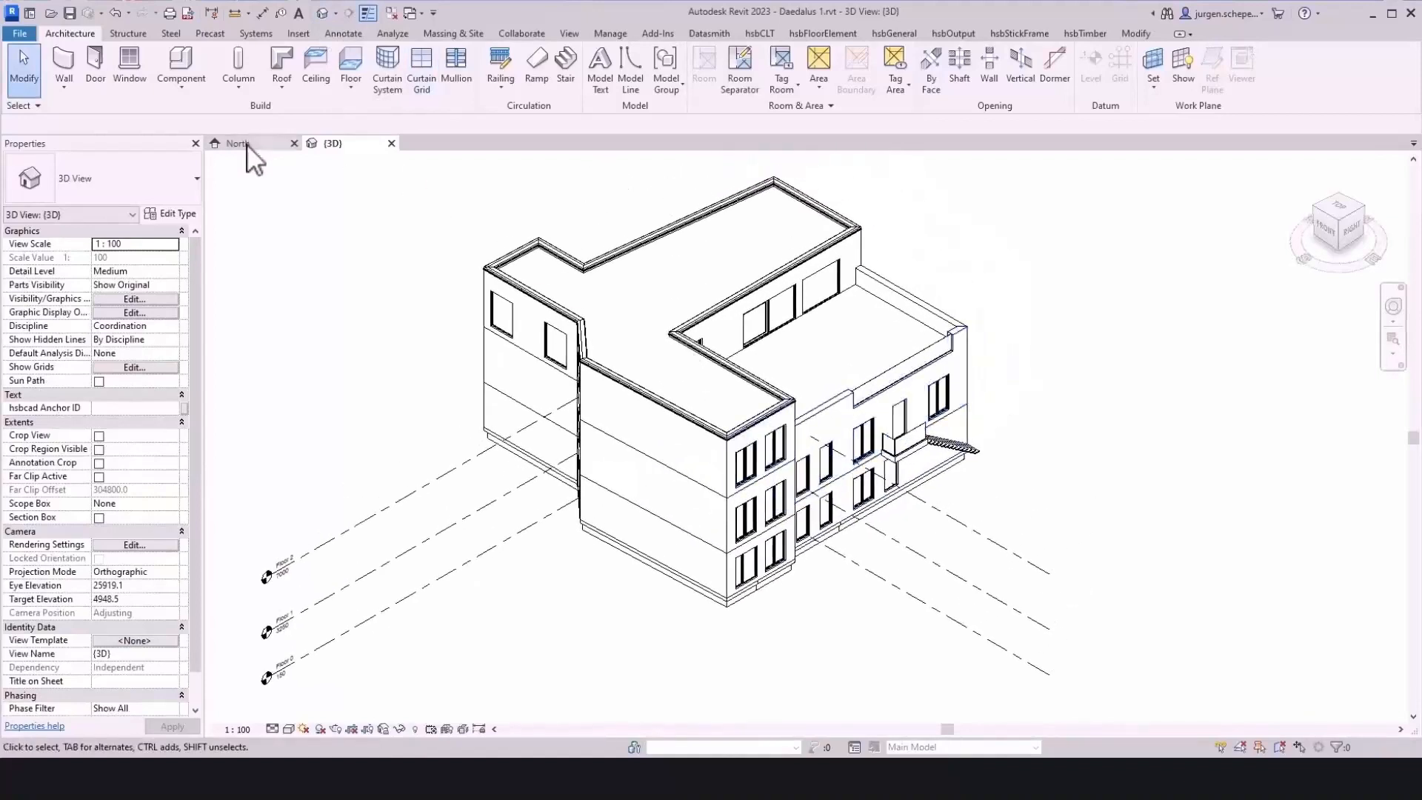
click(239, 143)
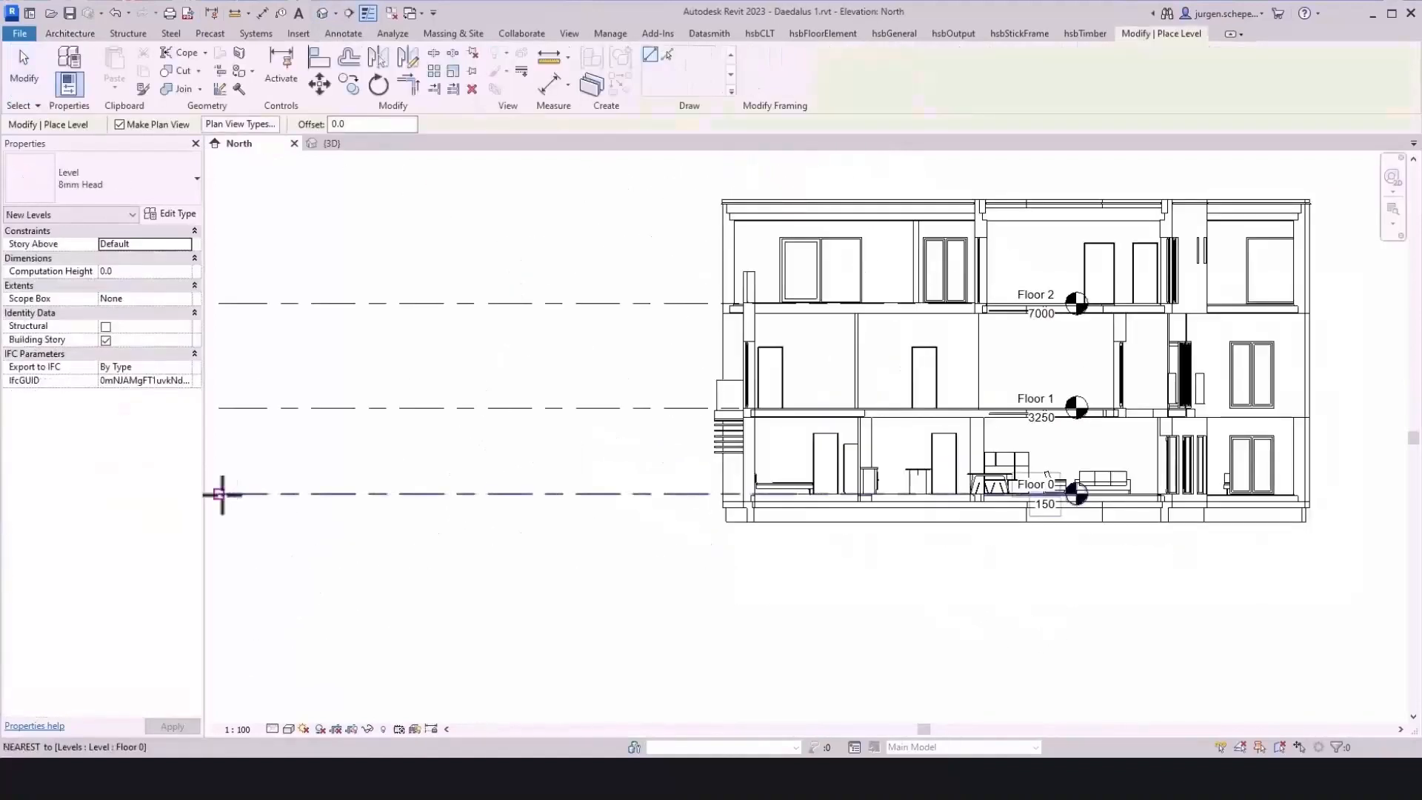
drag(222, 494, 1359, 494)
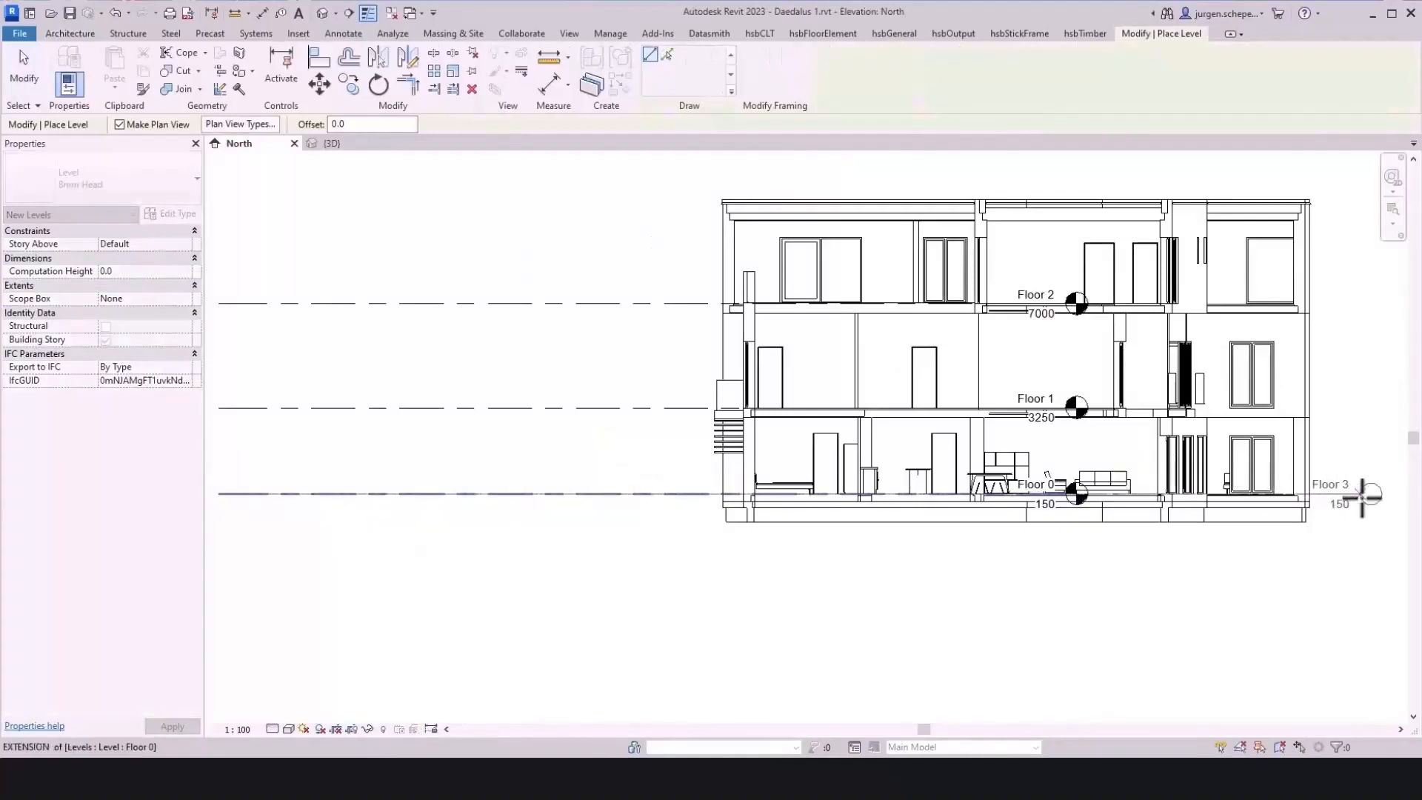